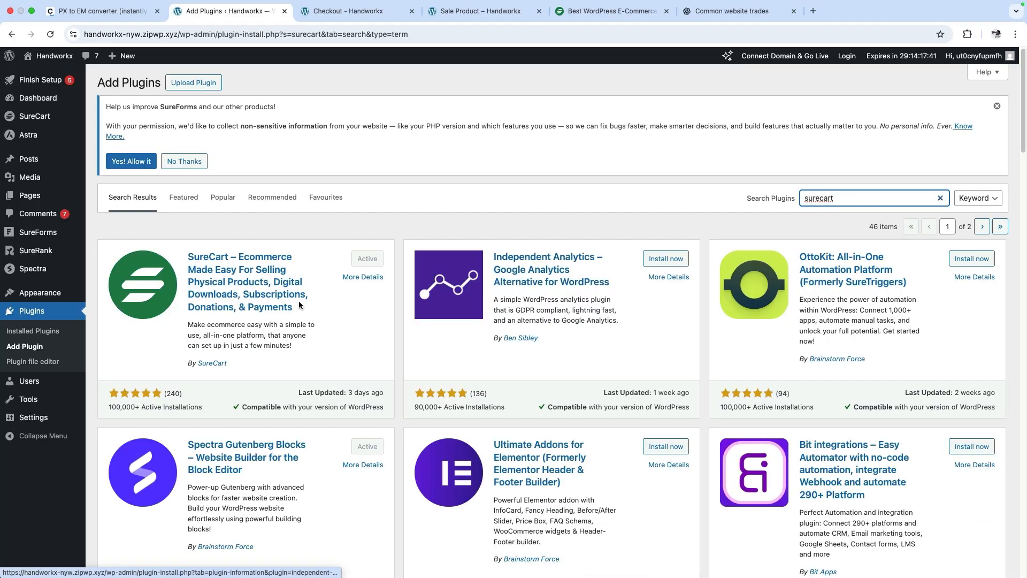
# - View the Handworkx storefront home page and scroll through it
pyautogui.click(478, 11)
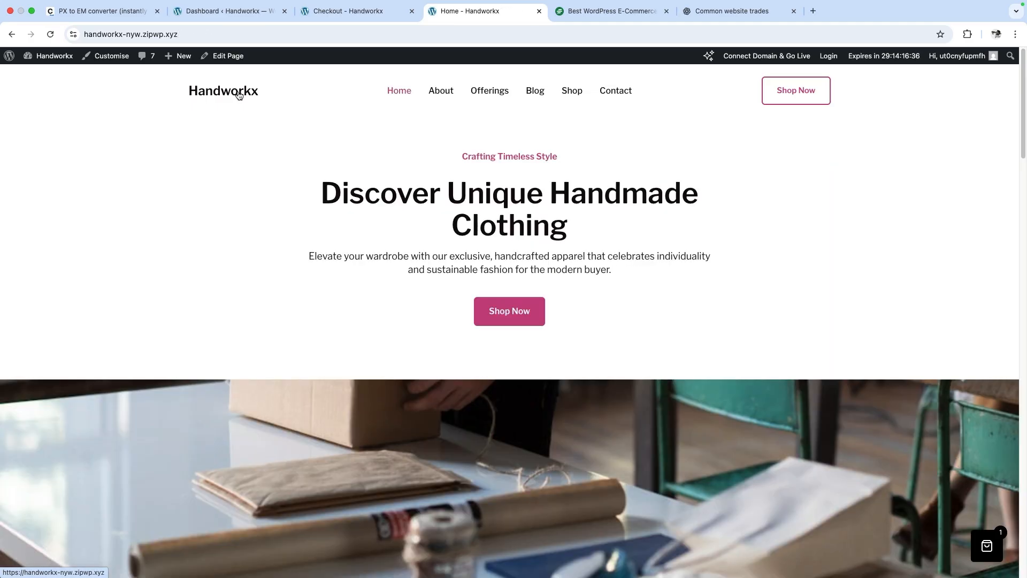
pyautogui.scroll(-3)
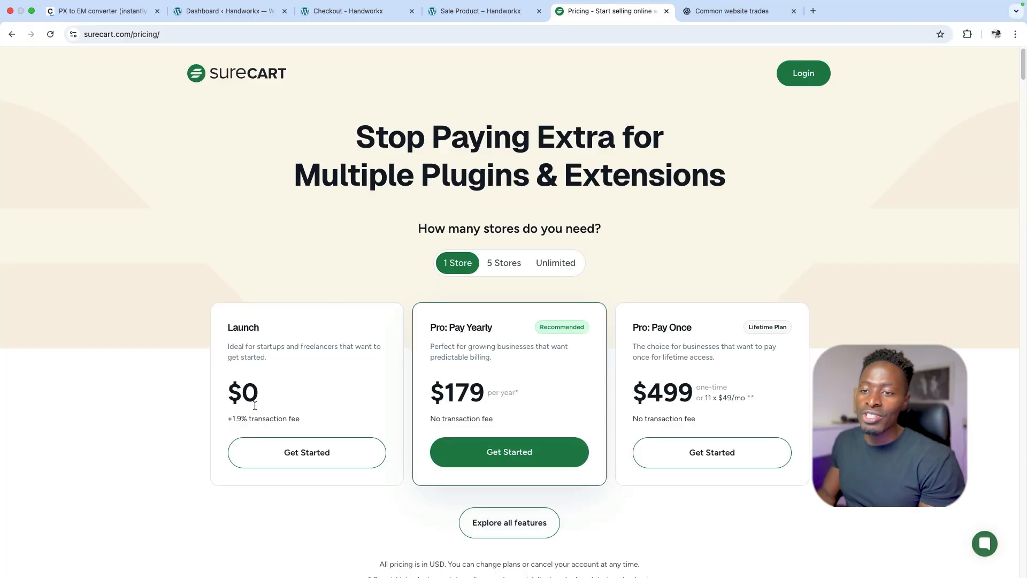
# - Return to the SureCart homepage via the logo and browse its features overview
pyautogui.doubleClick(242, 392)
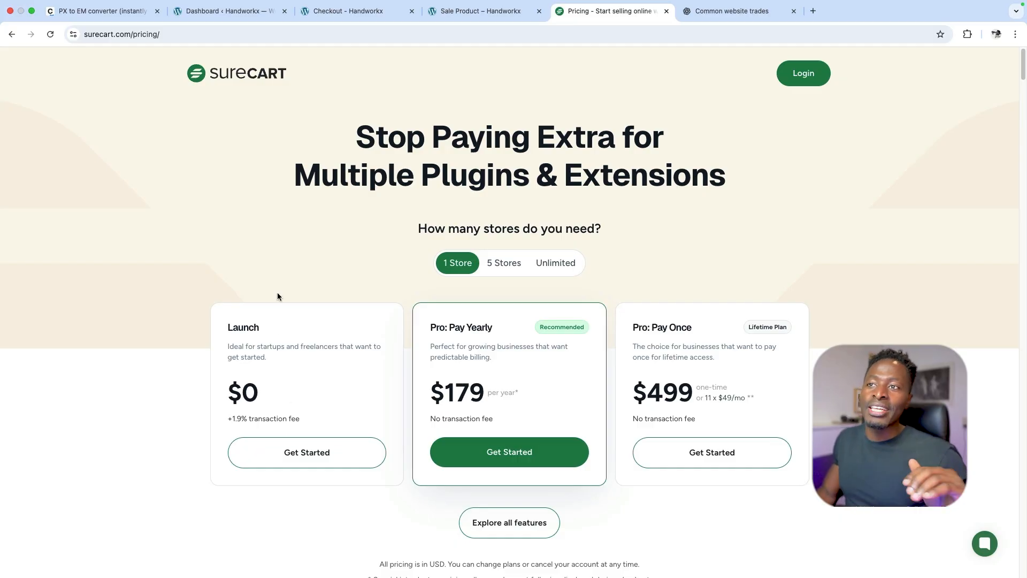
pyautogui.moveTo(233, 73)
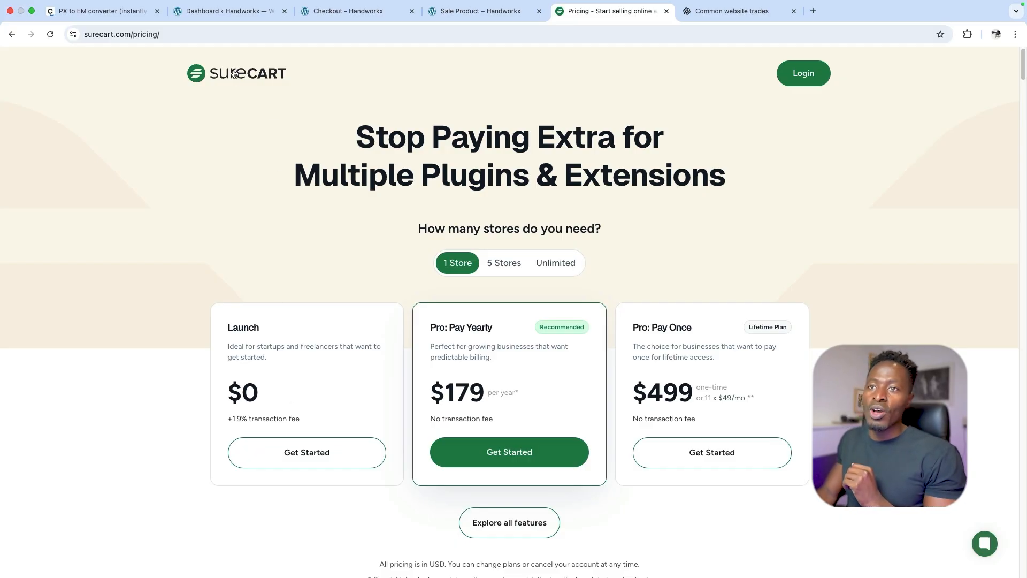
pyautogui.click(212, 30)
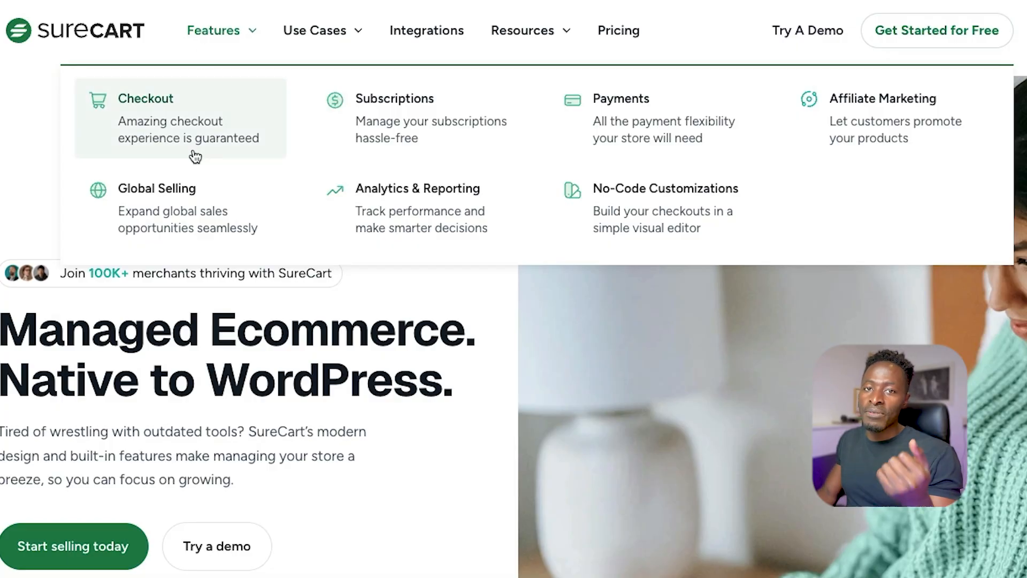
pyautogui.scroll(-3)
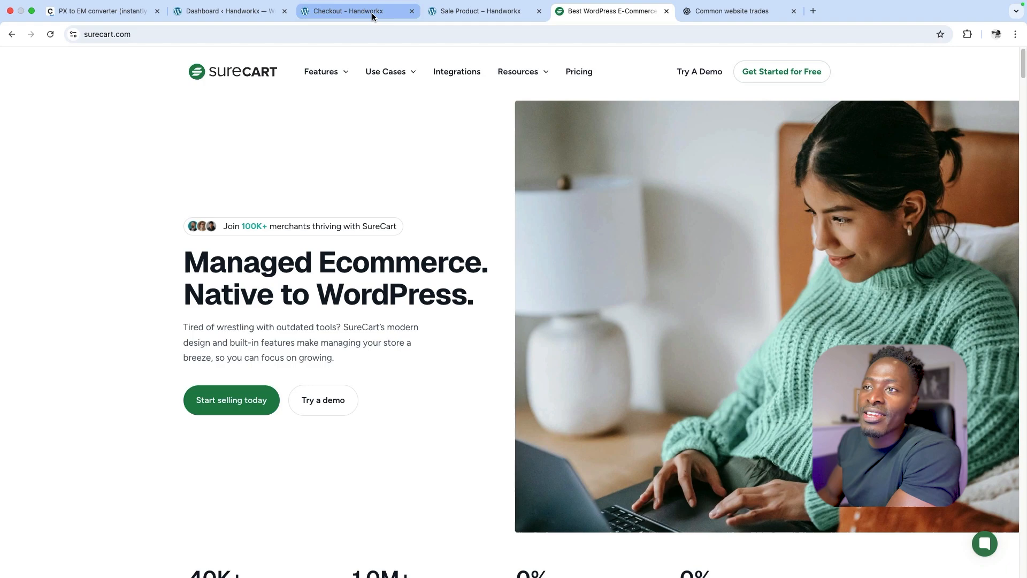
# - Search plugins for 'surecart' in the admin, then view the SureCart dashboard charts
pyautogui.click(228, 11)
pyautogui.write('surechar')
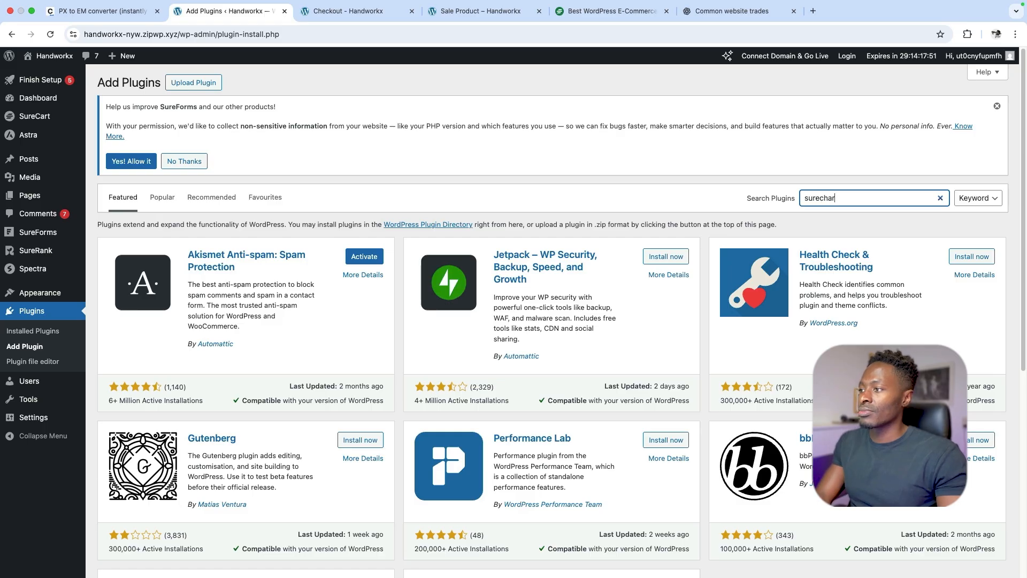
pyautogui.press('Enter')
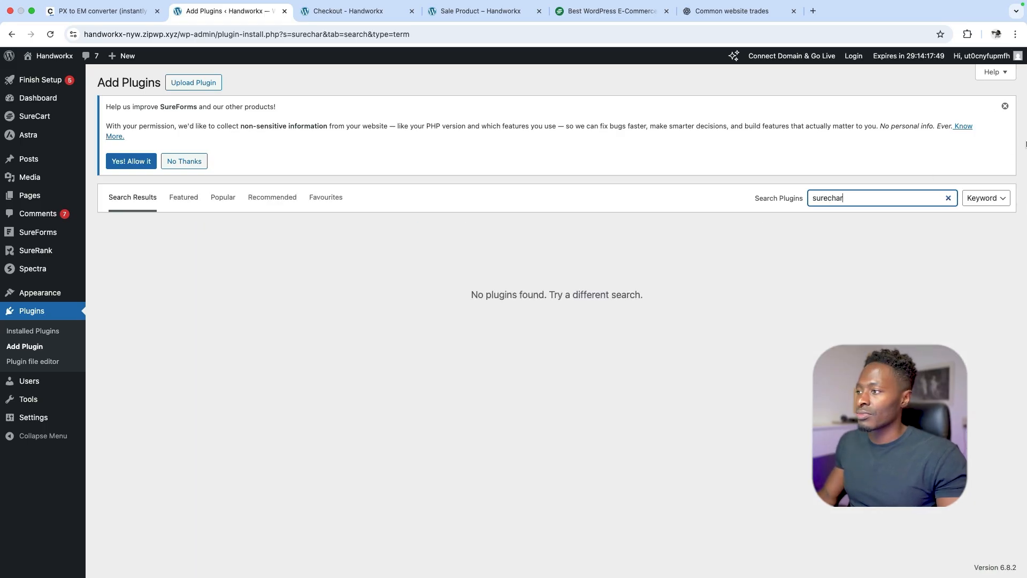
pyautogui.press('Backspace')
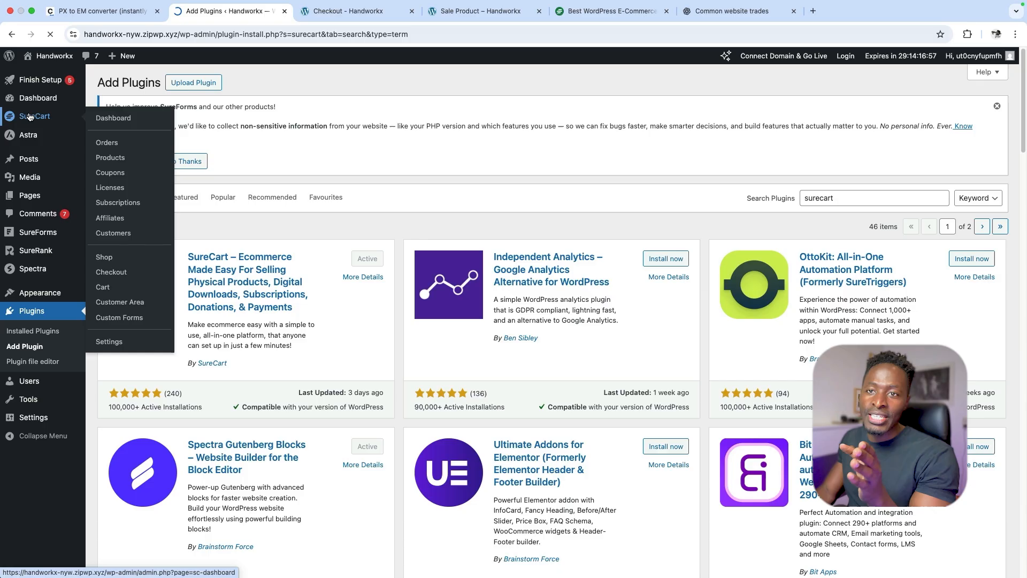
pyautogui.click(112, 118)
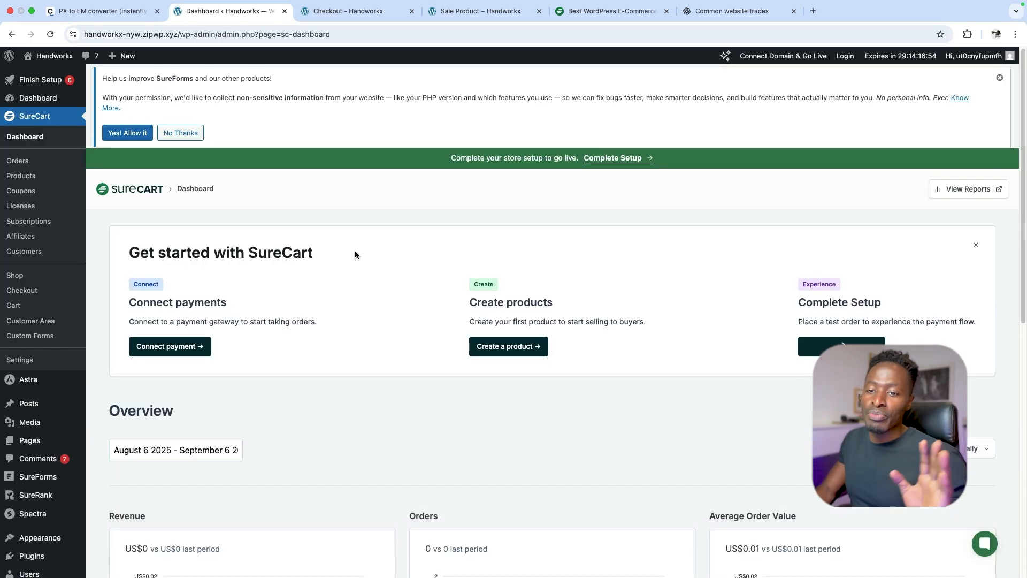
pyautogui.scroll(-3)
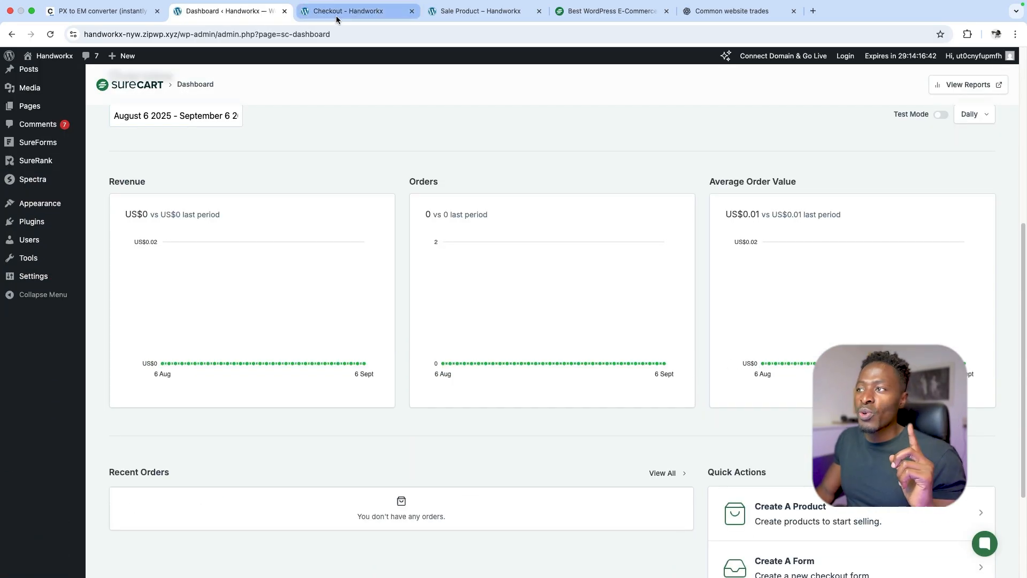
pyautogui.moveTo(482, 11)
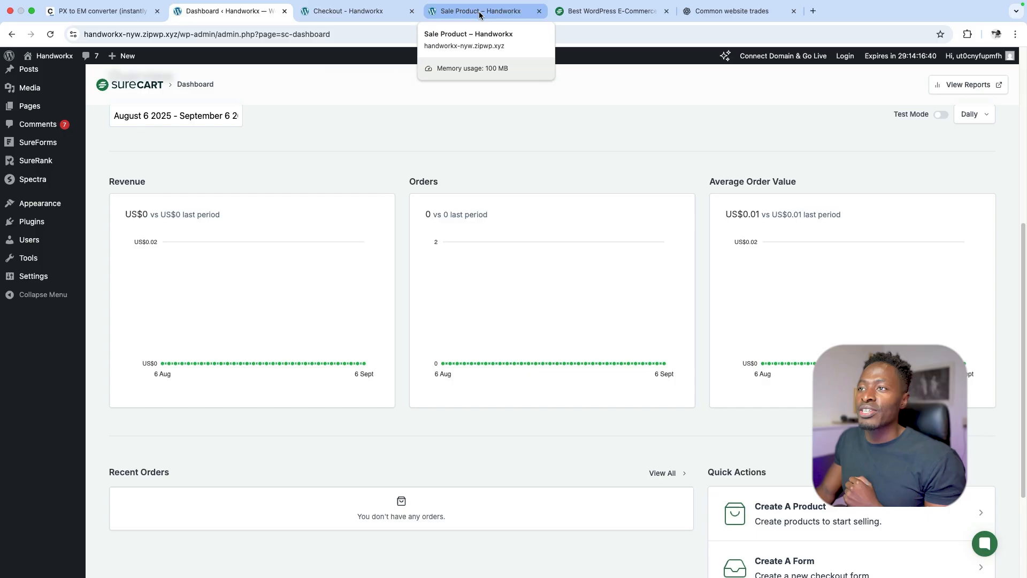
# - Go to the Handworkx storefront home page and scroll through it
pyautogui.click(480, 10)
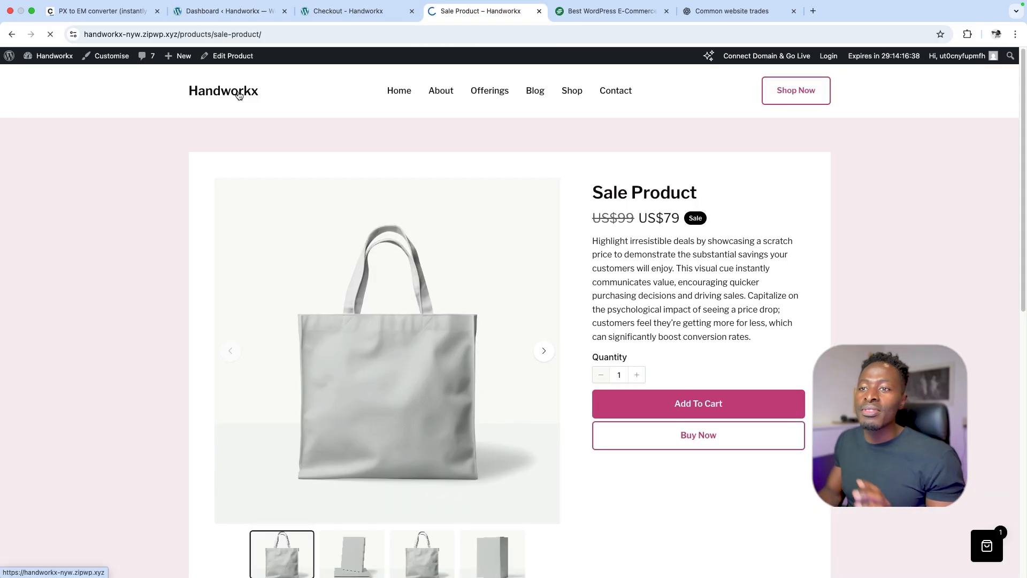
pyautogui.click(399, 90)
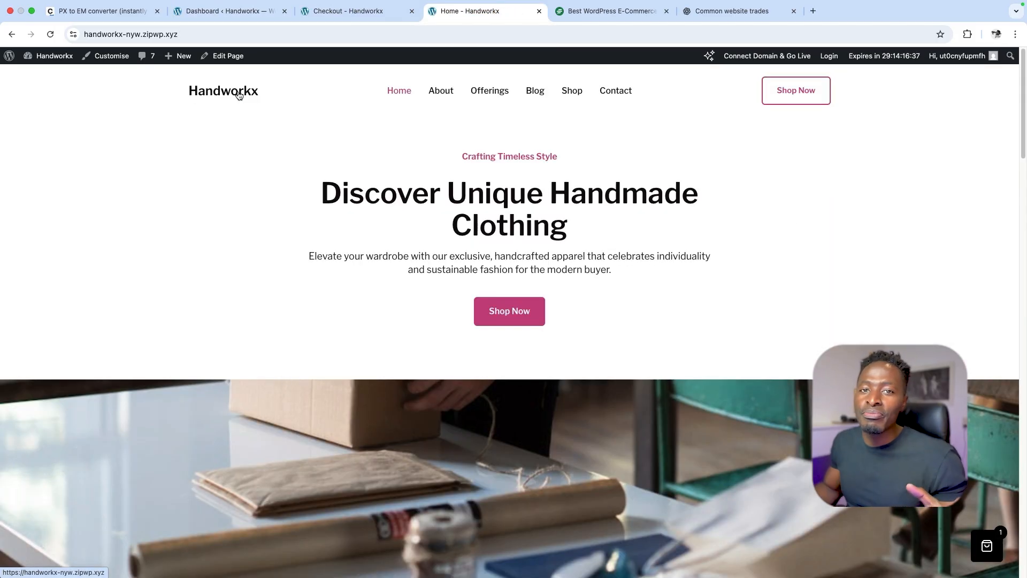
pyautogui.scroll(-3)
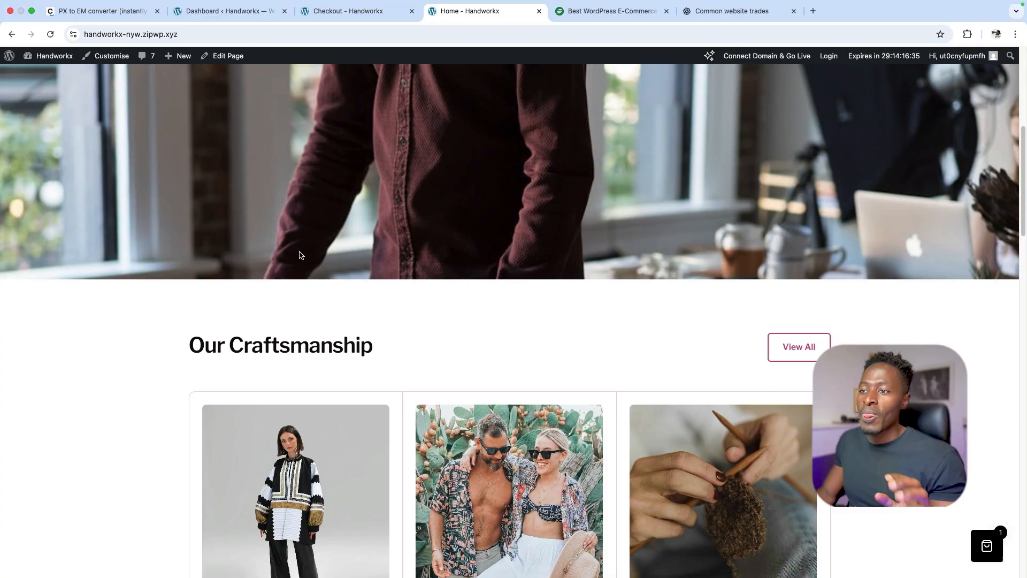
pyautogui.scroll(-3)
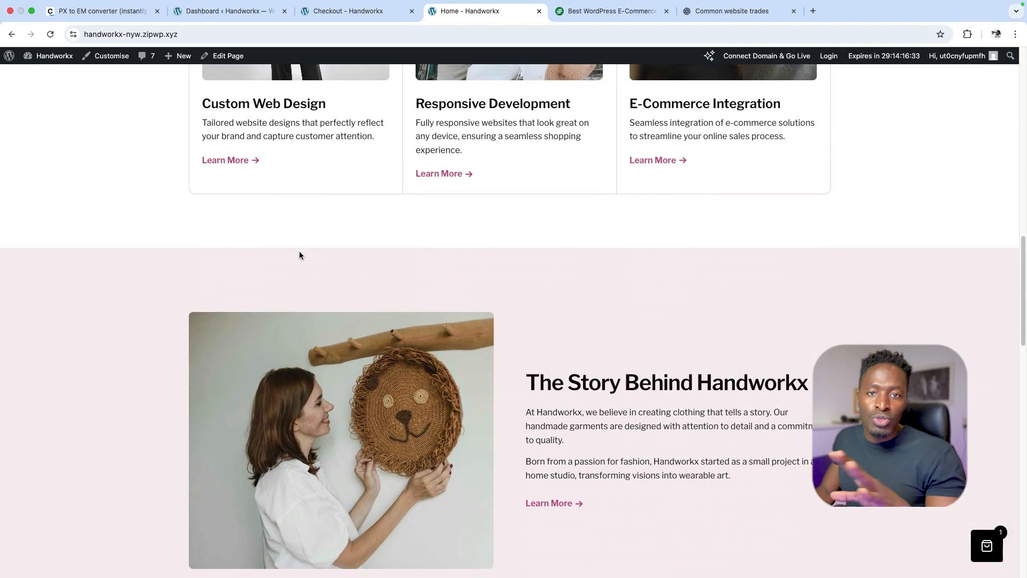
pyautogui.scroll(-3)
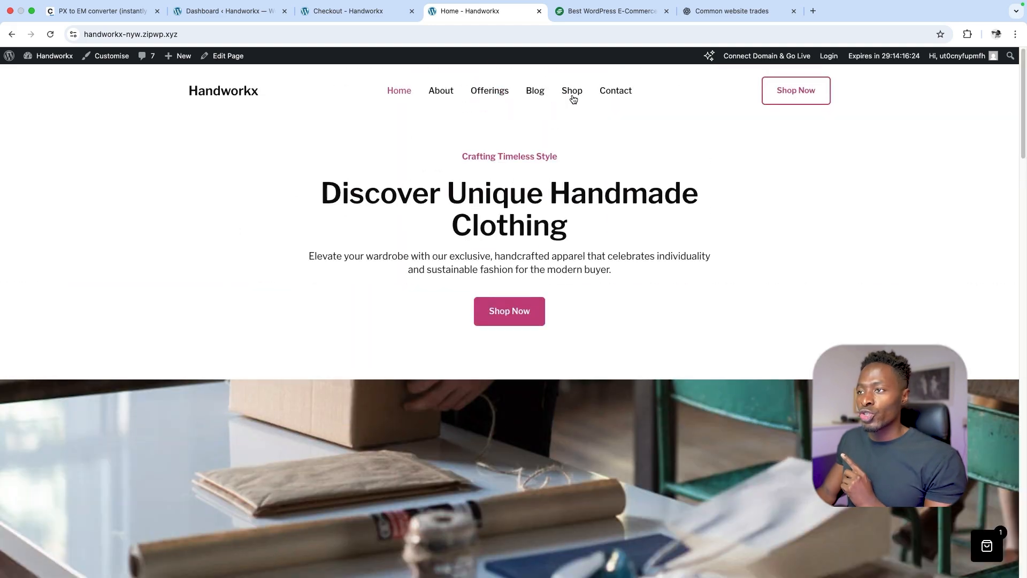
# - Browse the Shop page listing subscription and installment products with prices
pyautogui.click(571, 90)
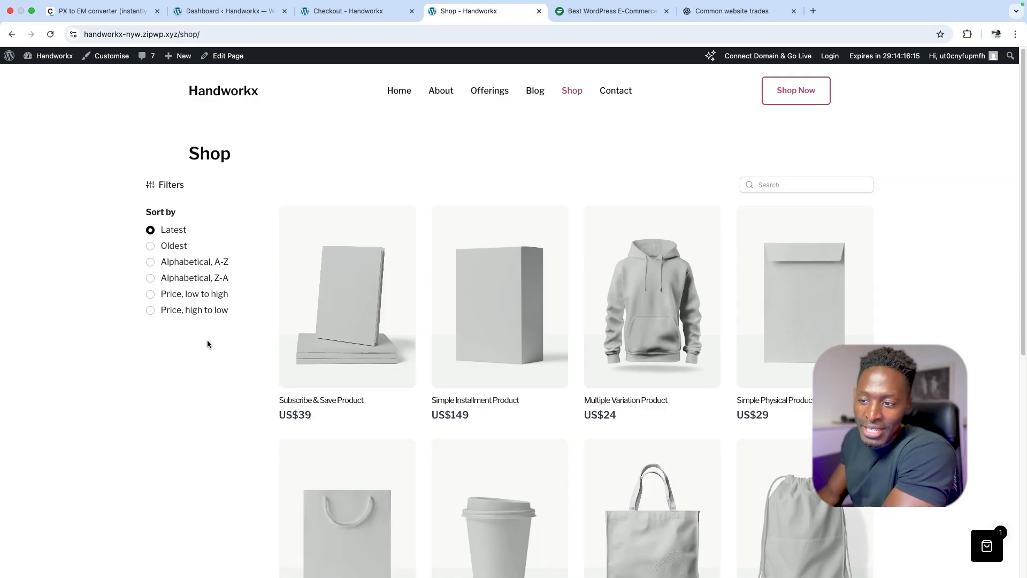
pyautogui.scroll(-3)
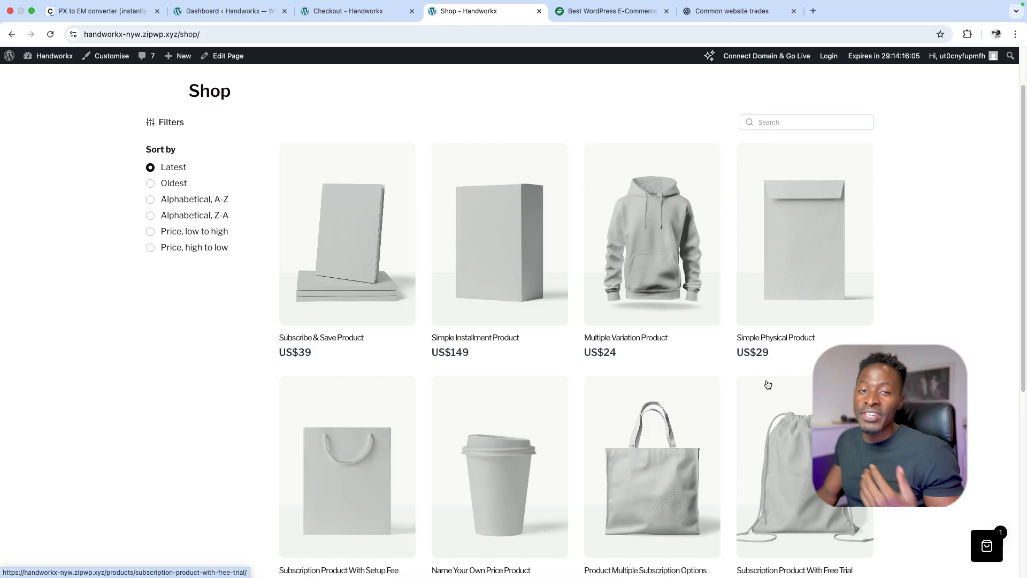
pyautogui.scroll(-3)
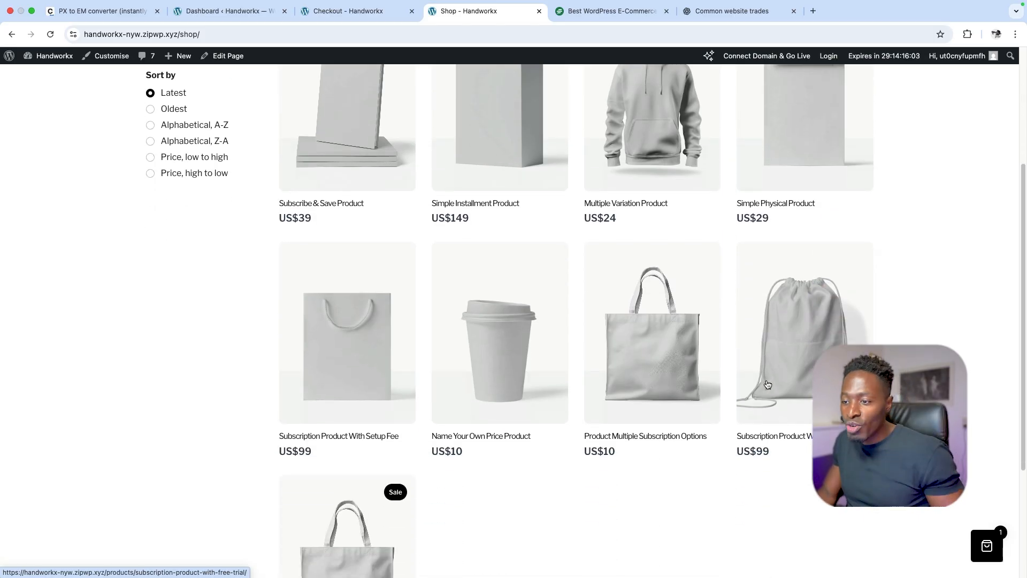
pyautogui.scroll(-3)
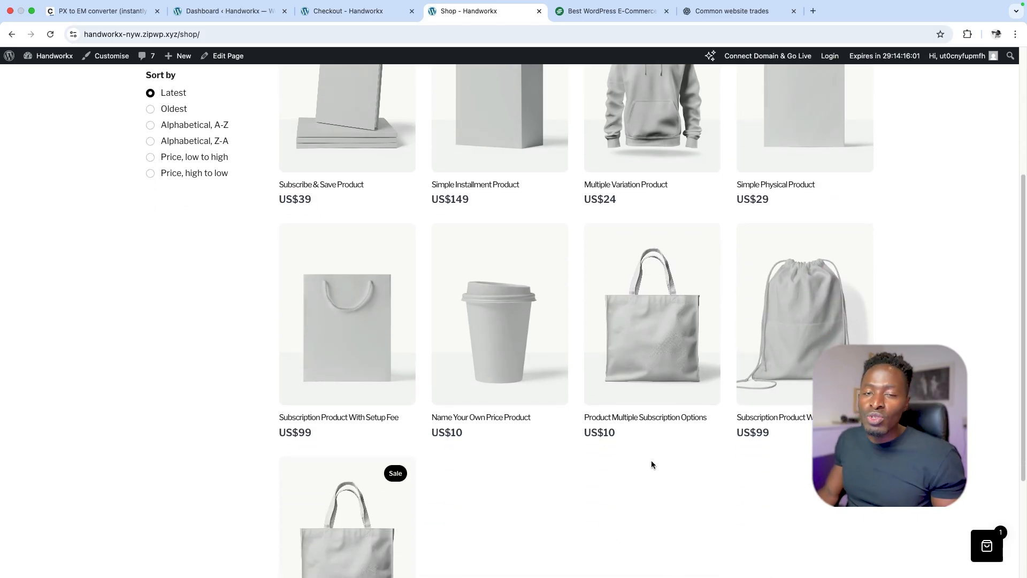
pyautogui.scroll(-3)
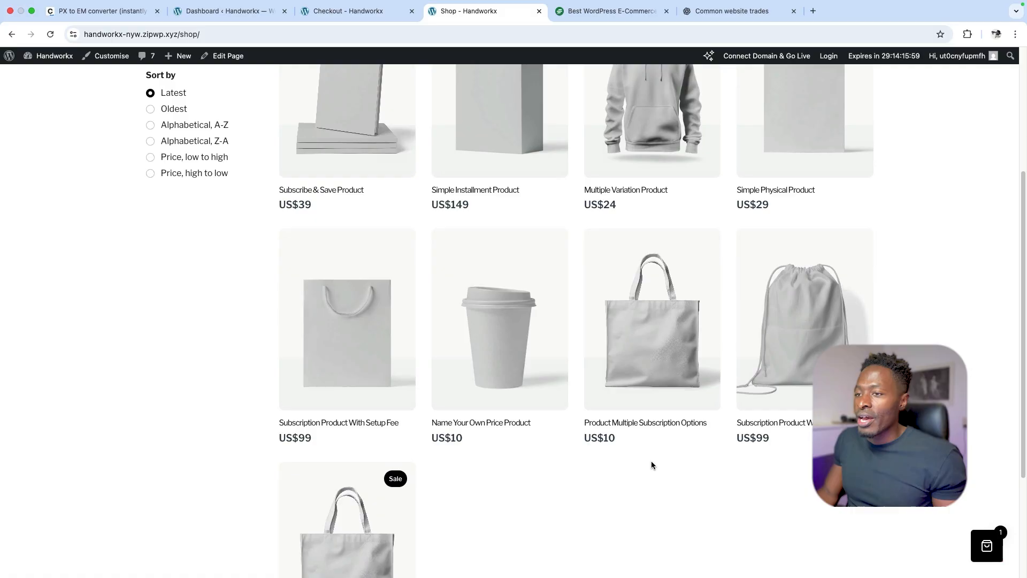
pyautogui.scroll(3)
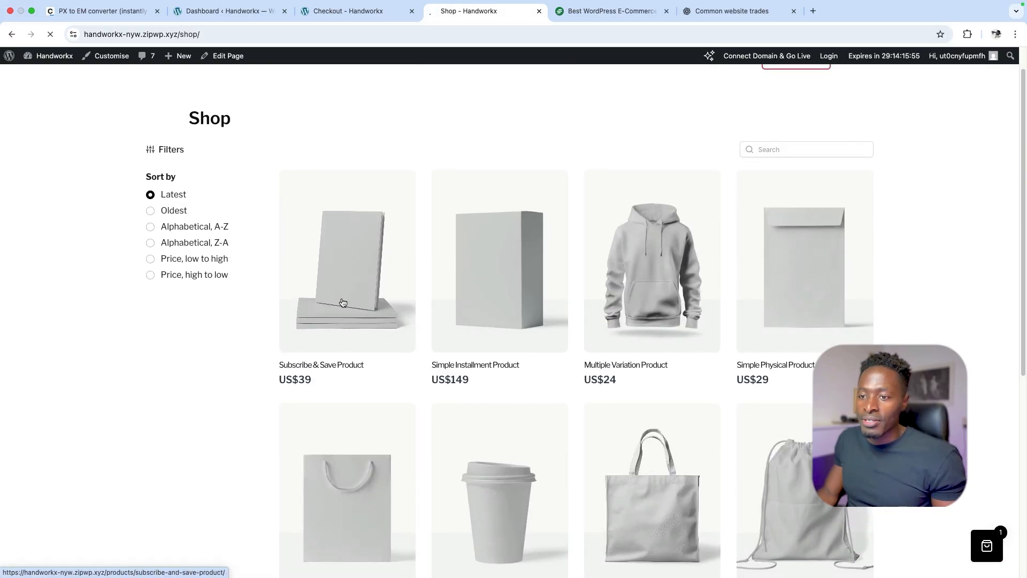
# - Add the Subscribe & Save Product to the cart as a one-time purchase, totalling US$78
pyautogui.click(345, 260)
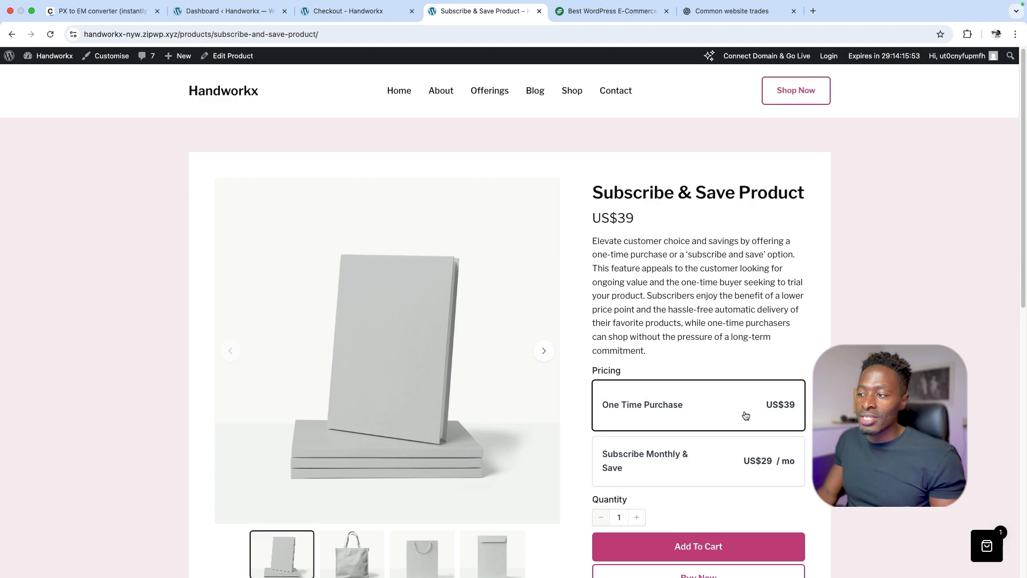
pyautogui.scroll(-3)
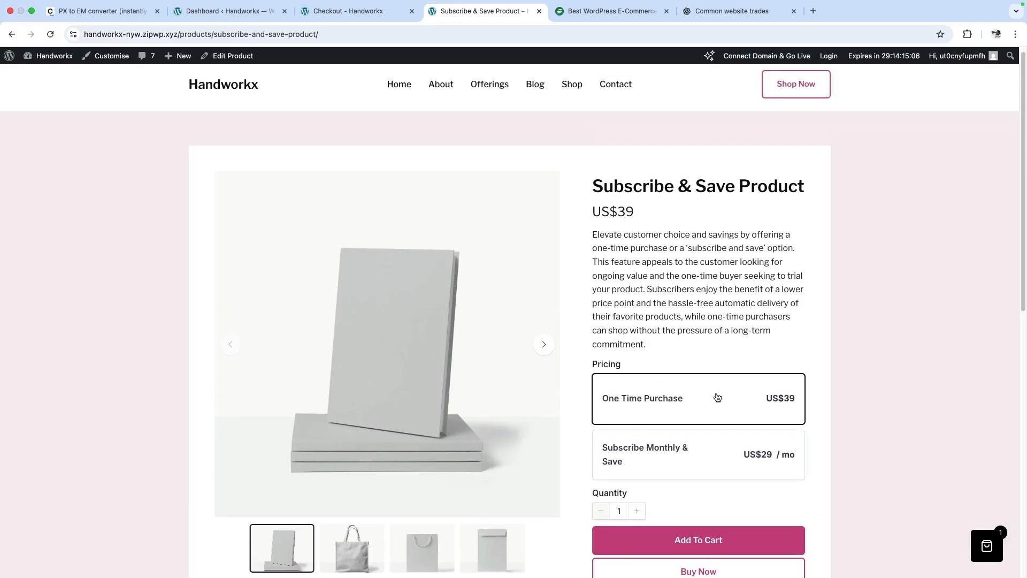
pyautogui.scroll(-3)
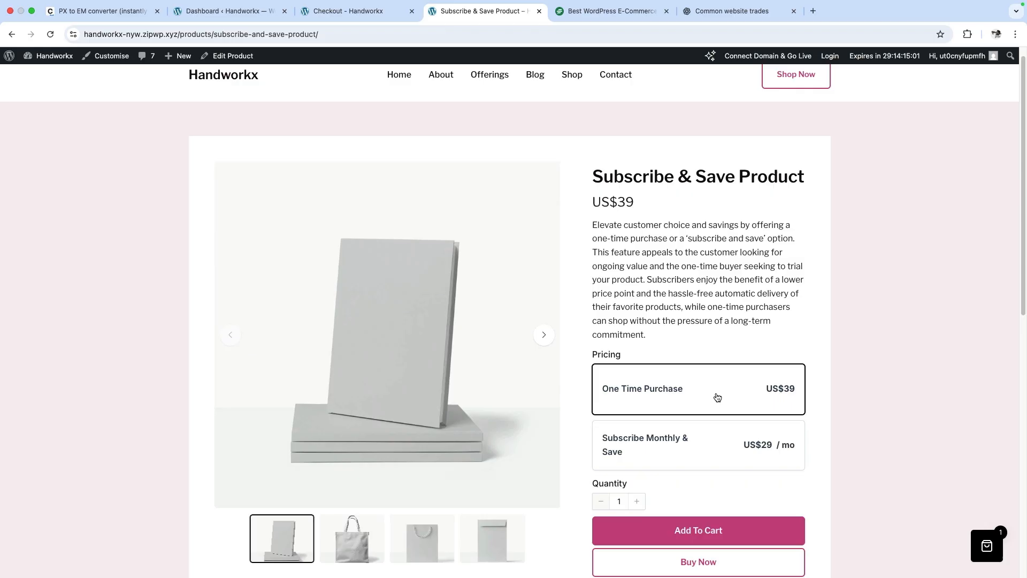
pyautogui.scroll(-3)
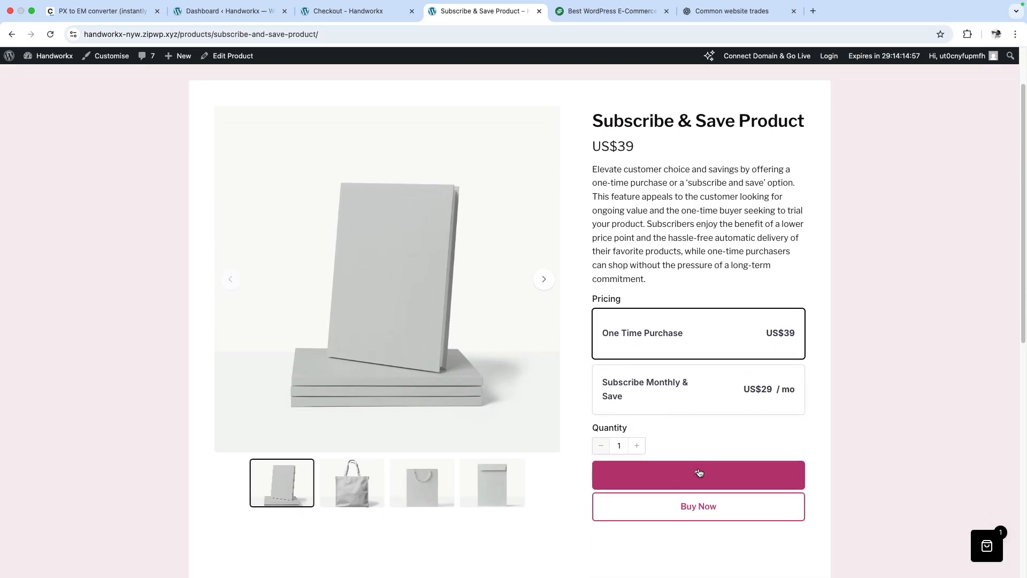
pyautogui.click(698, 474)
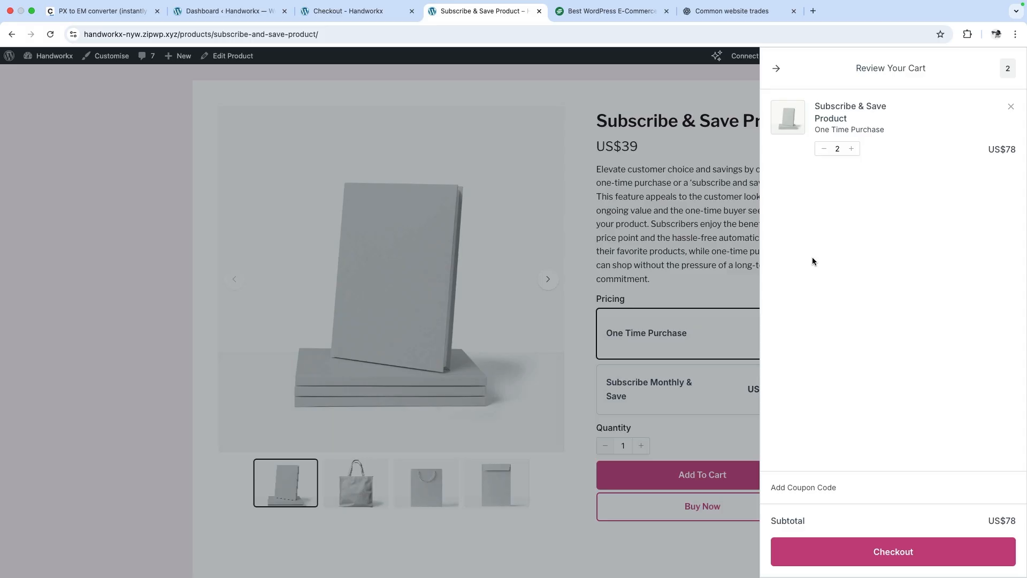
pyautogui.moveTo(876, 422)
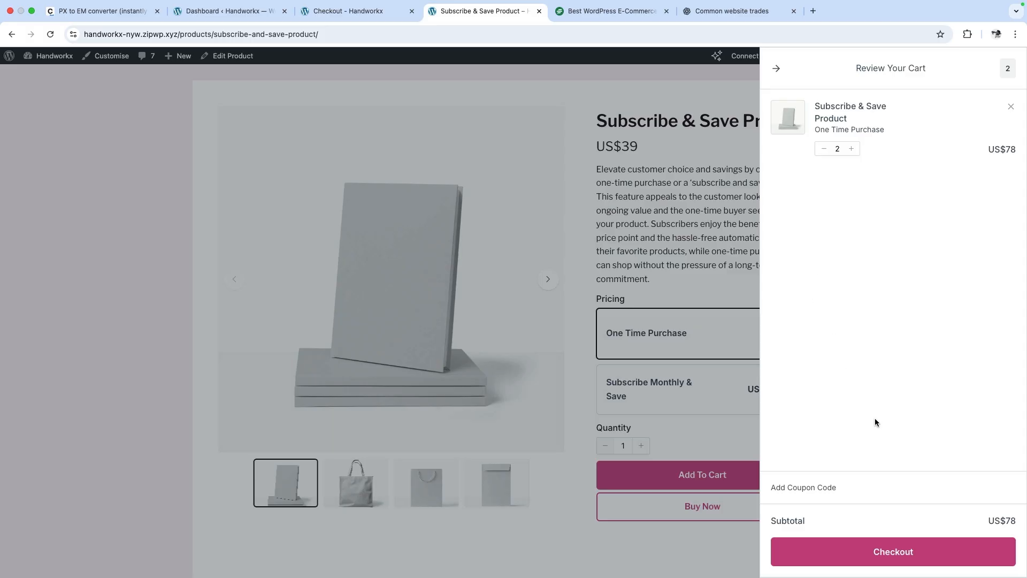
pyautogui.click(892, 551)
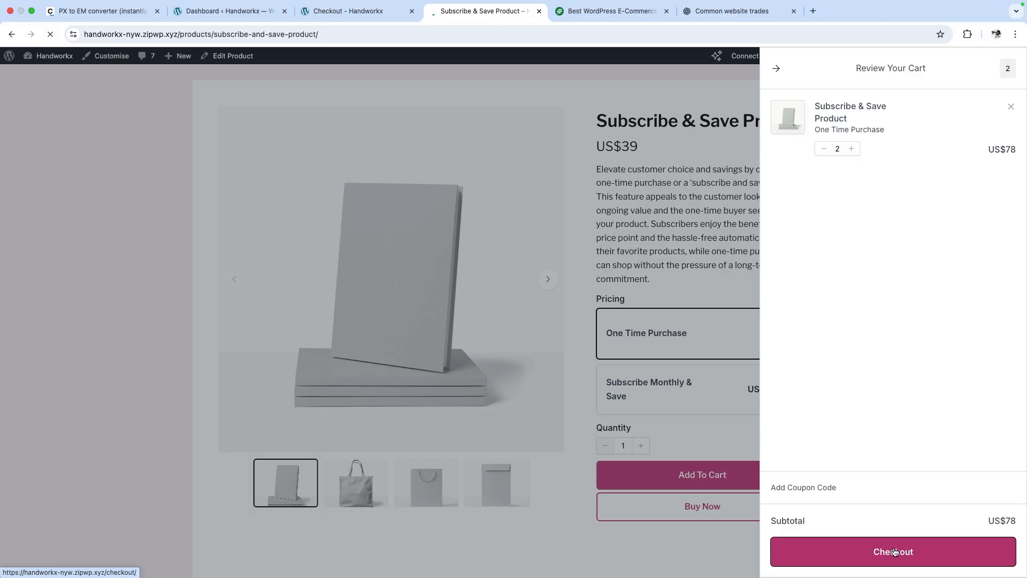
# - Proceed to the US$78 checkout page, then return to the WordPress admin dashboard
pyautogui.click(892, 551)
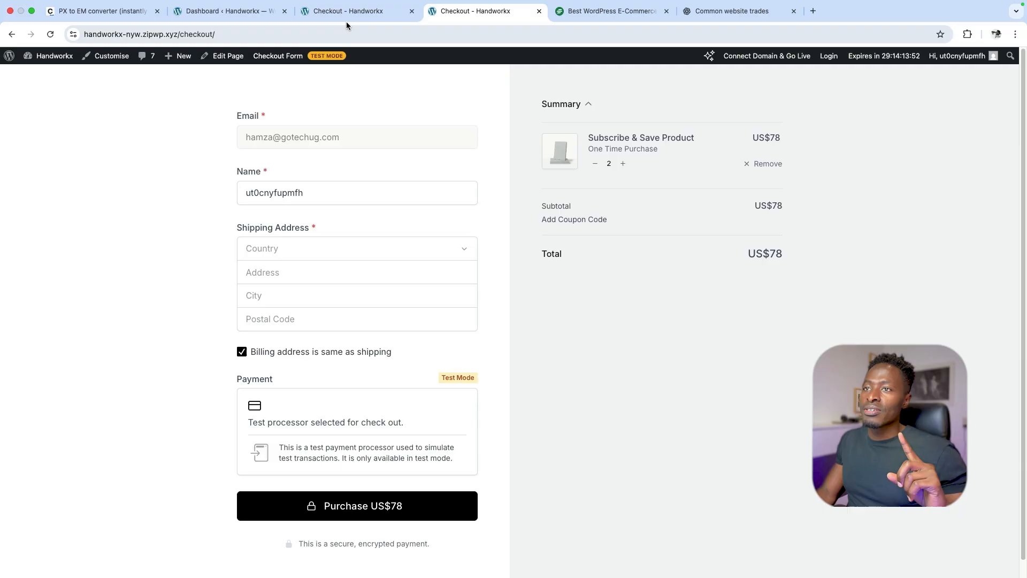
pyautogui.click(357, 11)
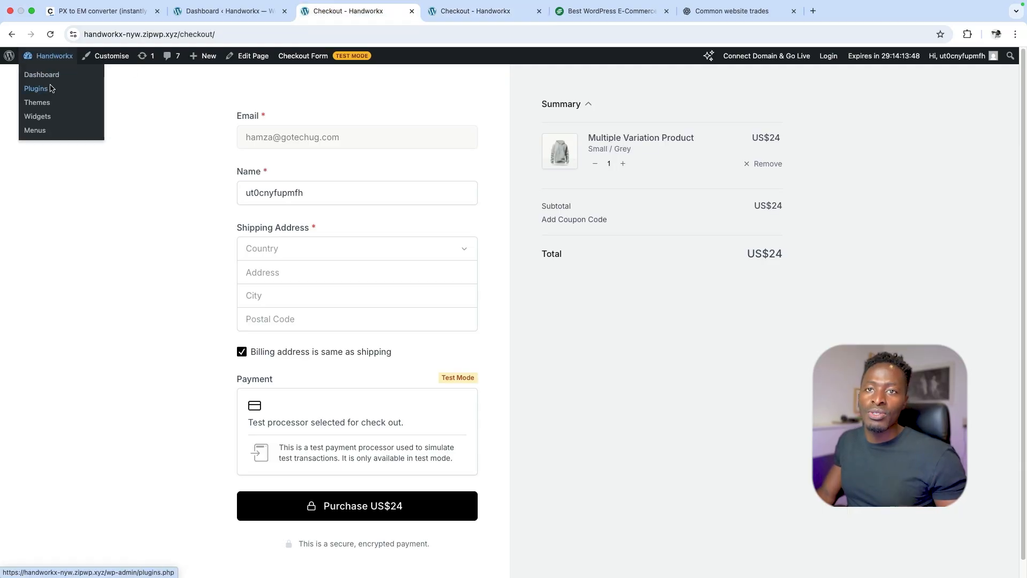
pyautogui.click(41, 74)
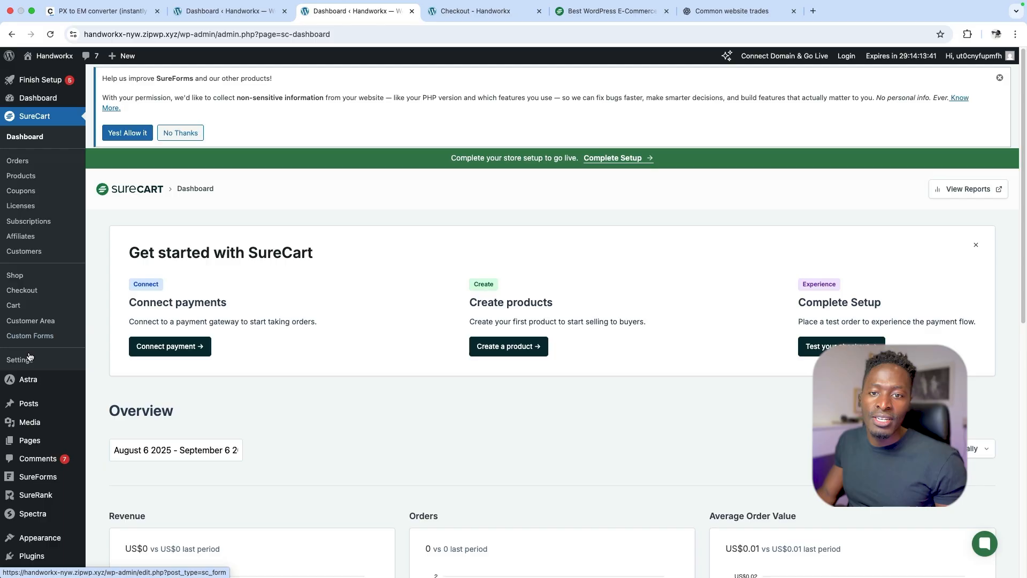
# - Review Store Settings down through Notification Settings and Contact Information
pyautogui.click(20, 359)
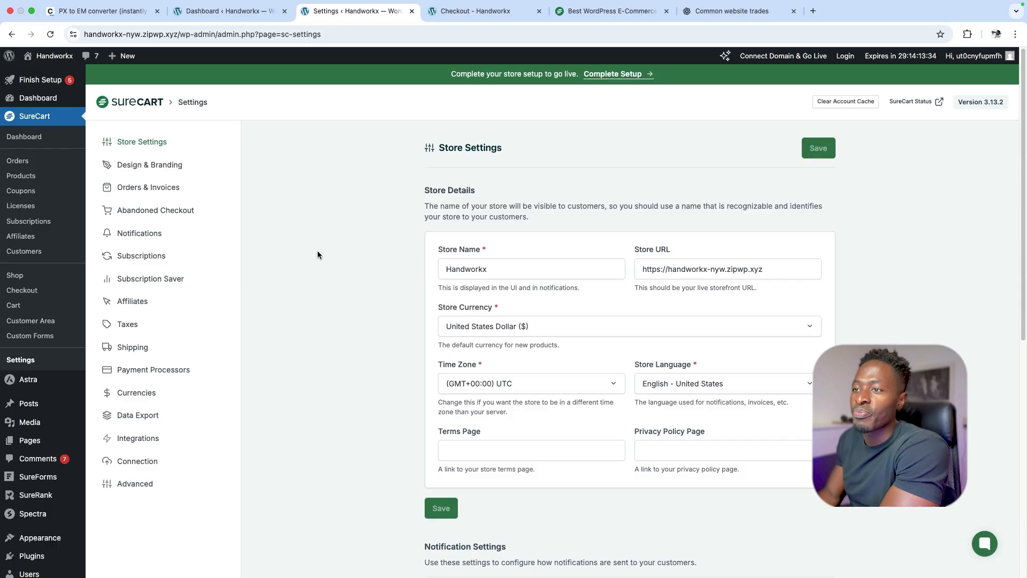
pyautogui.scroll(-3)
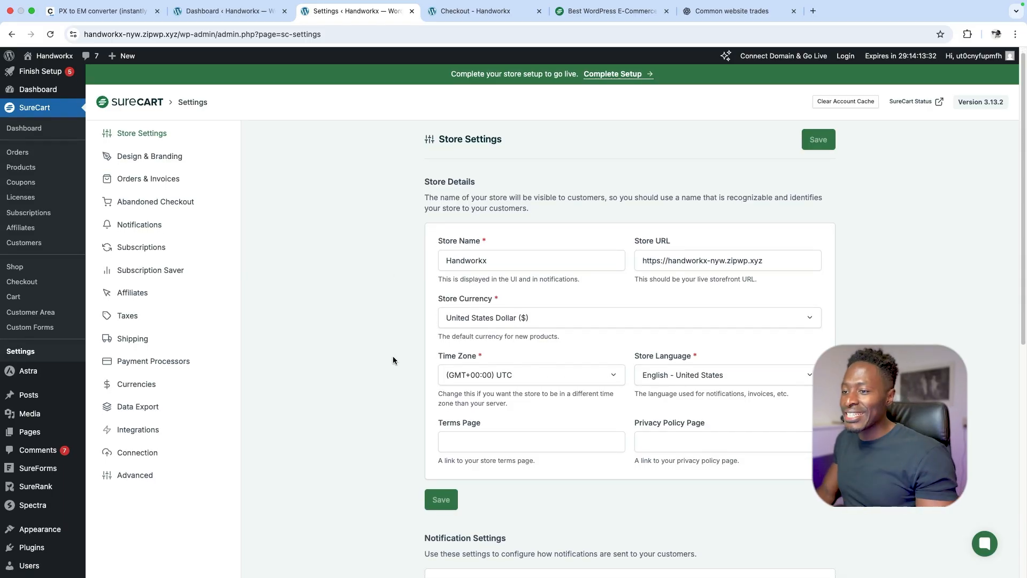
pyautogui.scroll(-3)
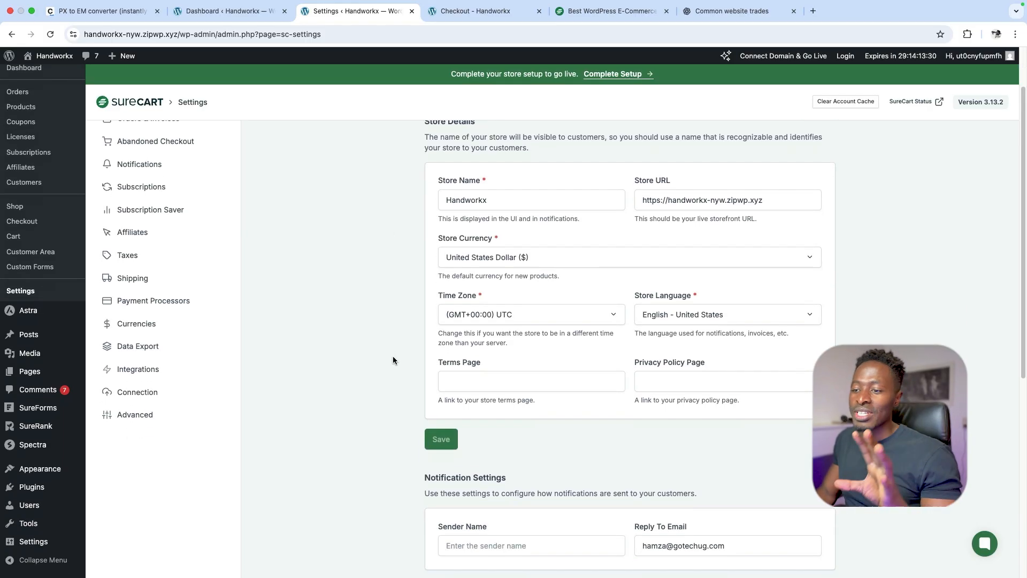
pyautogui.scroll(-3)
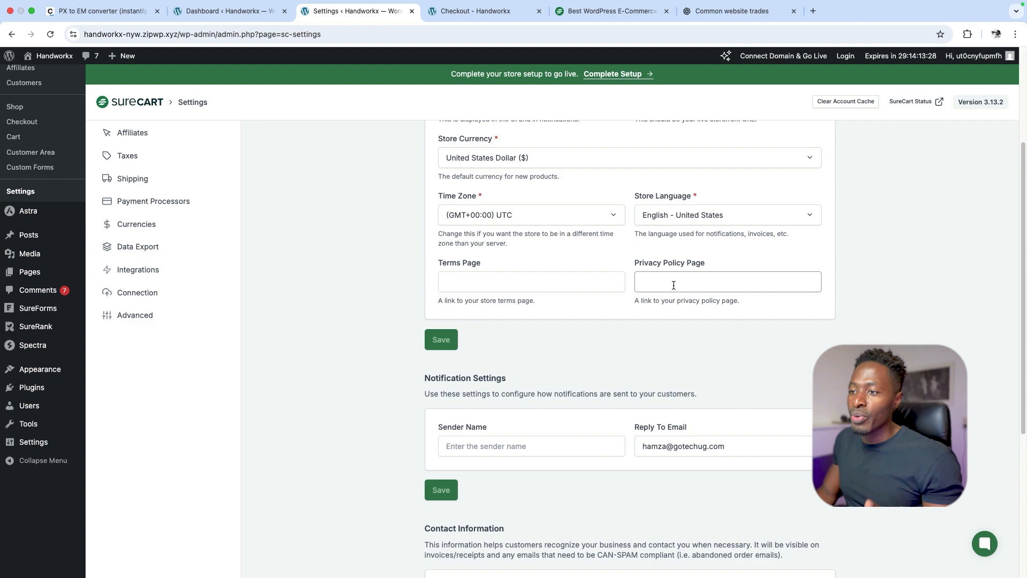
pyautogui.scroll(-3)
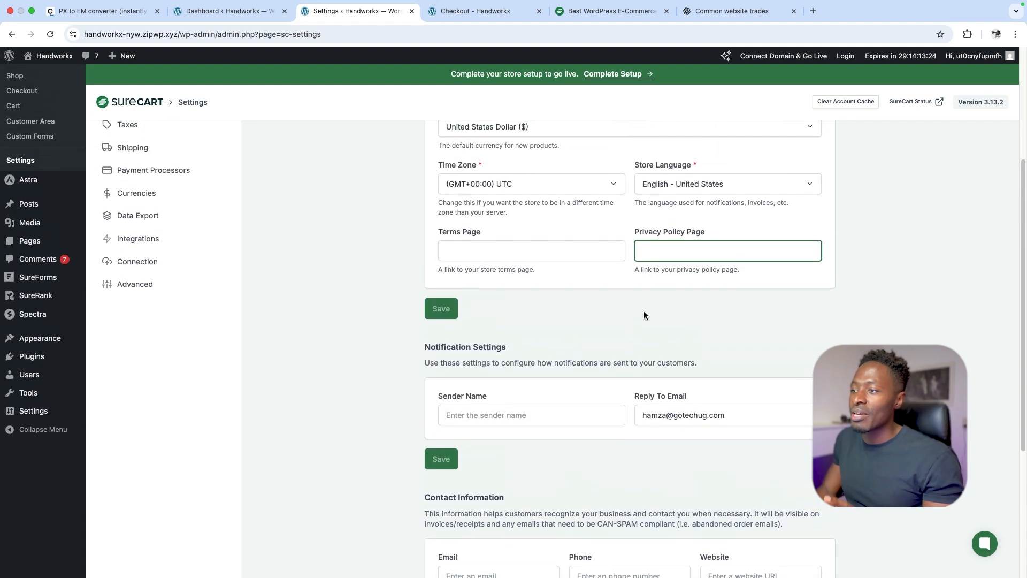
pyautogui.scroll(-3)
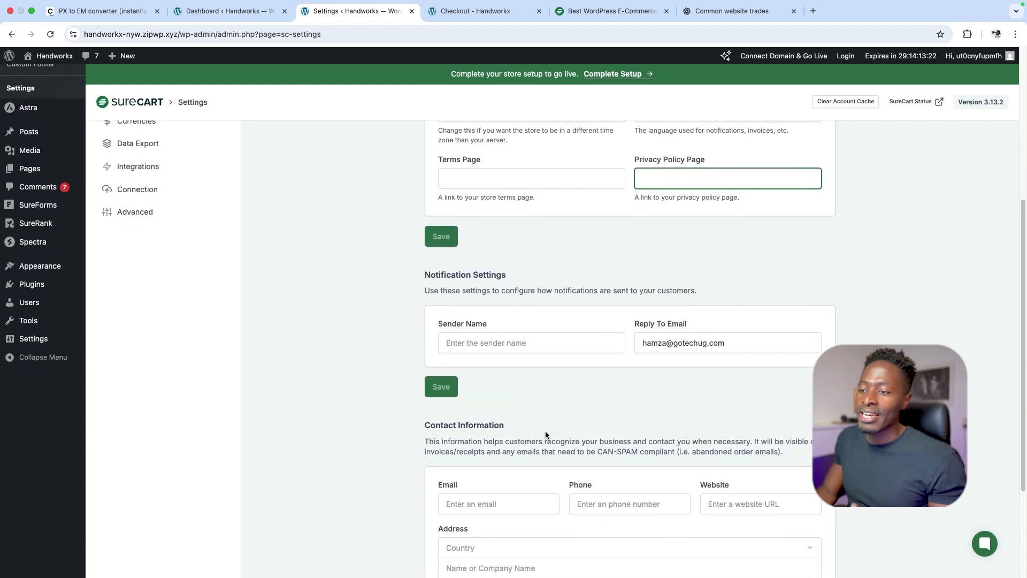
pyautogui.scroll(-3)
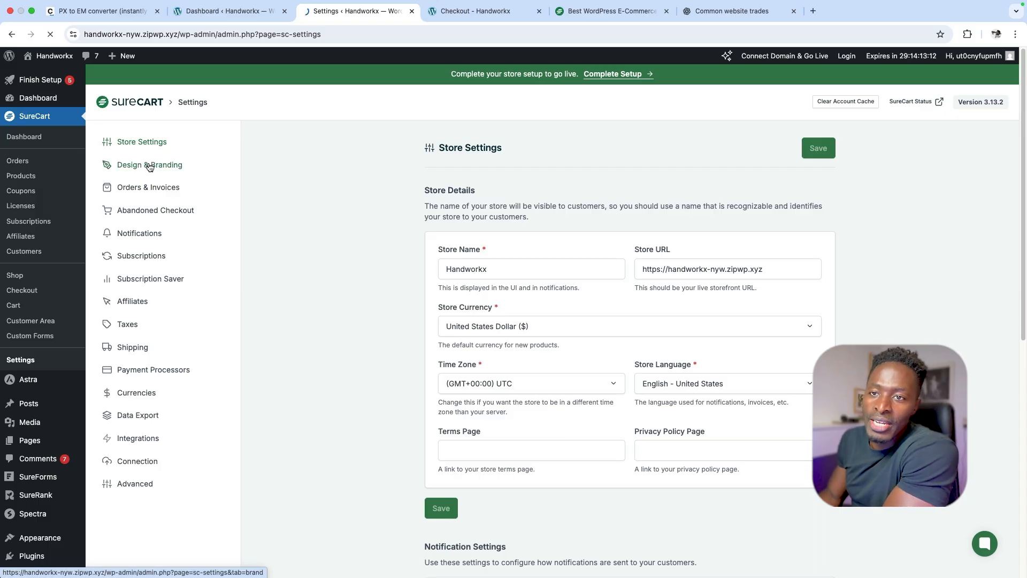
# - Review Design & Branding theme choices and check the storefront home page
pyautogui.click(150, 164)
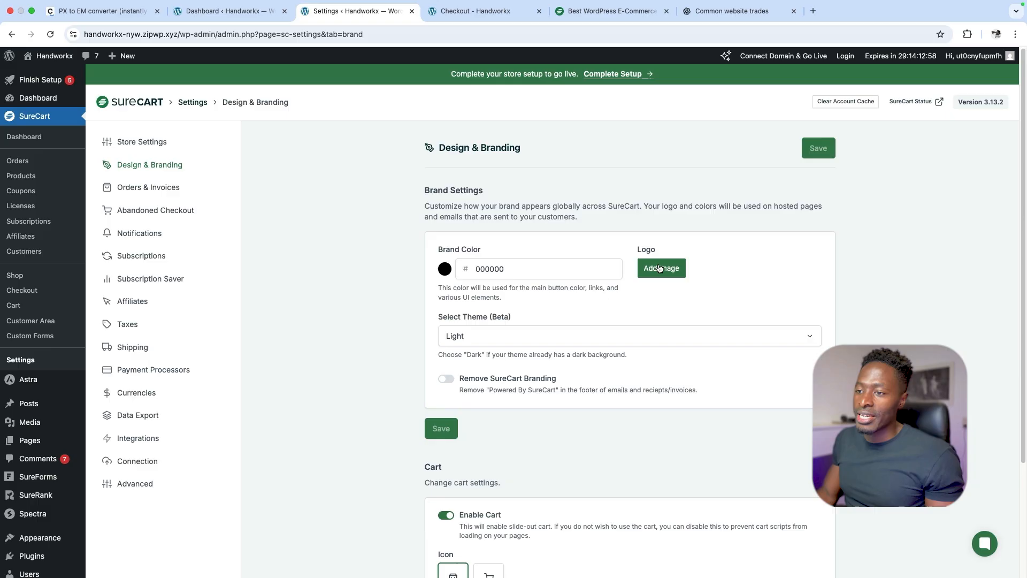
pyautogui.click(628, 335)
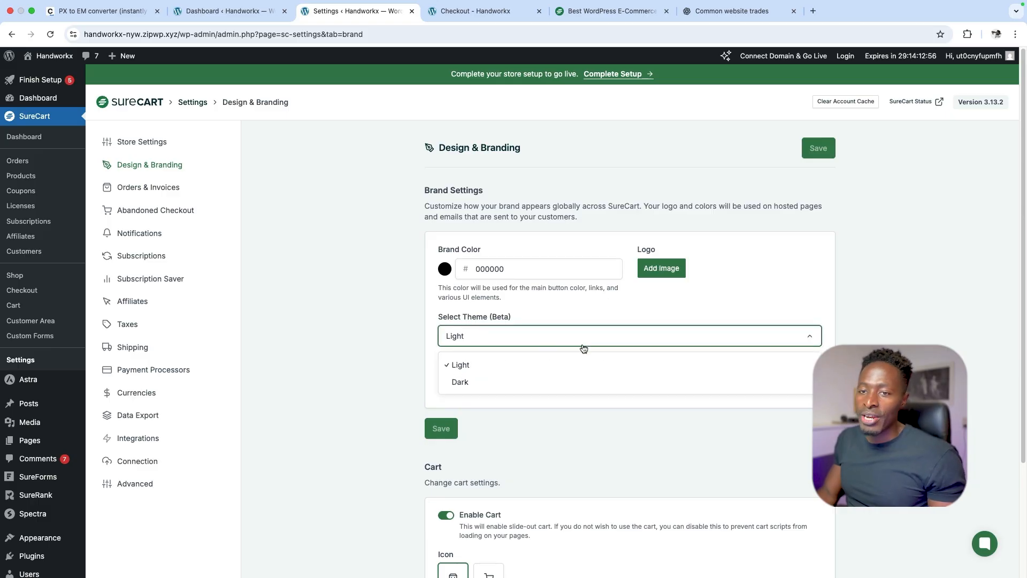
pyautogui.scroll(-3)
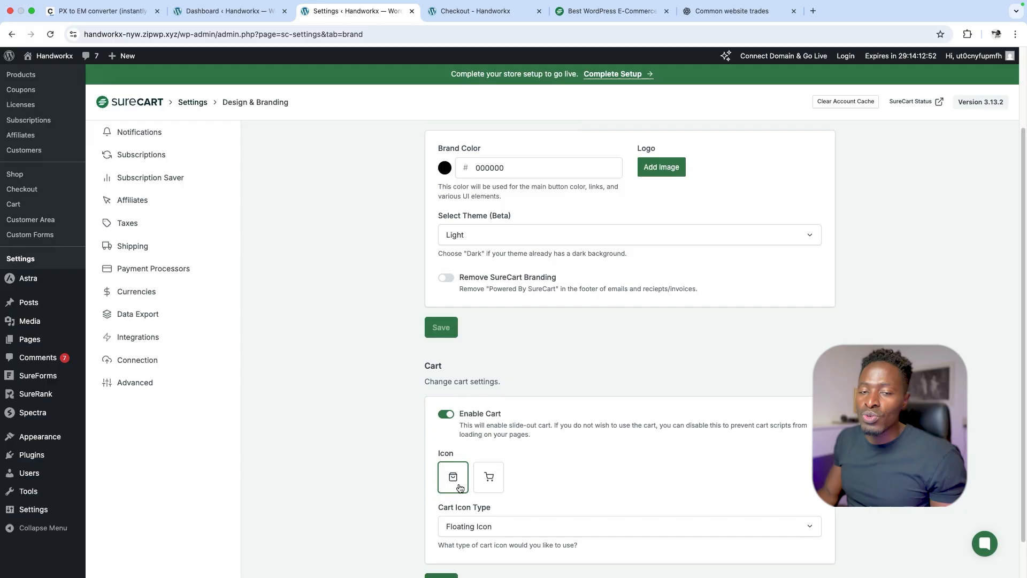
pyautogui.click(625, 483)
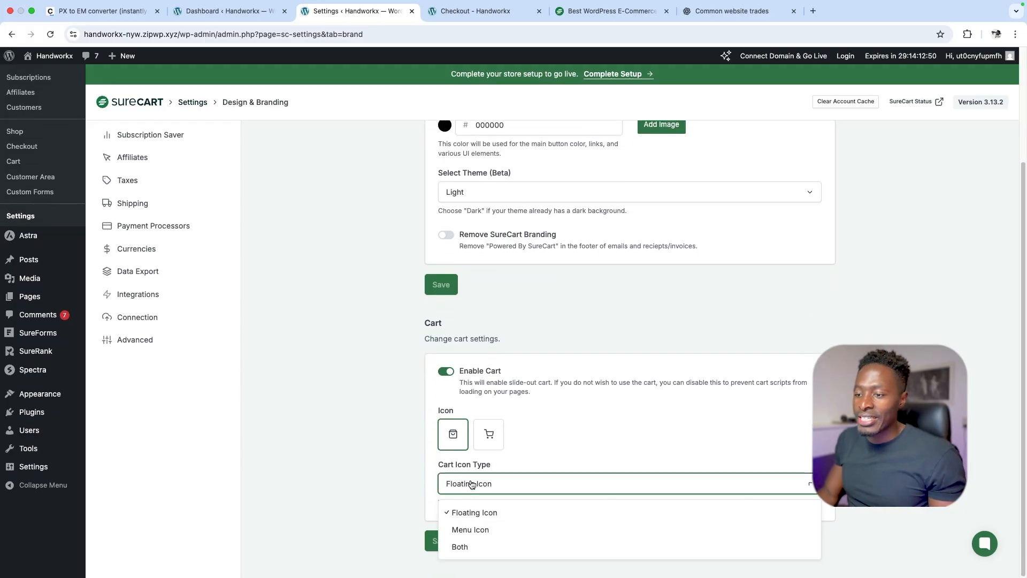
pyautogui.moveTo(465, 546)
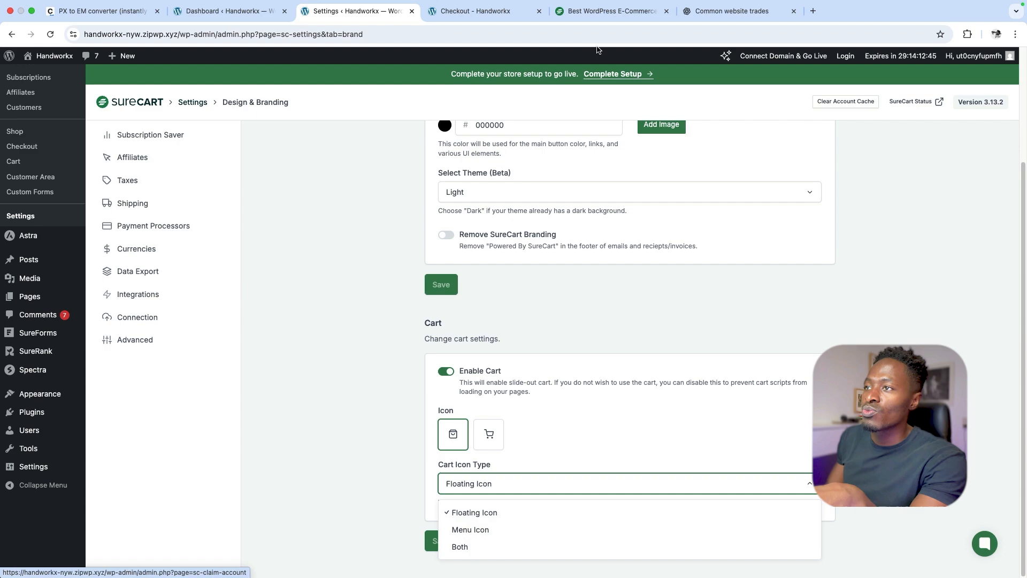
pyautogui.click(484, 11)
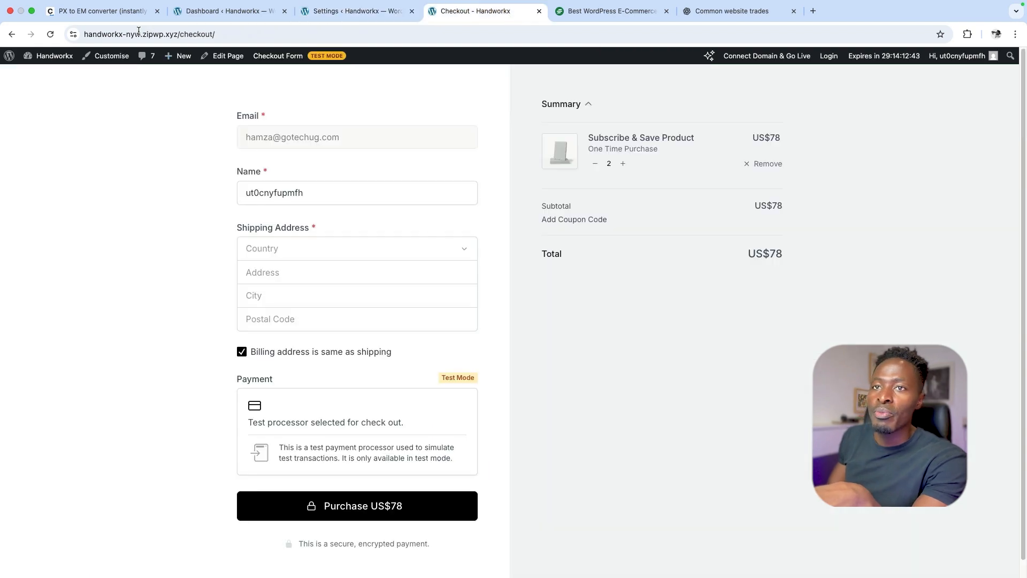
pyautogui.click(148, 34)
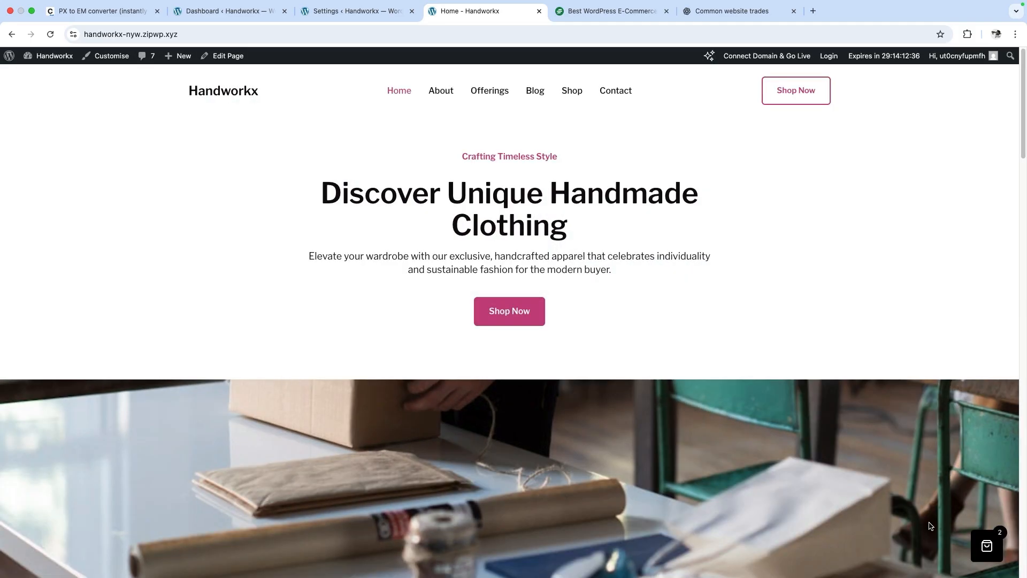
# - Set Cart Icon Type to Menu Icon, then switch it back to Floating Icon
pyautogui.click(627, 483)
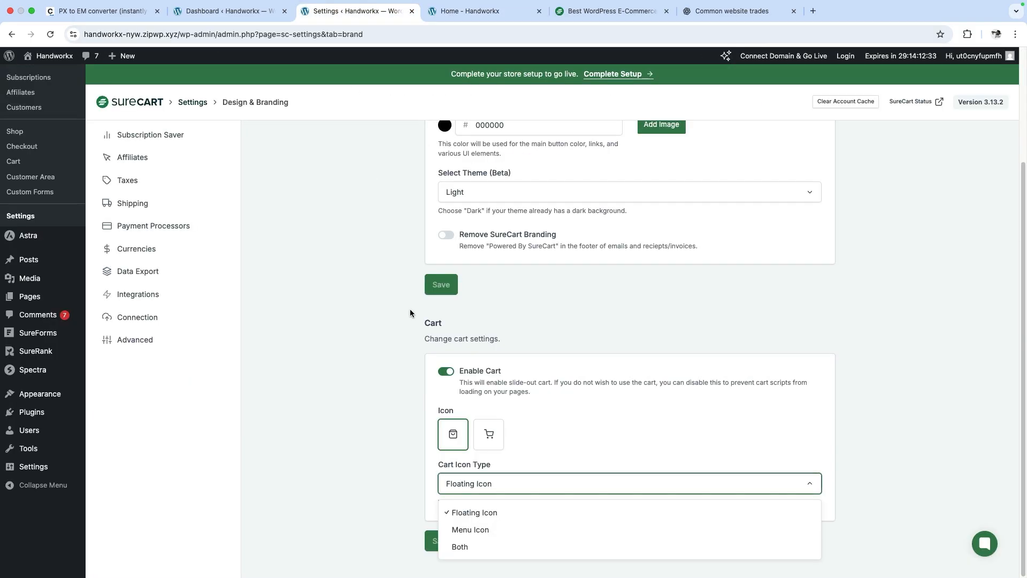
pyautogui.moveTo(469, 530)
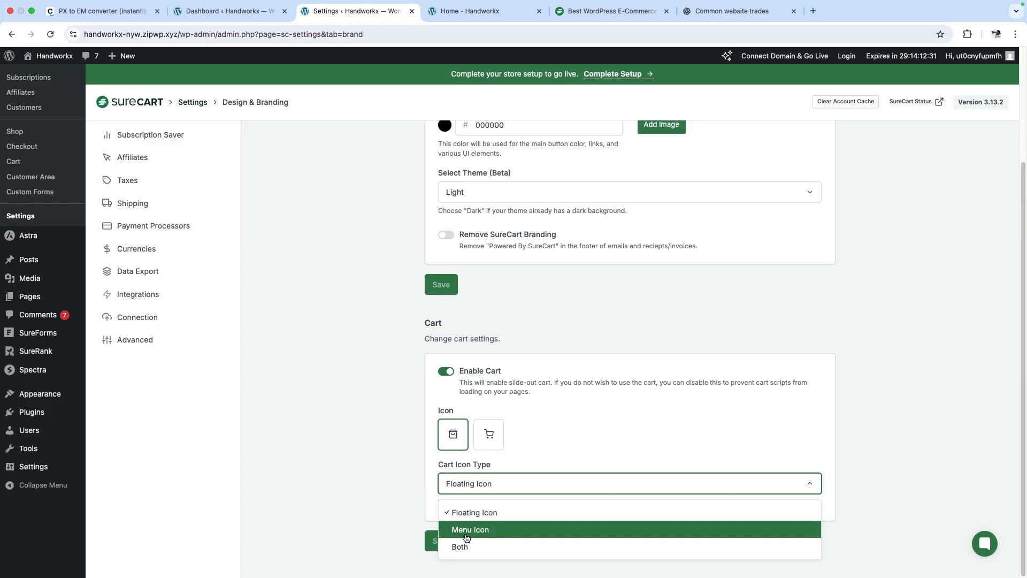
pyautogui.click(470, 530)
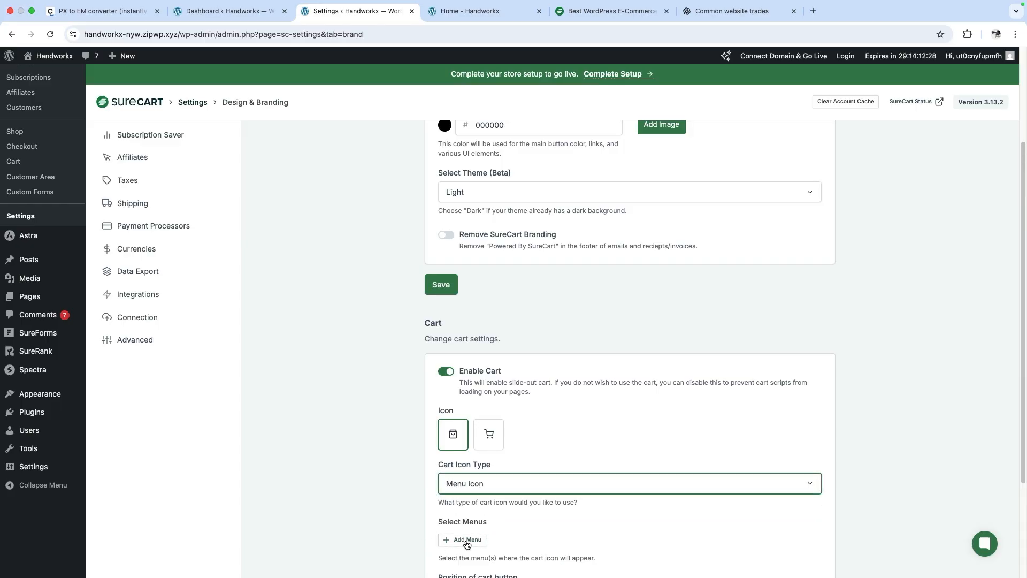
pyautogui.scroll(-3)
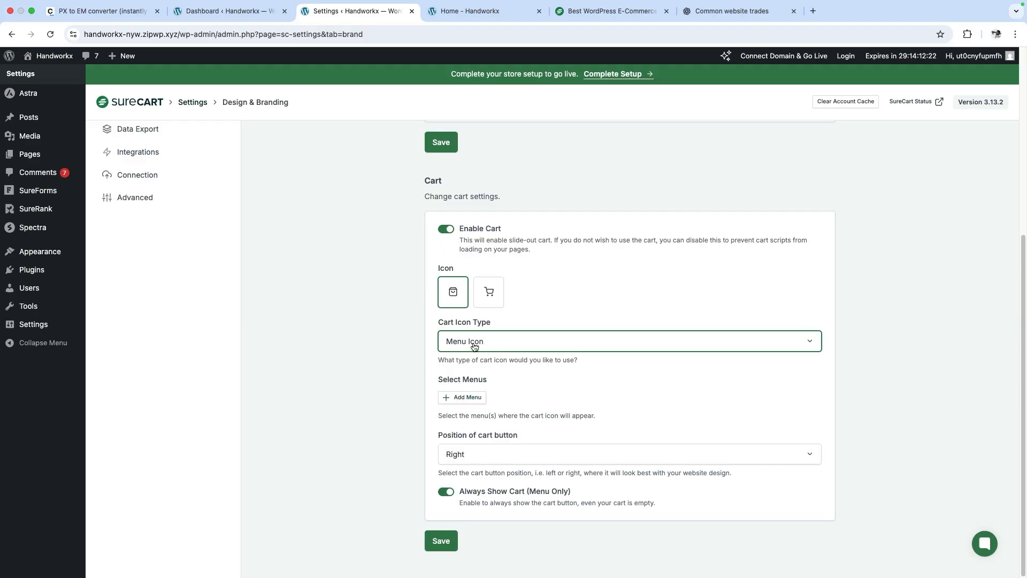
pyautogui.click(626, 340)
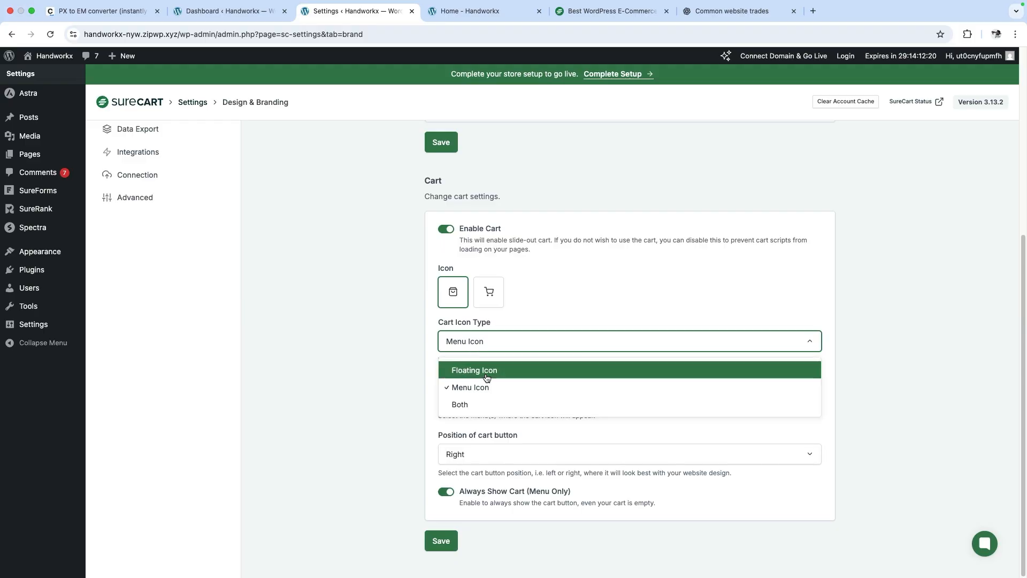
pyautogui.click(474, 370)
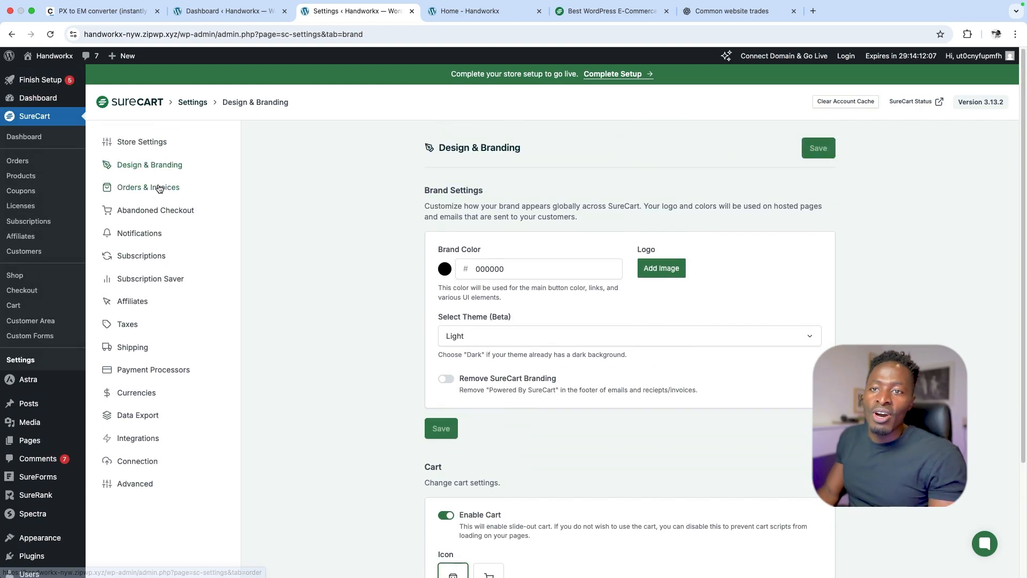
# - Glance at Orders & Invoices numbering, then go to Abandoned Checkout settings
pyautogui.click(147, 187)
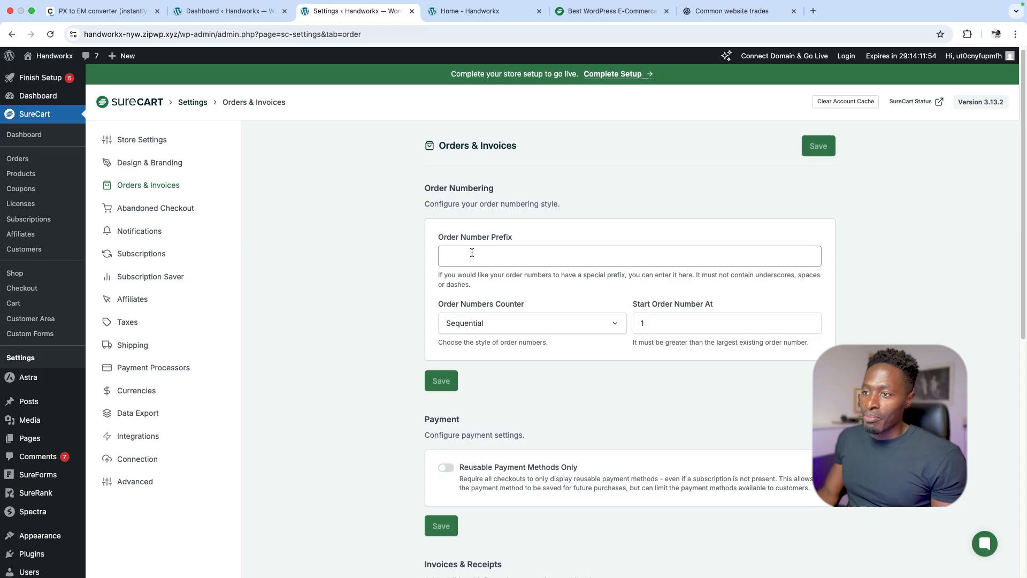
pyautogui.click(531, 178)
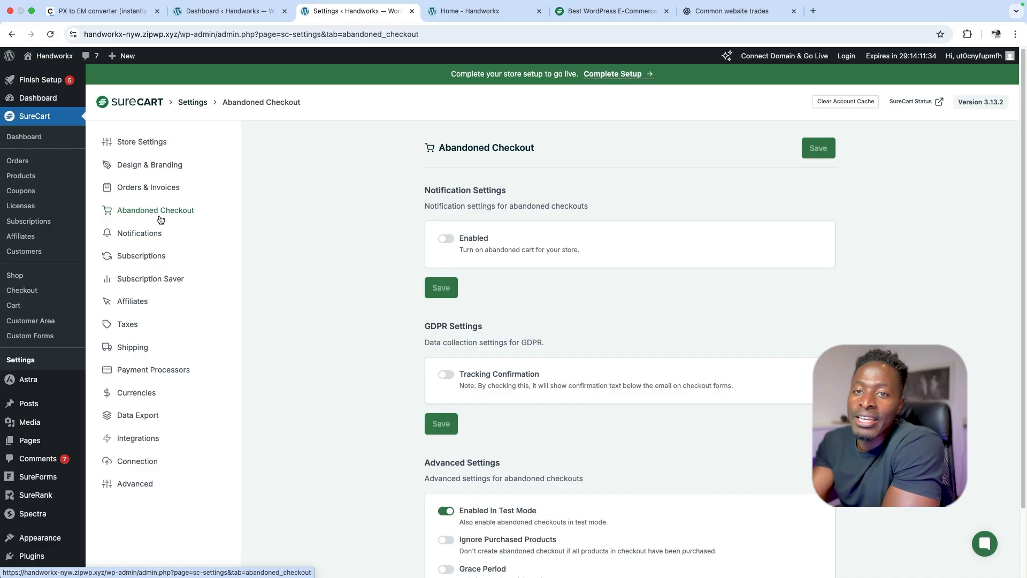
# - Finish the Abandoned Checkout options and move to the Subscriptions settings
pyautogui.scroll(-3)
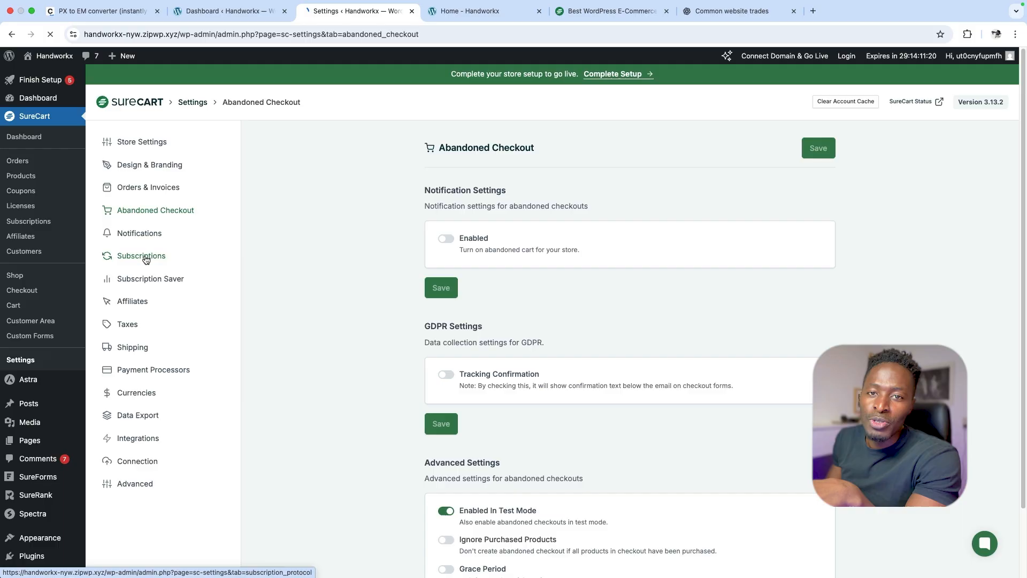
pyautogui.click(141, 255)
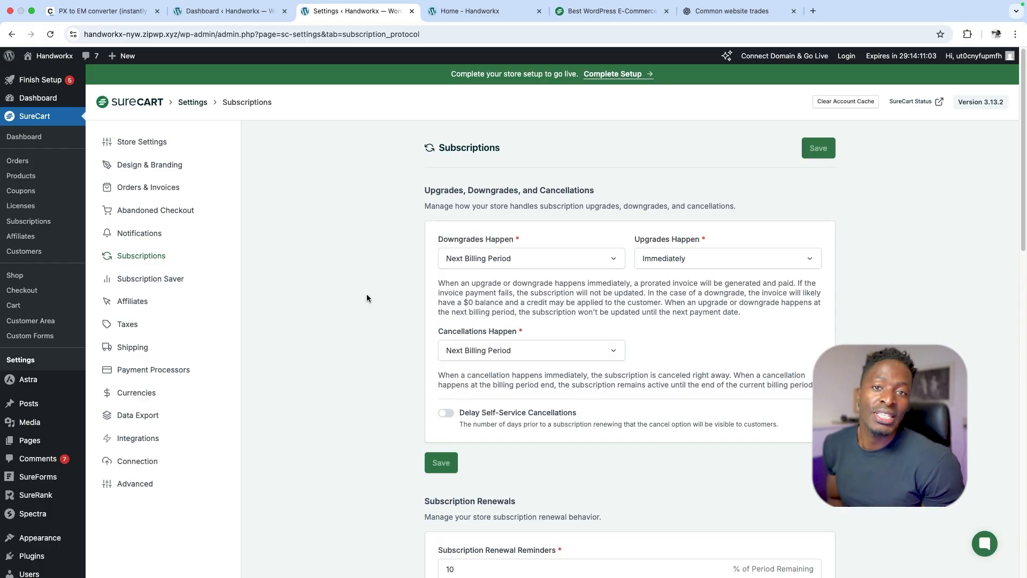
# - Scroll through the subscription upgrade, downgrade and cancellation options, then switch to the Affiliates settings
pyautogui.scroll(-3)
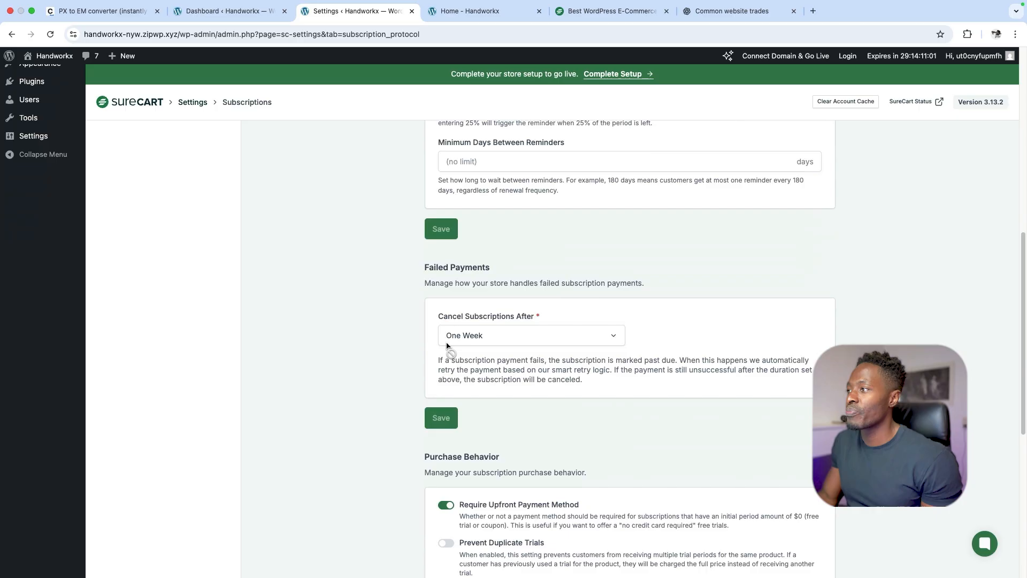
pyautogui.scroll(-3)
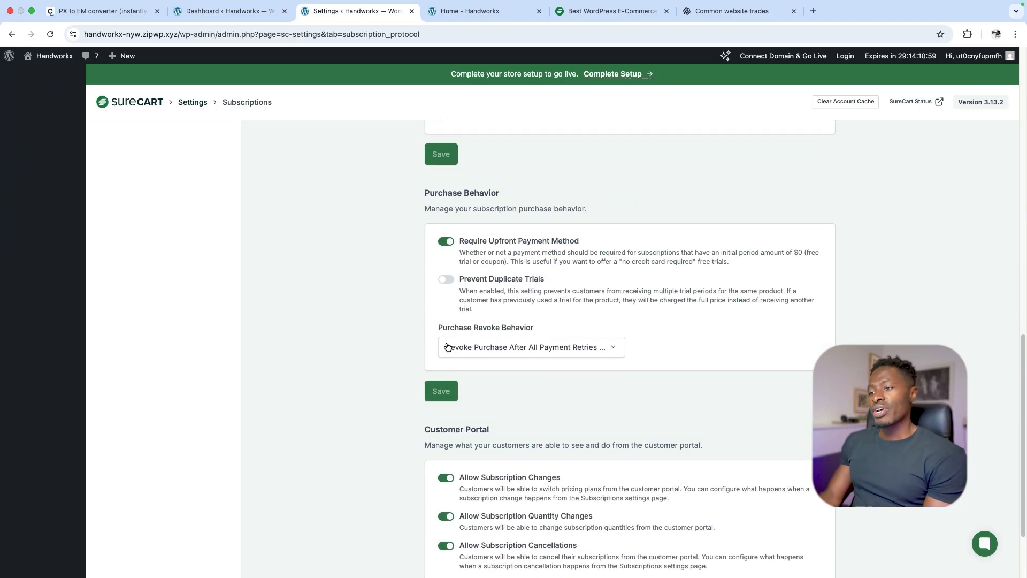
pyautogui.scroll(-3)
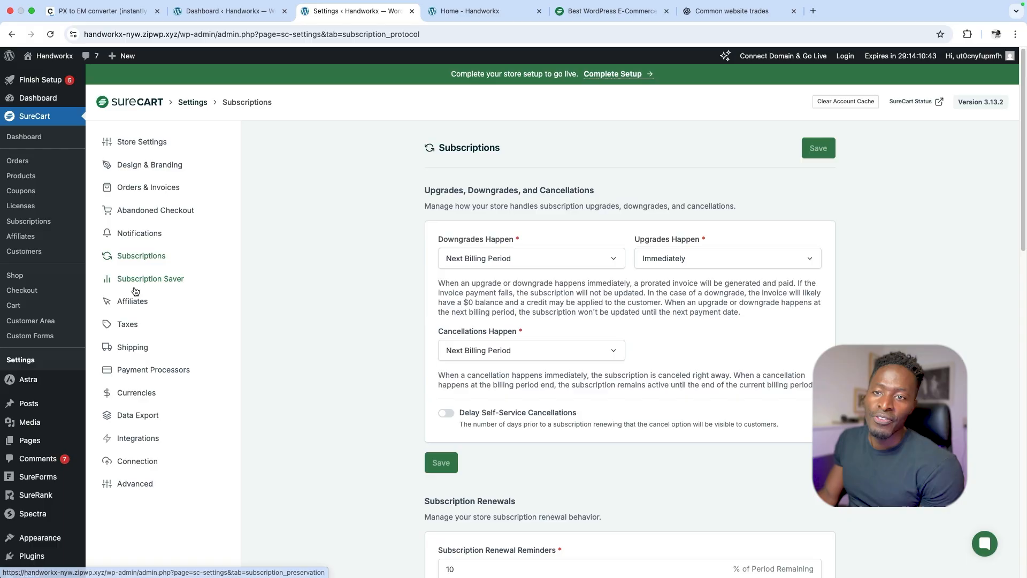
pyautogui.click(132, 301)
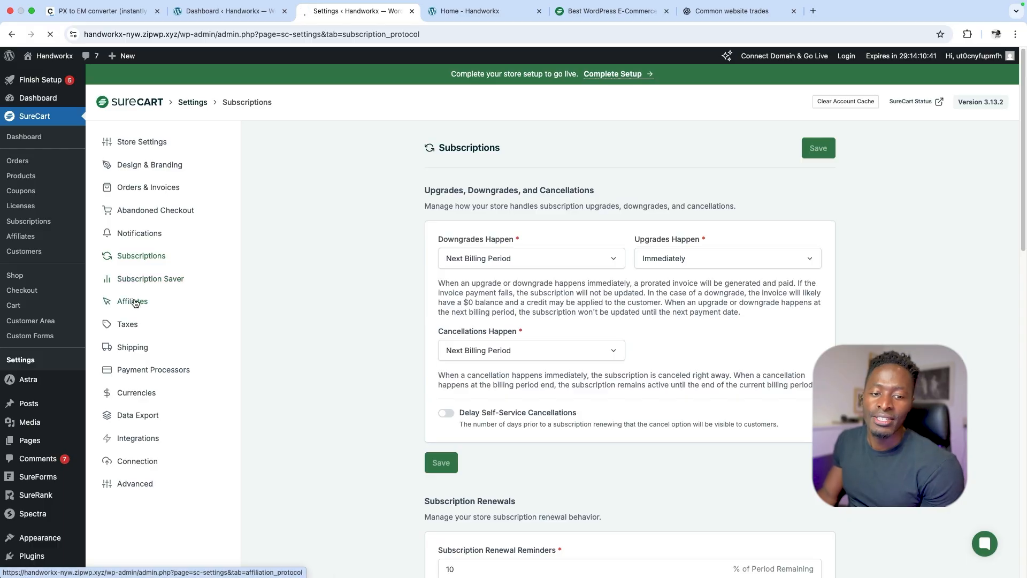
pyautogui.click(131, 300)
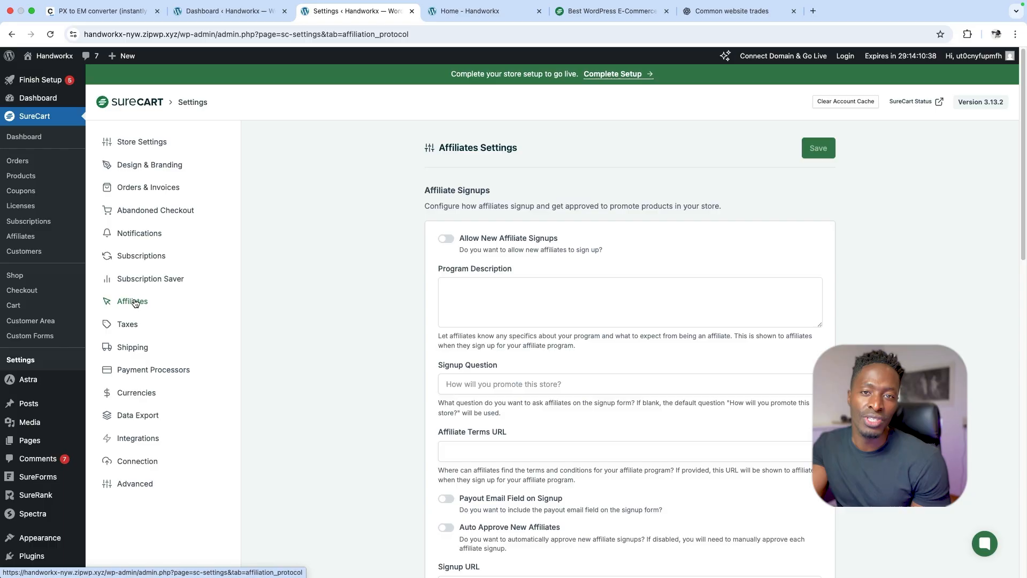
# - Review affiliate signup, tracking and commission options, then switch to the Taxes settings
pyautogui.scroll(-3)
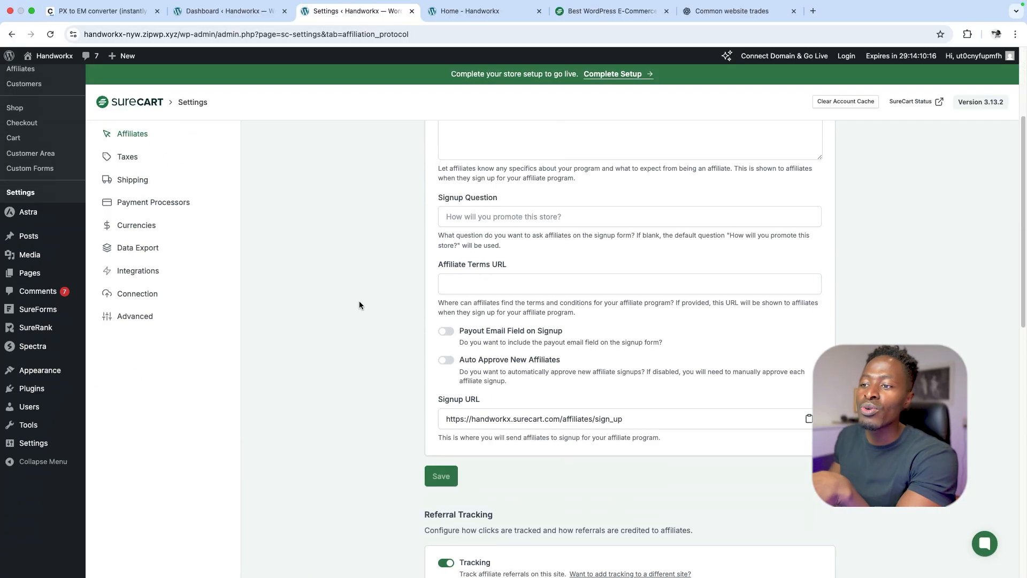
pyautogui.scroll(-3)
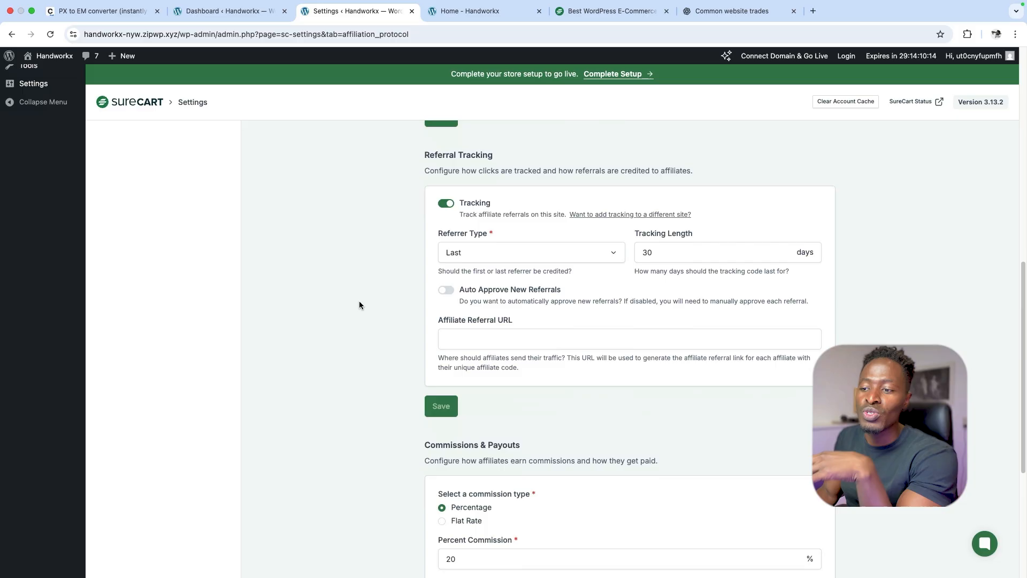
pyautogui.scroll(3)
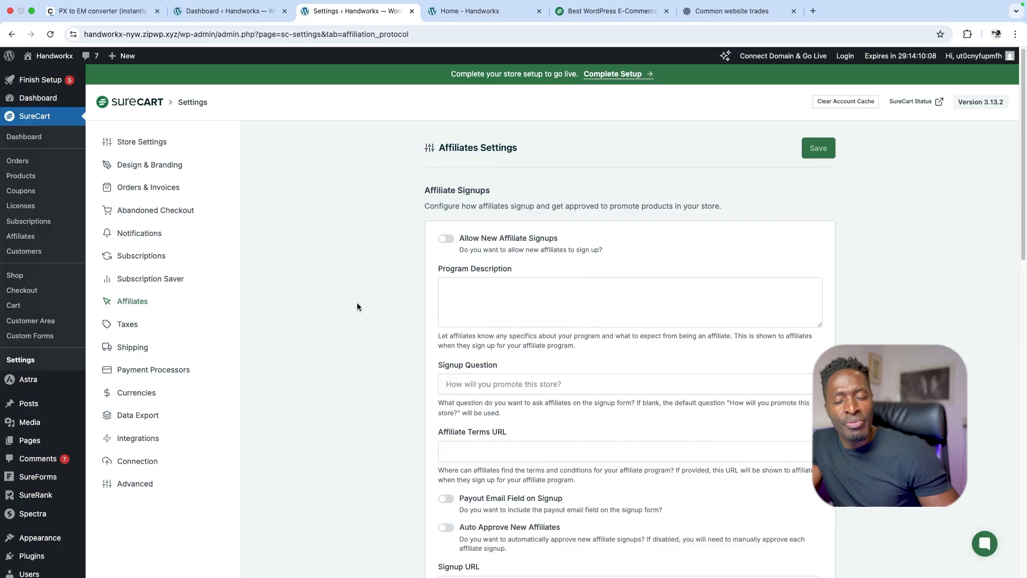
pyautogui.click(128, 324)
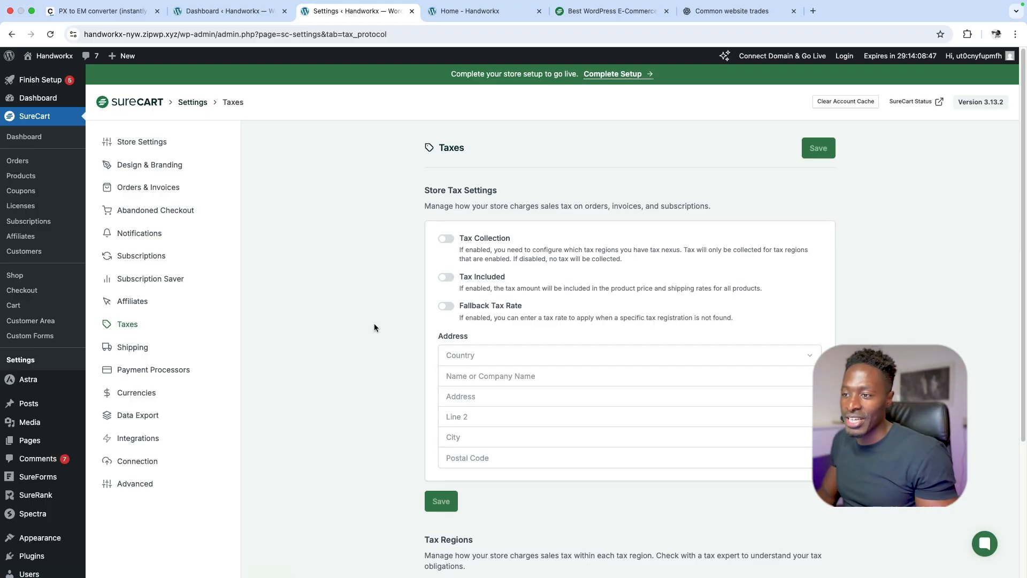
# - Scroll down the Taxes settings to the Tax Regions section
pyautogui.scroll(-3)
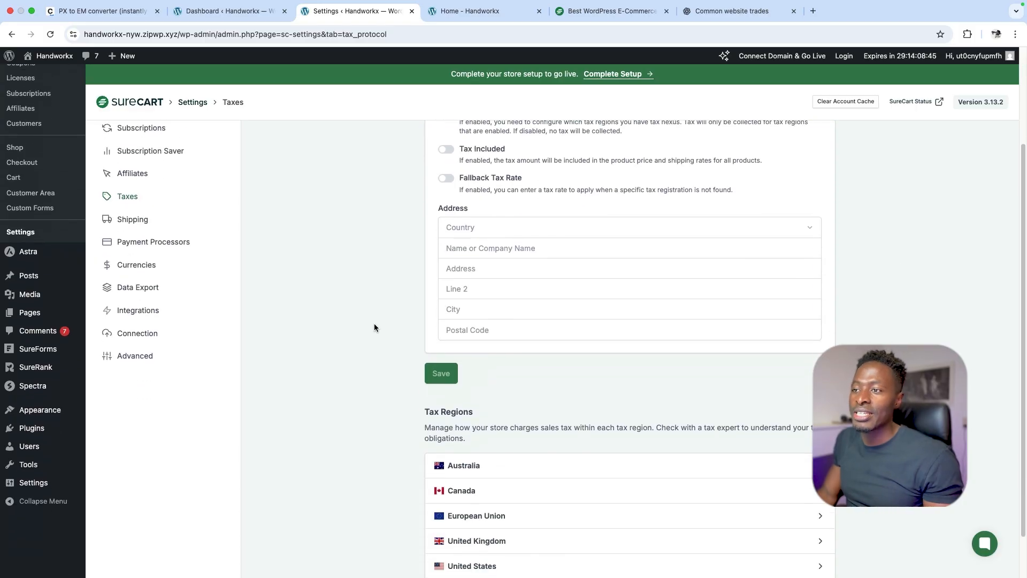
pyautogui.scroll(-3)
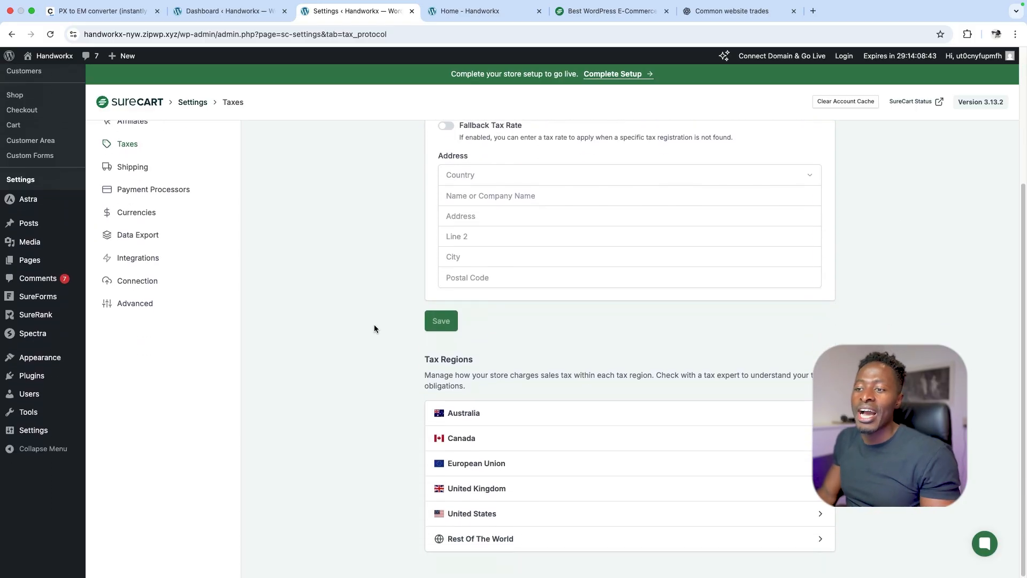
pyautogui.moveTo(439, 395)
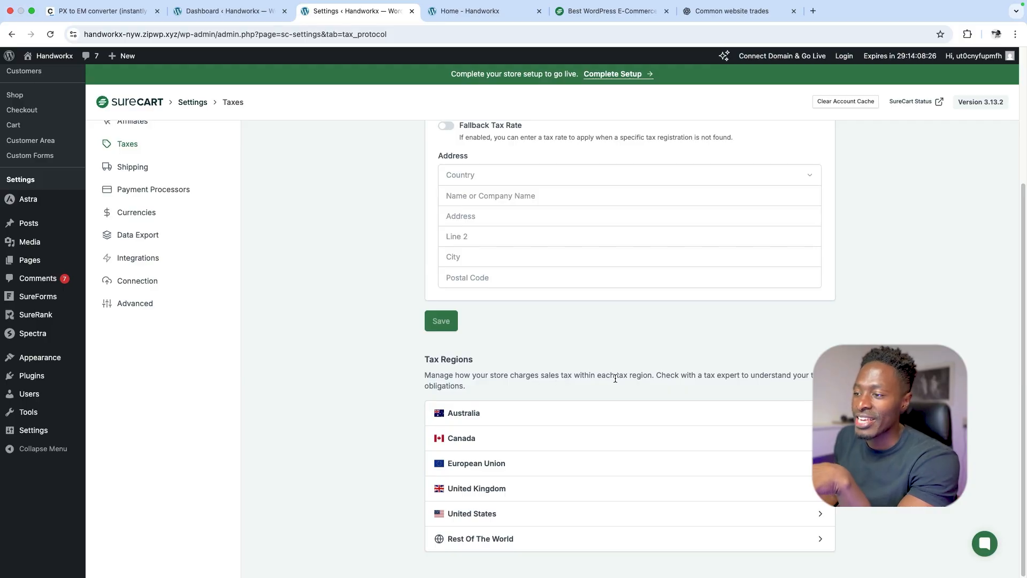
pyautogui.moveTo(698, 377)
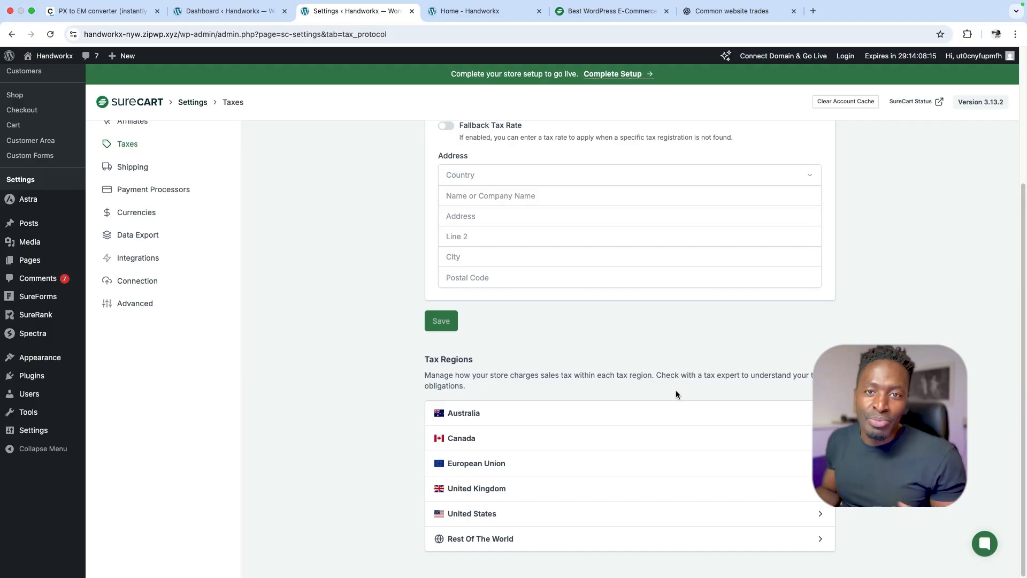
pyautogui.moveTo(663, 412)
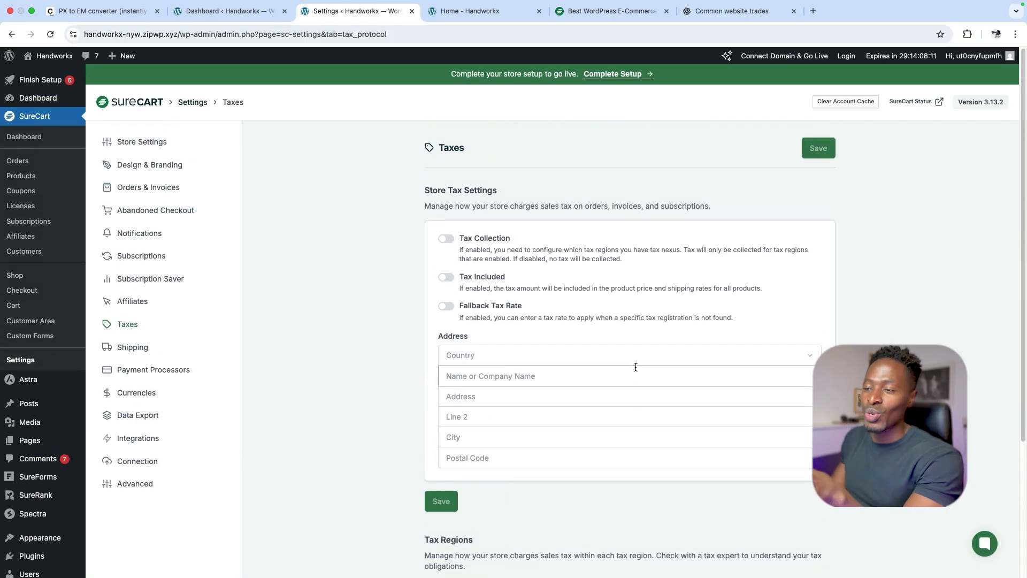
pyautogui.scroll(-3)
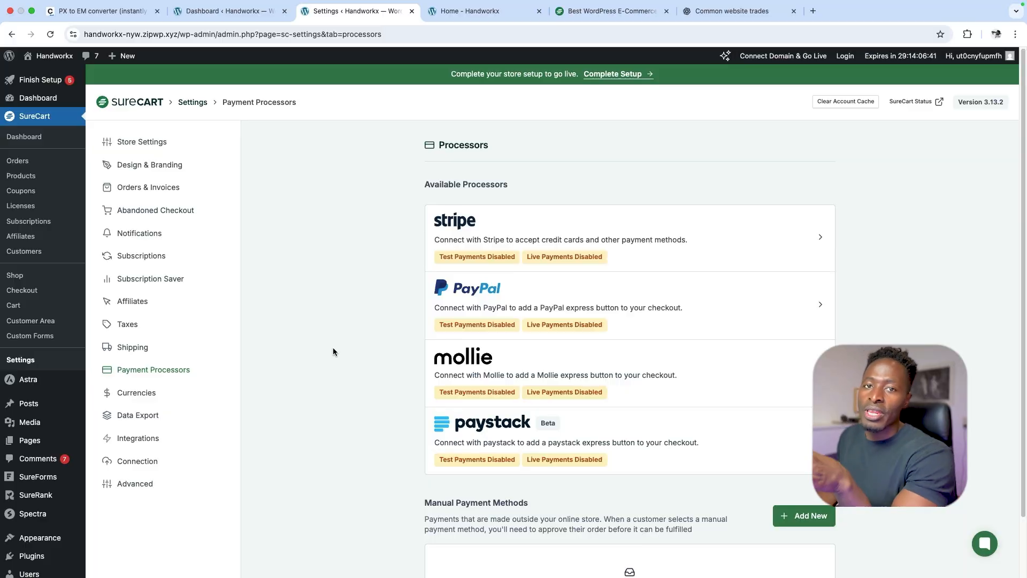
pyautogui.moveTo(340, 352)
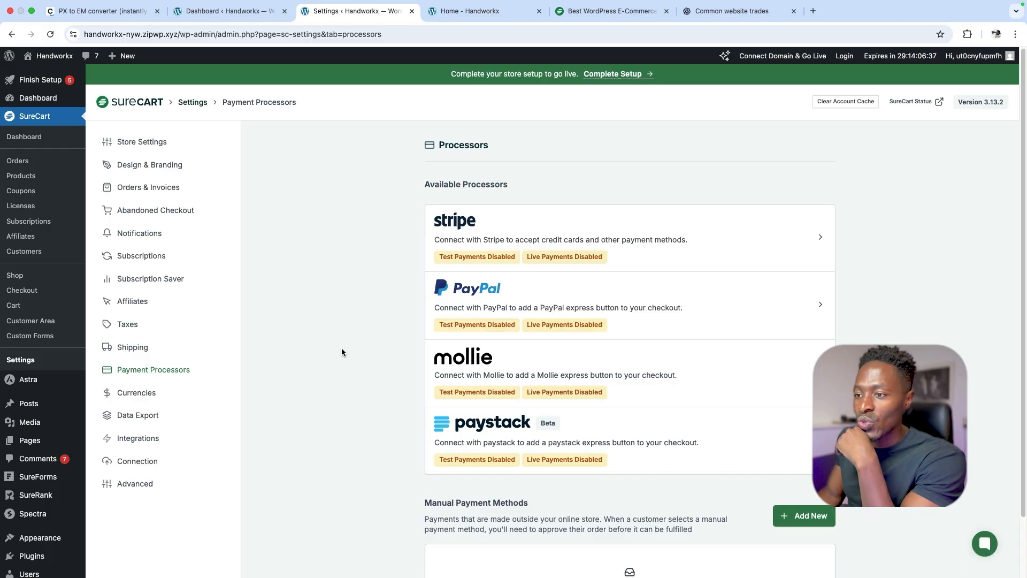
pyautogui.moveTo(386, 388)
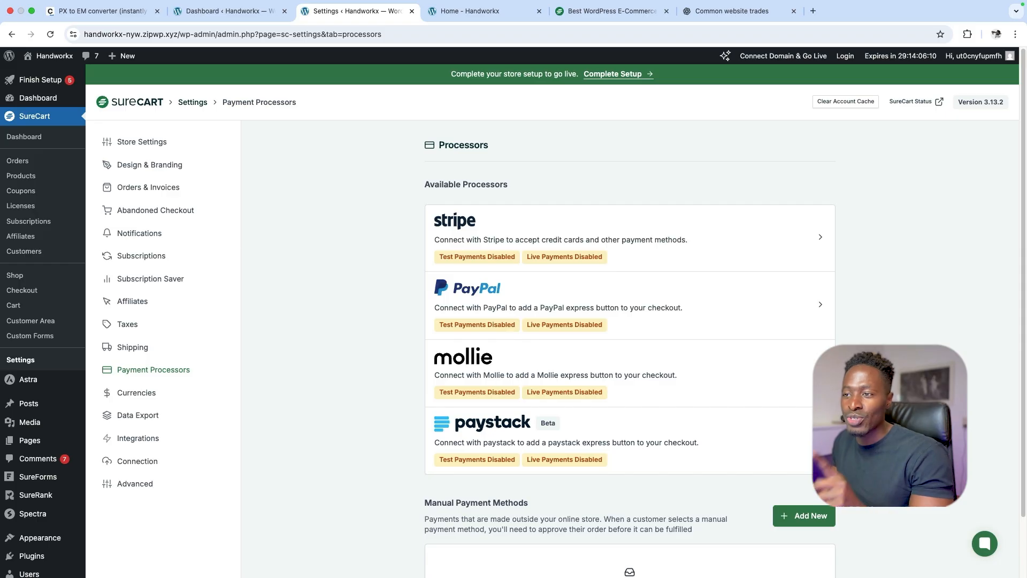
# - Switch to the Integrations settings from the sidebar
pyautogui.scroll(-3)
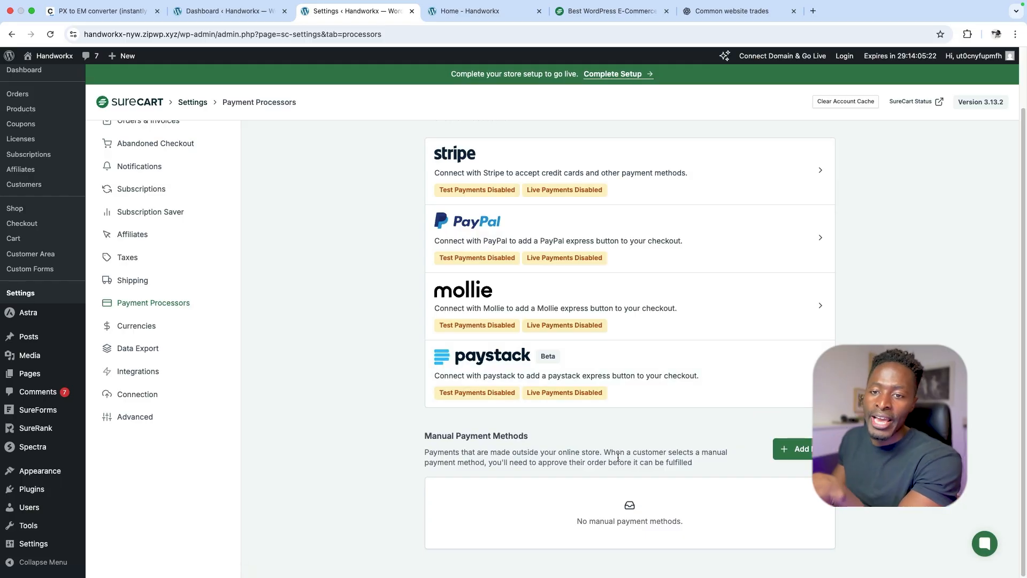
pyautogui.click(138, 437)
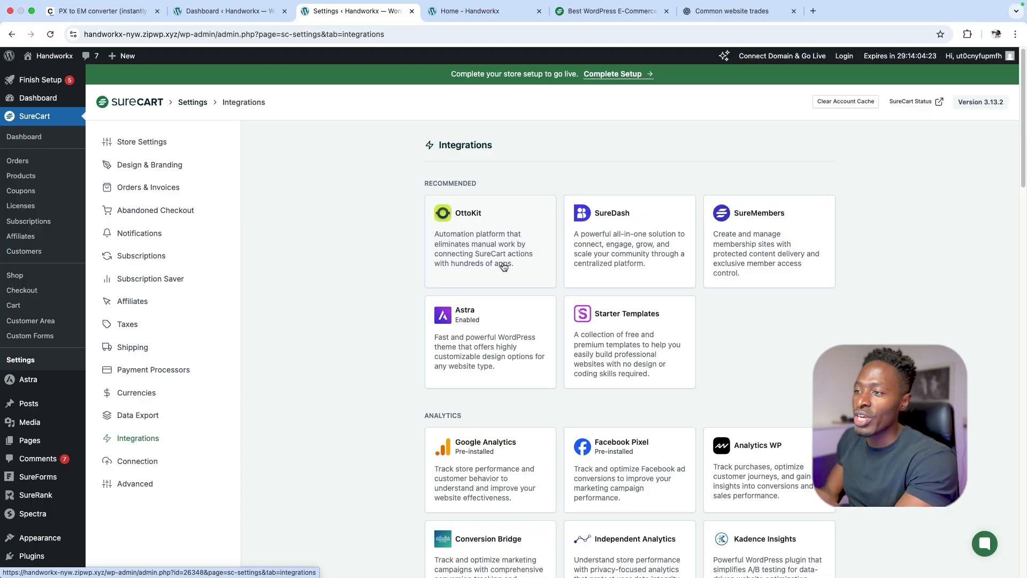
pyautogui.moveTo(767, 272)
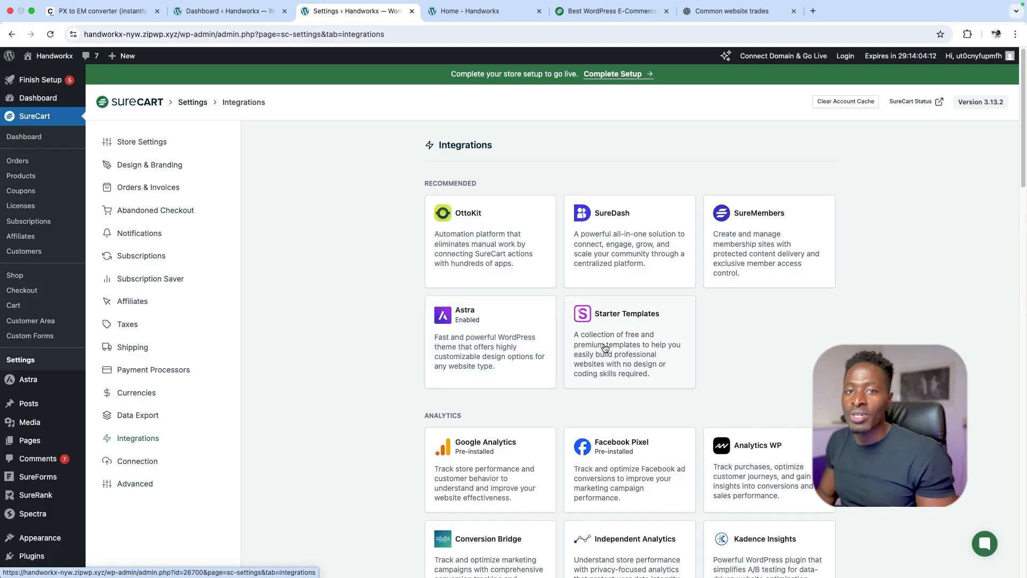
# - Scroll through the full list of available integration cards
pyautogui.scroll(-3)
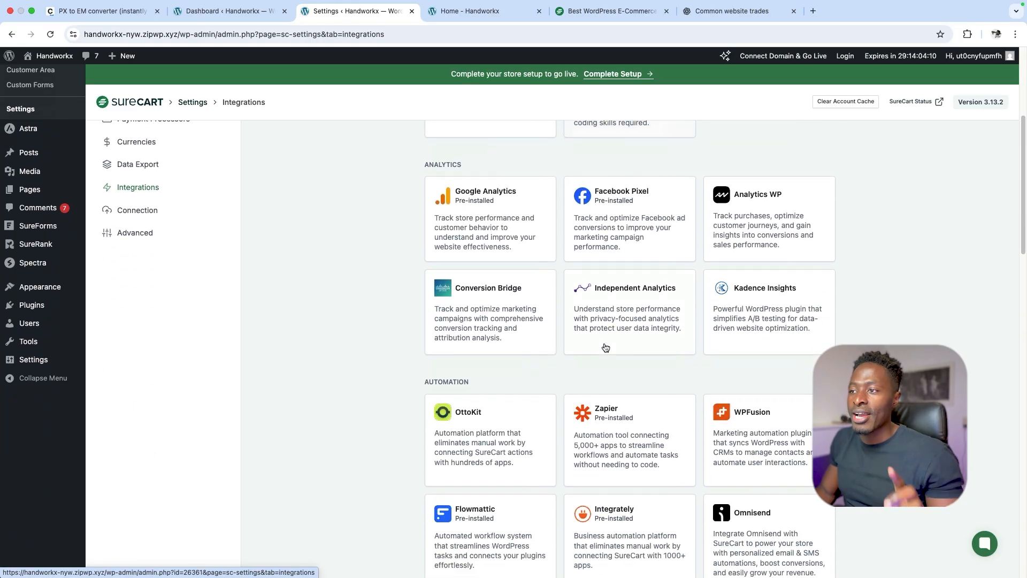
pyautogui.scroll(-3)
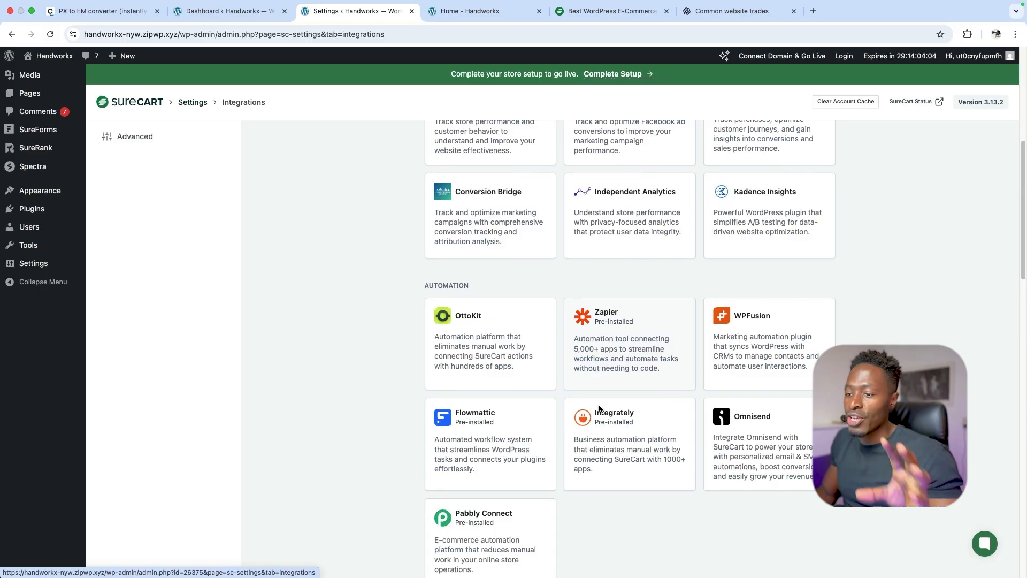
pyautogui.scroll(-3)
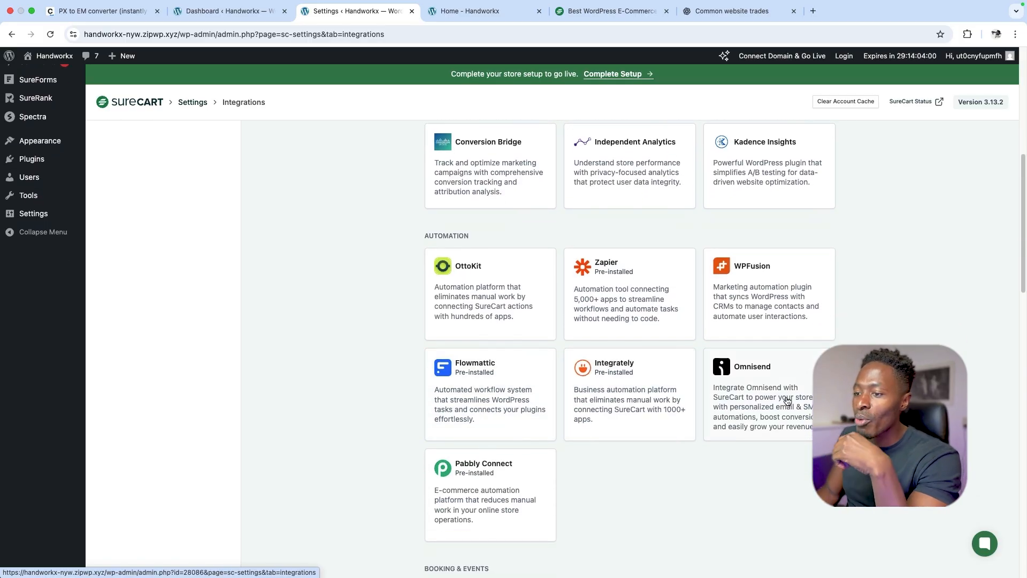
pyautogui.scroll(-3)
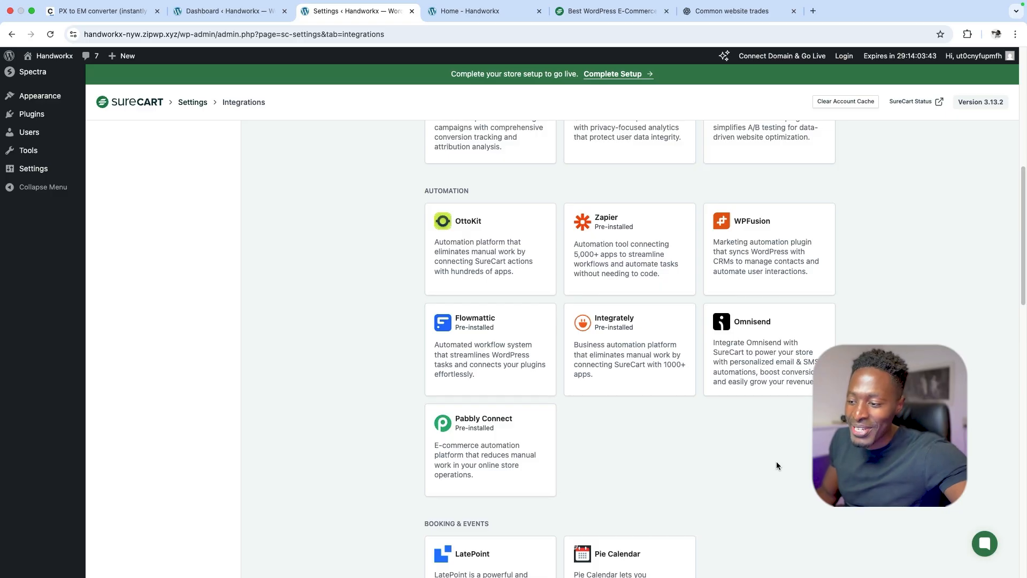
pyautogui.scroll(-3)
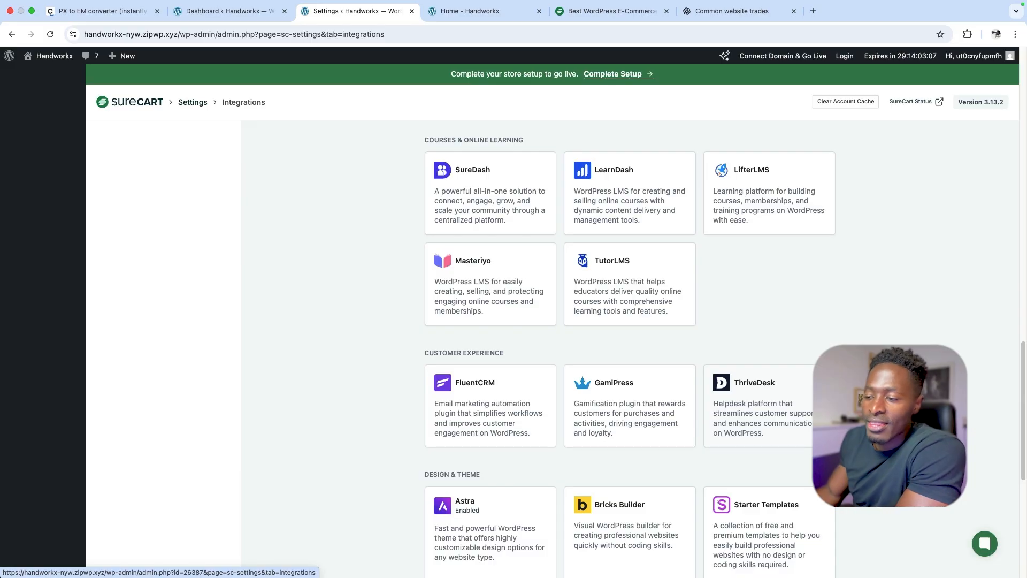
pyautogui.scroll(-3)
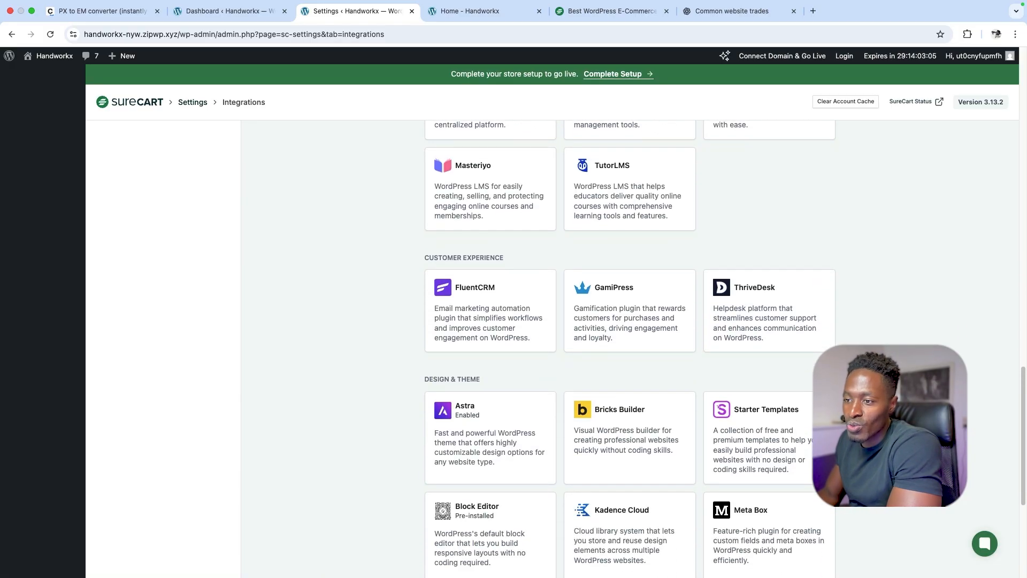
pyautogui.scroll(-3)
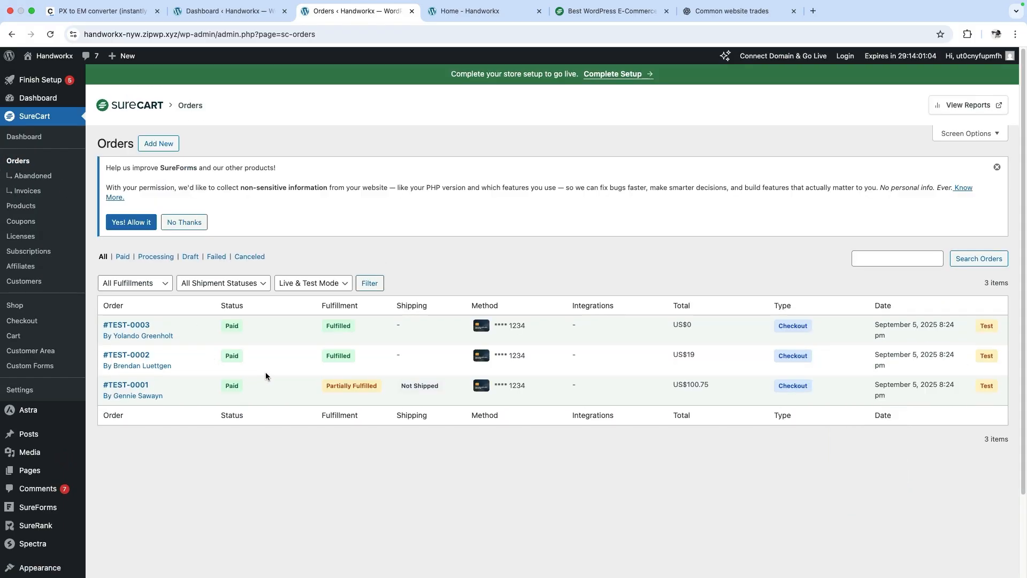
# - View order #TEST-0003's fulfillment, payment and contact details, then return to the Orders list
pyautogui.click(125, 325)
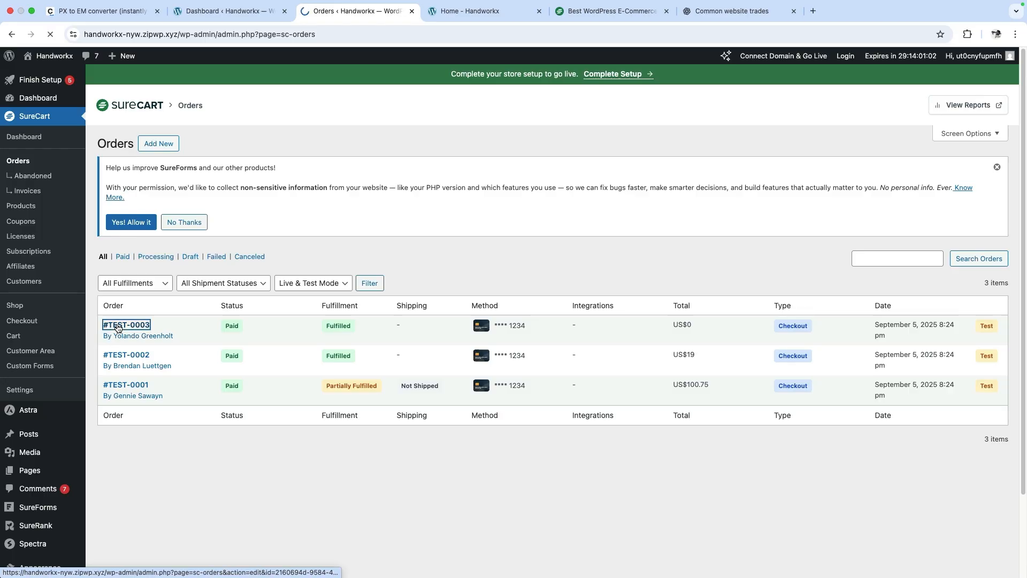
pyautogui.click(127, 325)
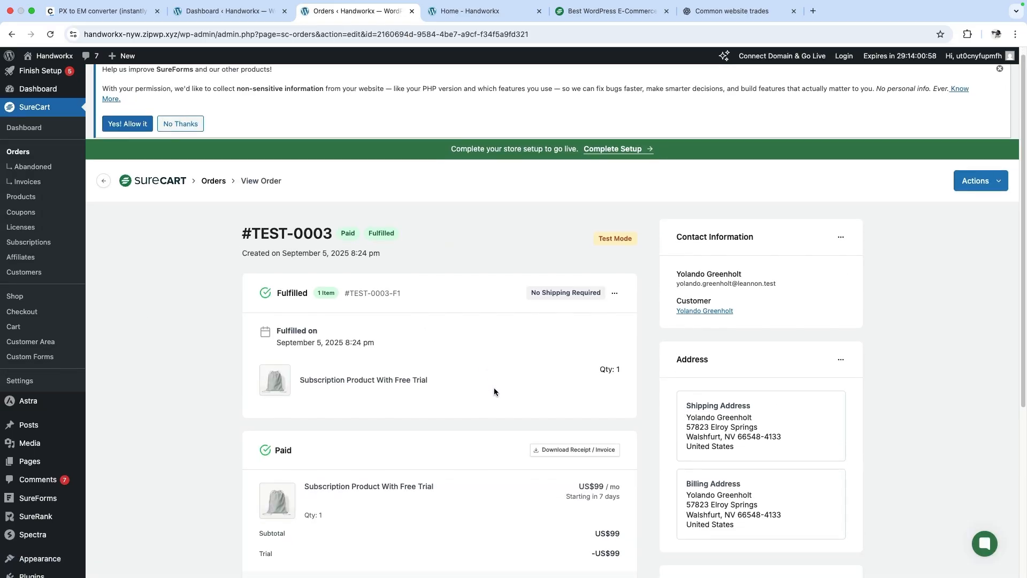
pyautogui.scroll(-3)
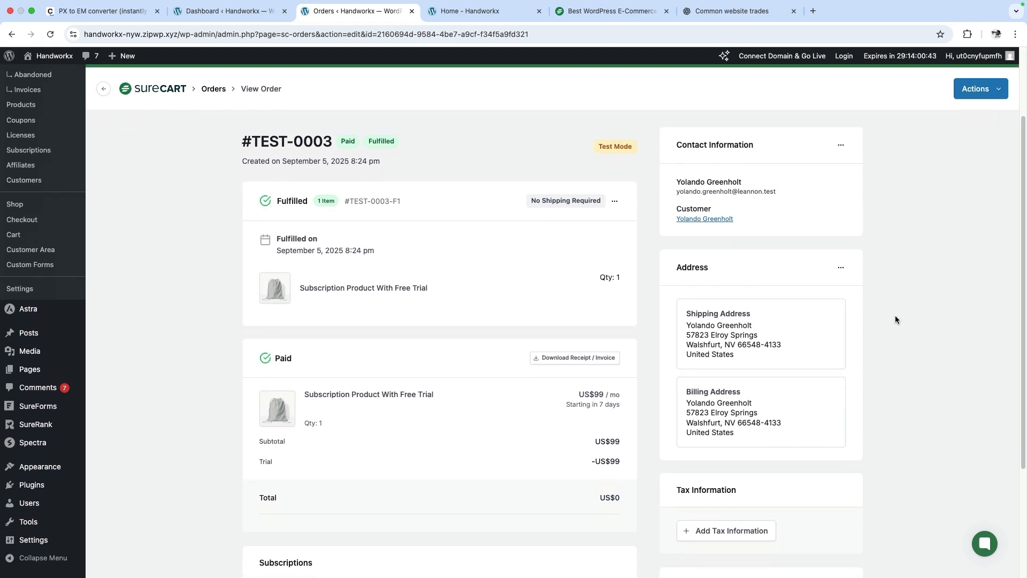
pyautogui.scroll(-3)
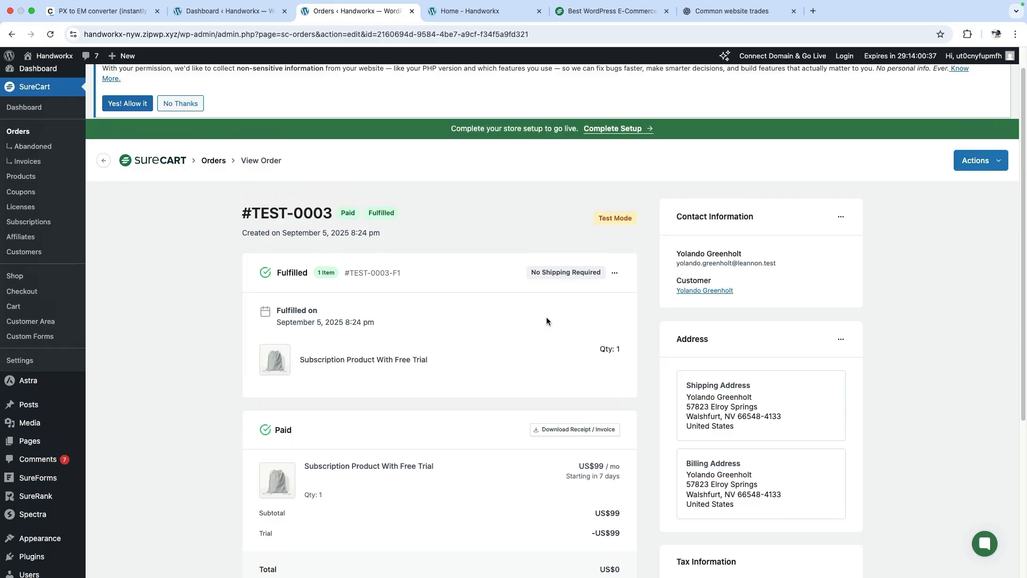
pyautogui.scroll(-3)
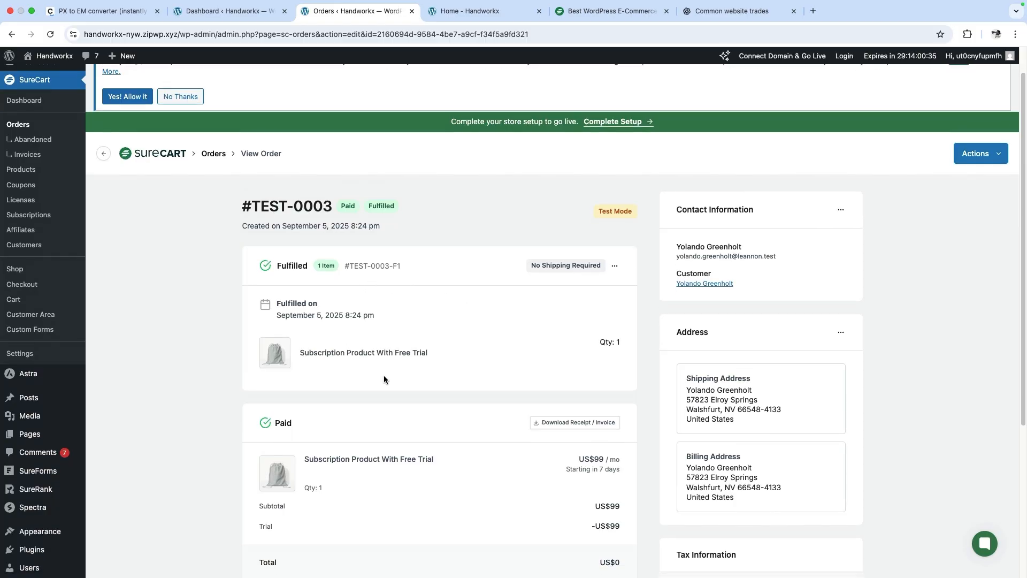
pyautogui.scroll(-3)
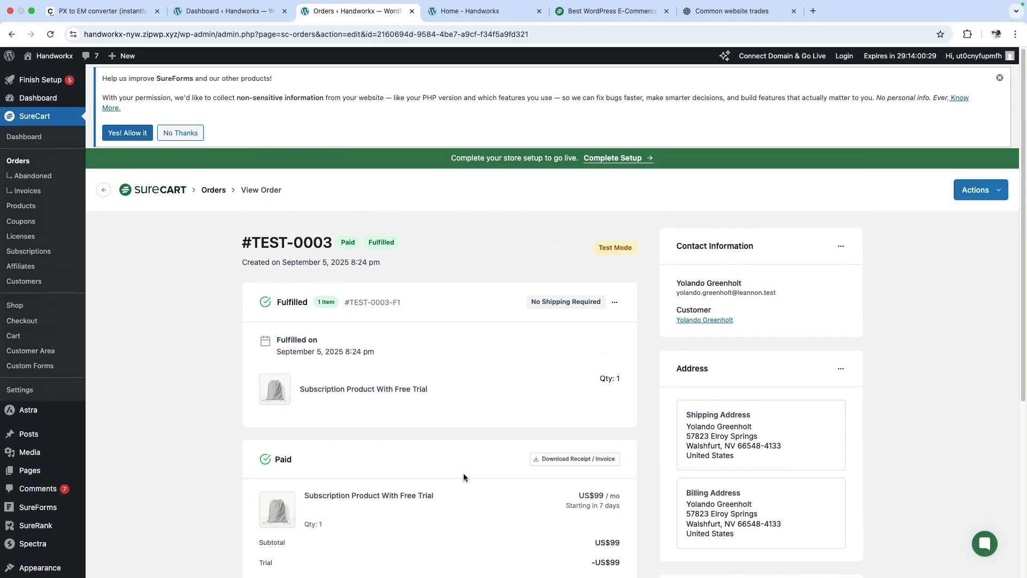
pyautogui.click(18, 160)
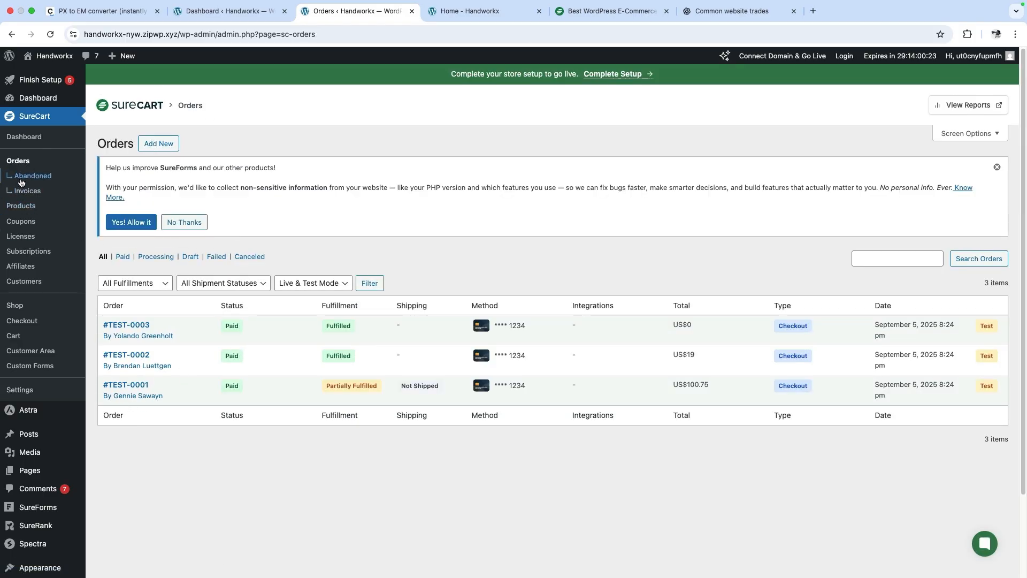
# - View the store's Abandoned Checkouts with the US$78 test checkout
pyautogui.click(32, 176)
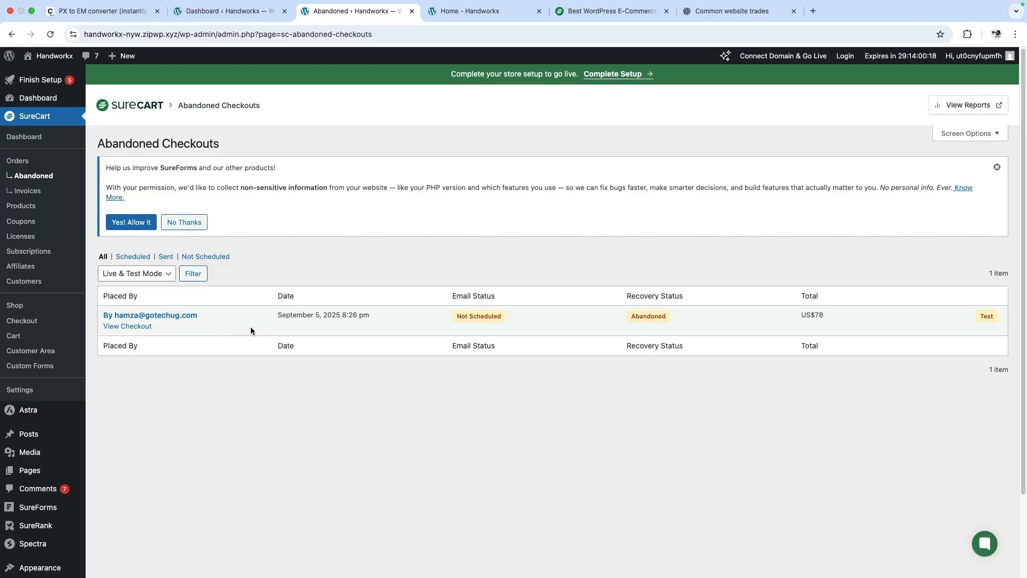
pyautogui.moveTo(127, 326)
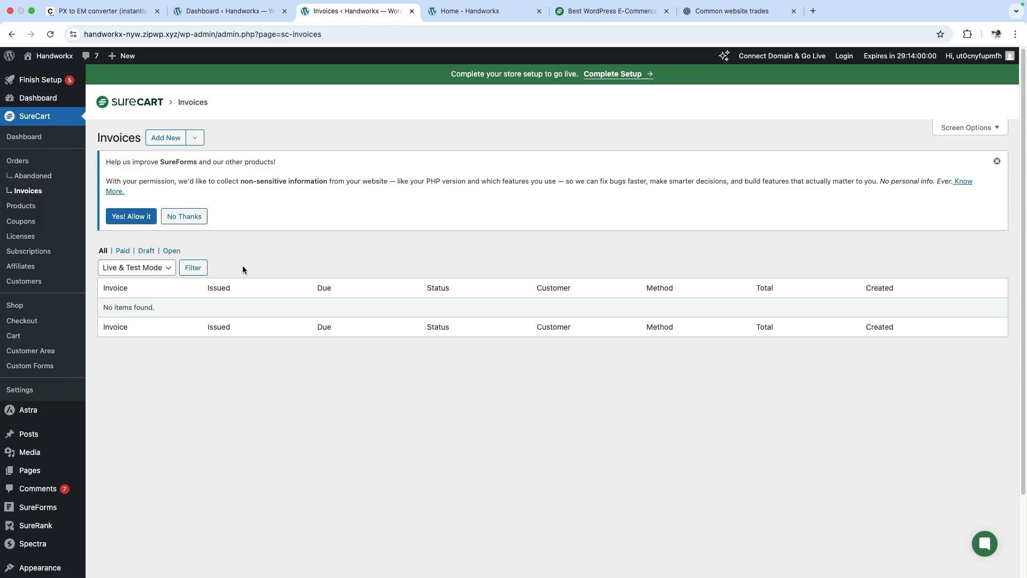
pyautogui.moveTo(313, 271)
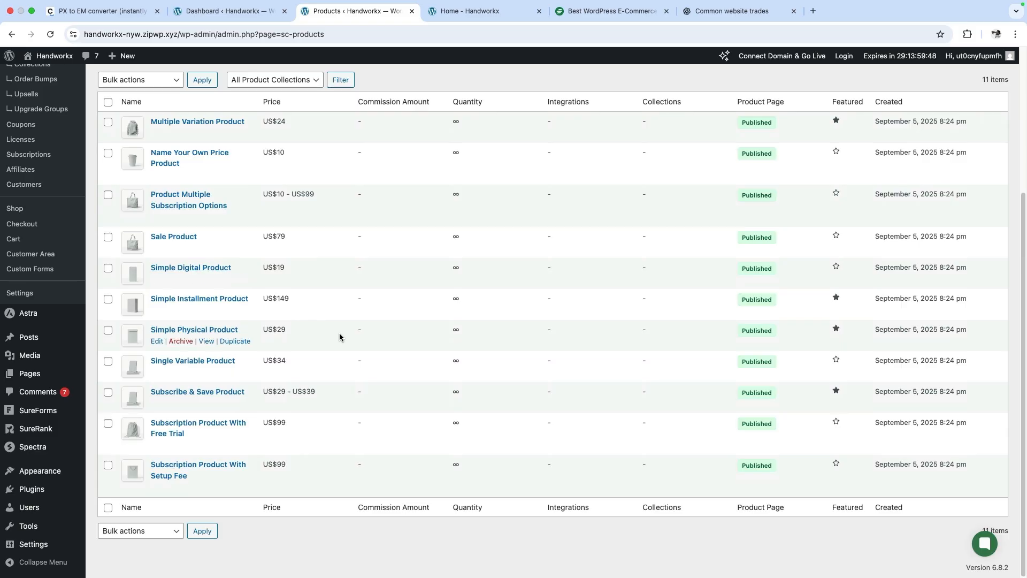
# - Start a new product from the Products list and focus its Product Name field
pyautogui.scroll(-3)
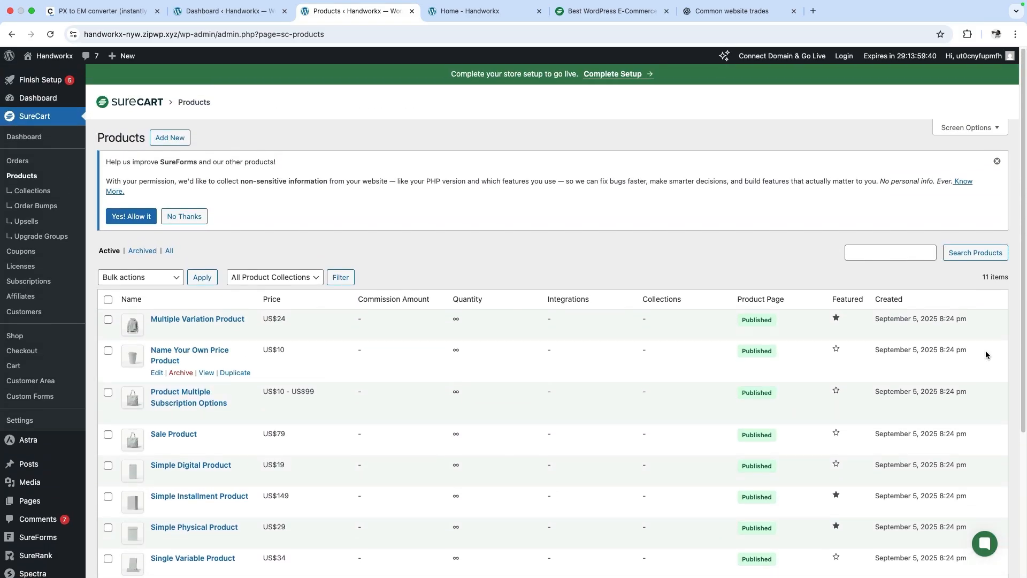
pyautogui.moveTo(926, 363)
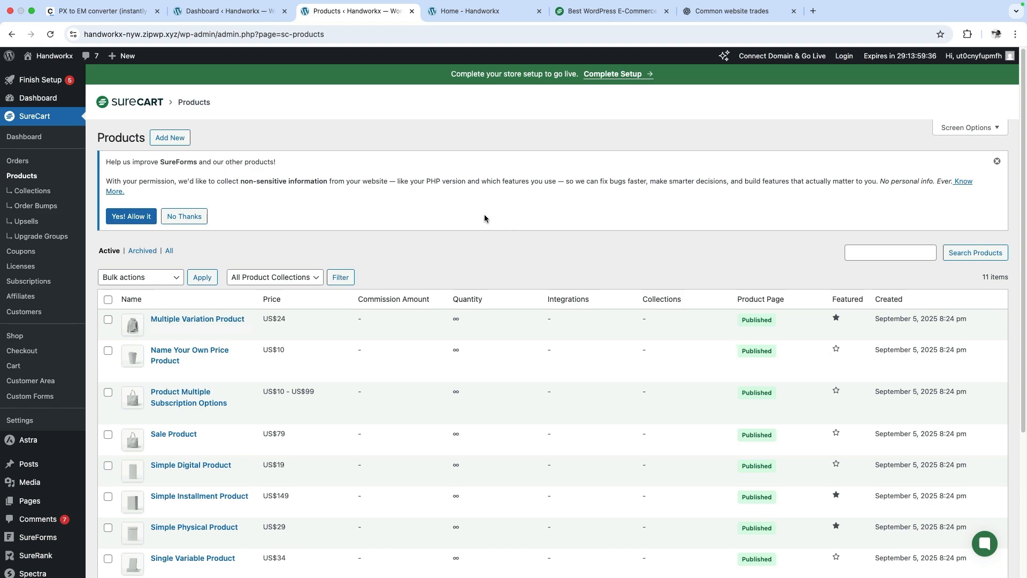
pyautogui.click(170, 138)
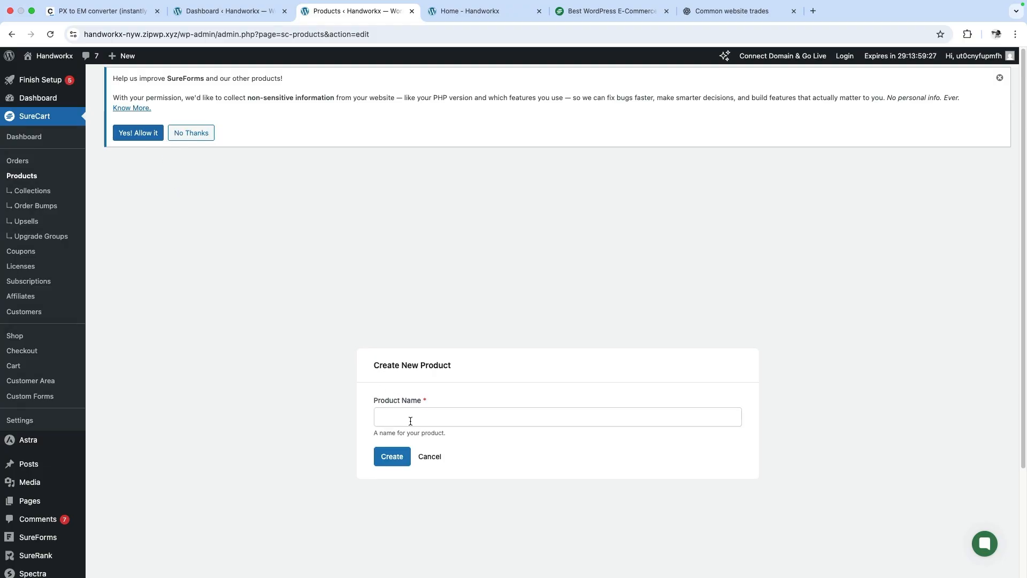
pyautogui.click(557, 416)
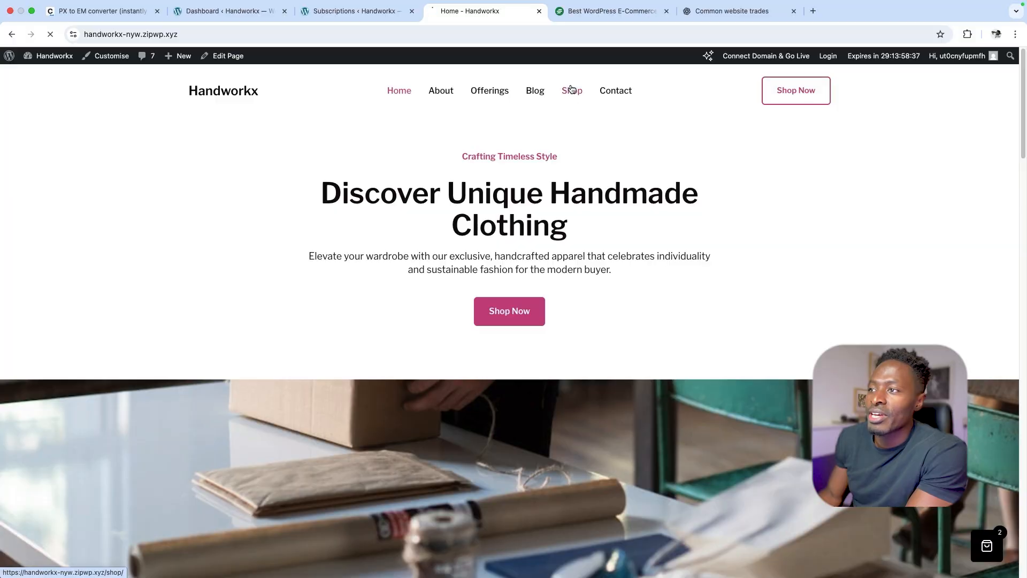
# - On the Shop's Multiple Variation Product page choose the Large size and Black colour
pyautogui.click(571, 90)
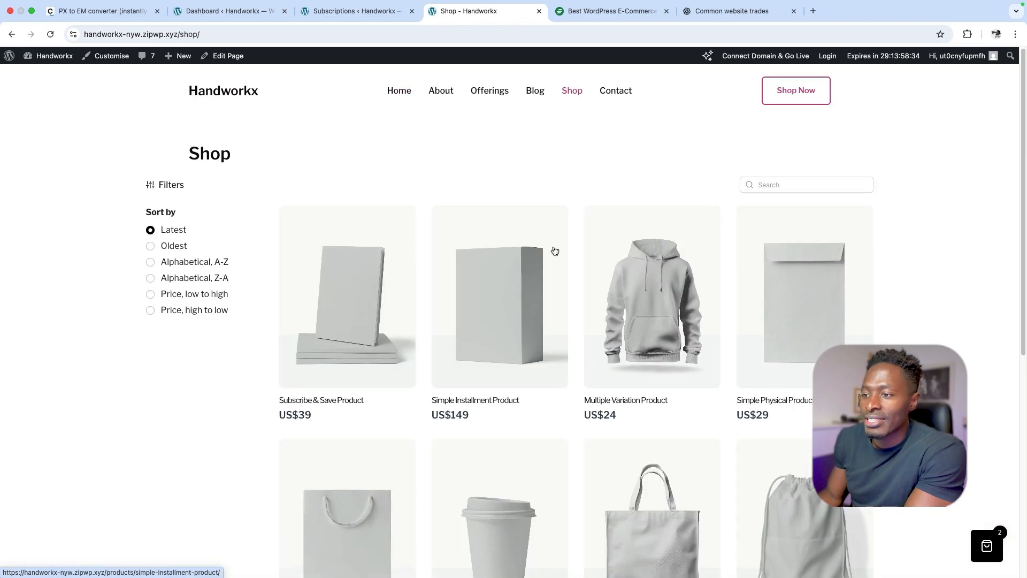
pyautogui.moveTo(558, 364)
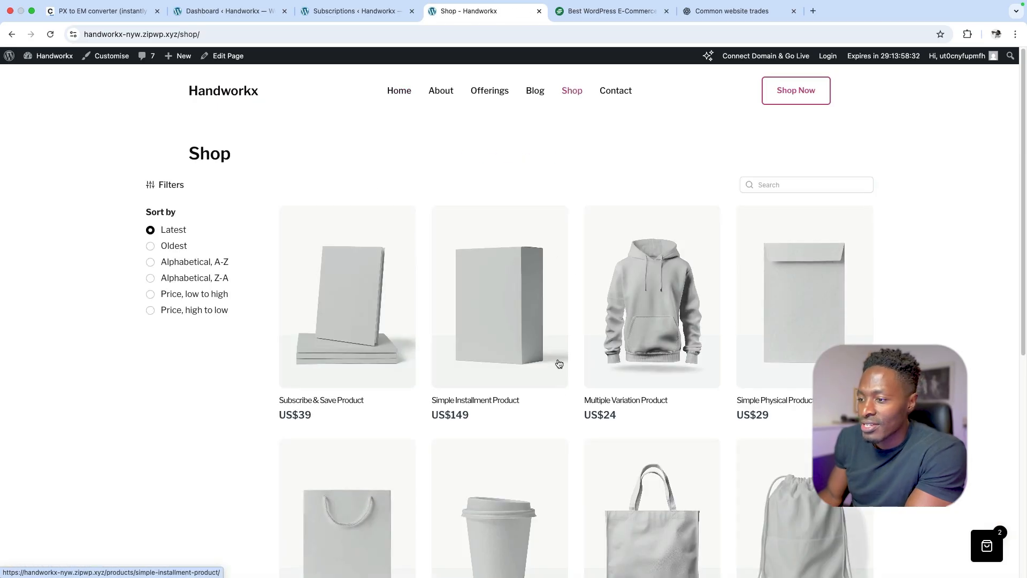
pyautogui.scroll(-3)
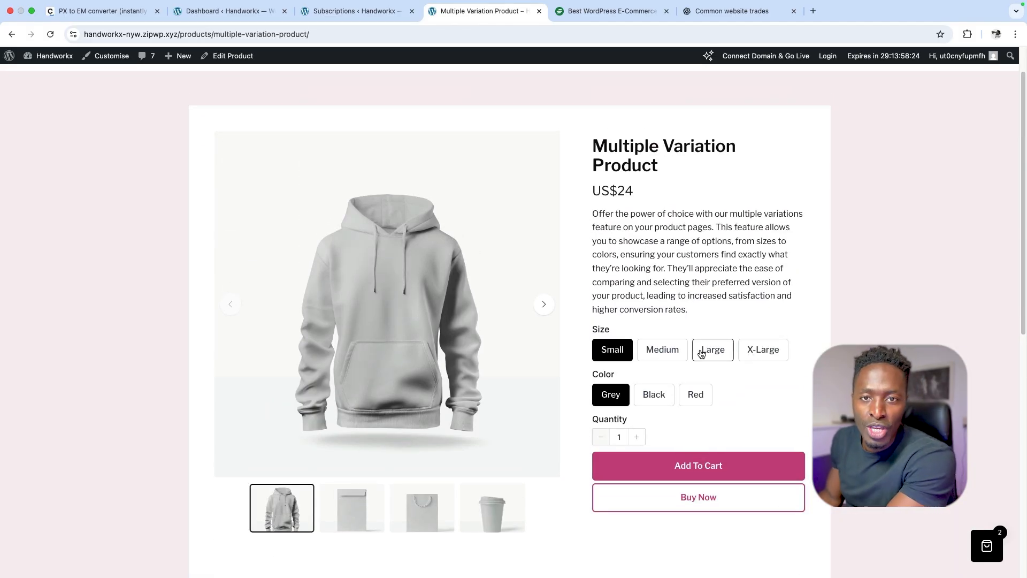
pyautogui.click(661, 349)
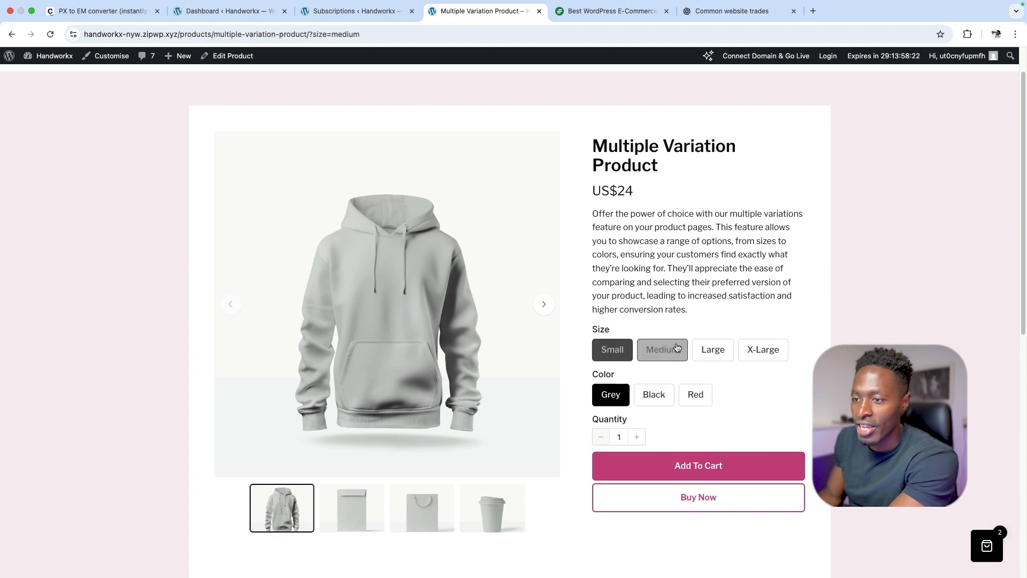
pyautogui.click(712, 349)
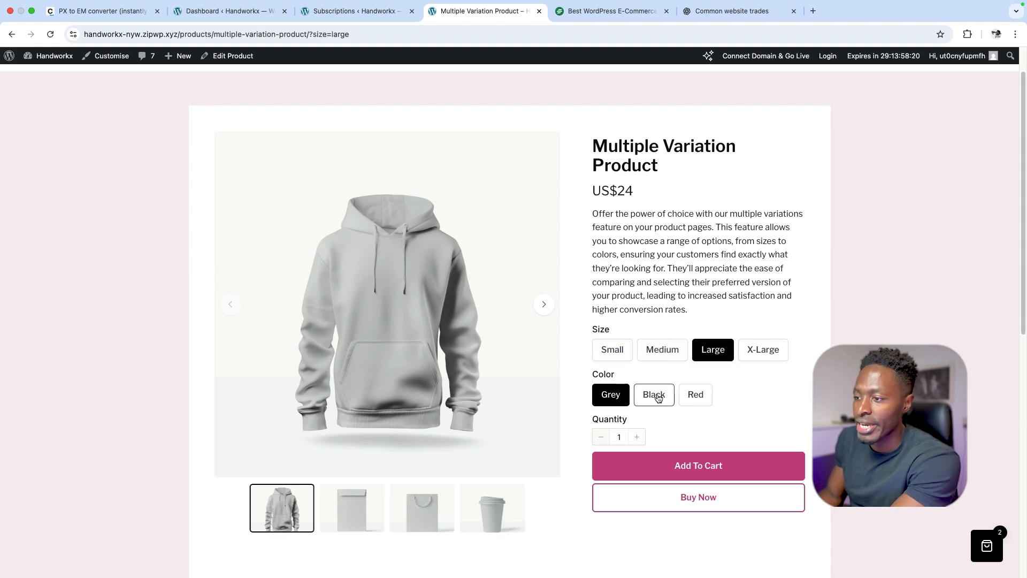
pyautogui.click(652, 394)
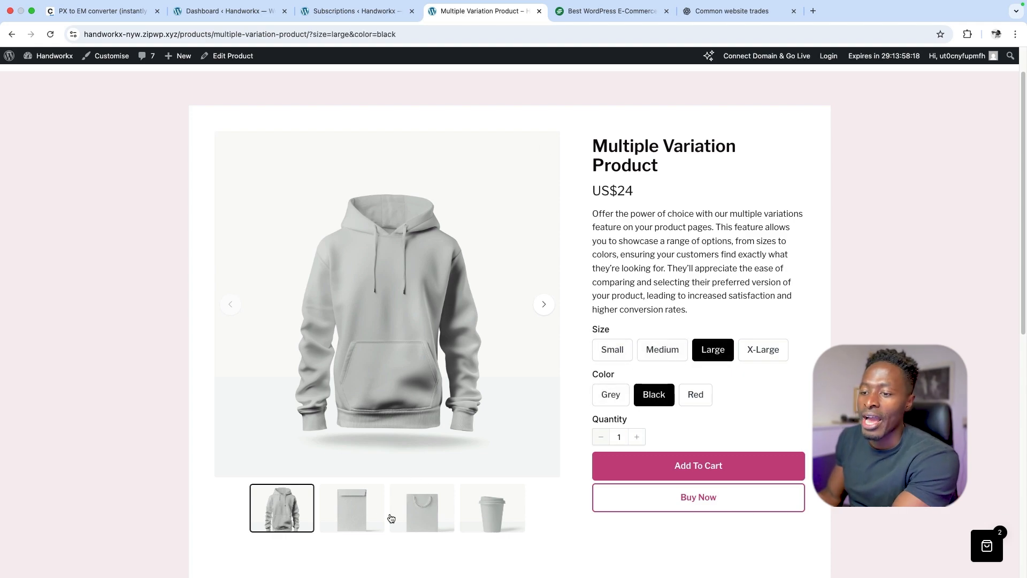
# - Browse the product gallery images and buy the configured product via Buy Now
pyautogui.click(422, 507)
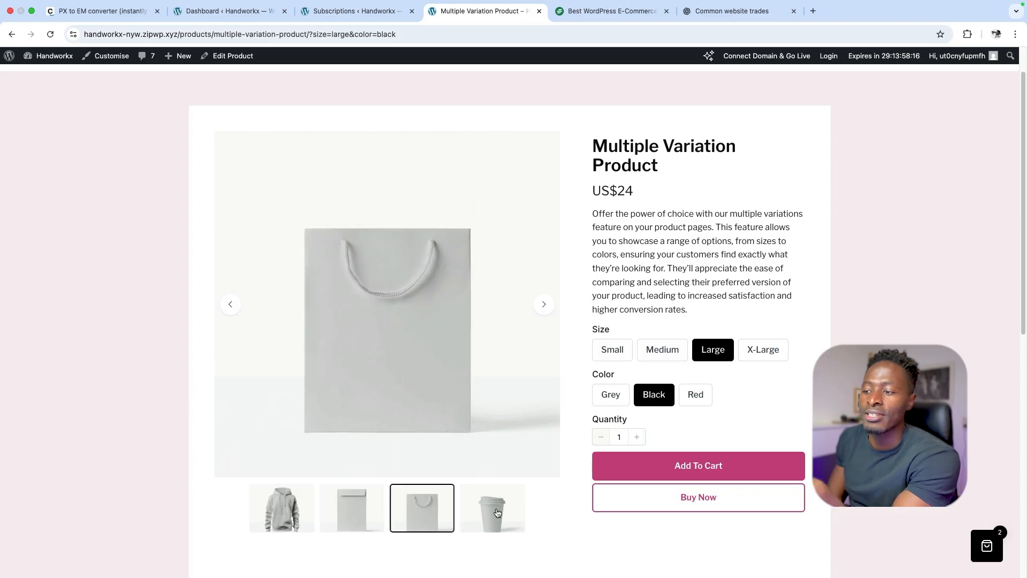
pyautogui.click(492, 507)
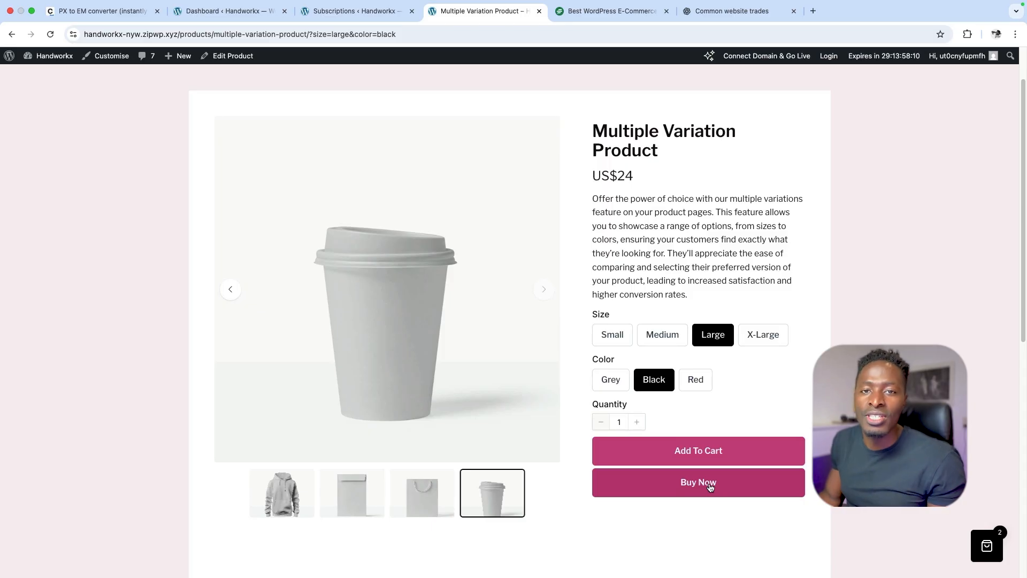
pyautogui.click(698, 482)
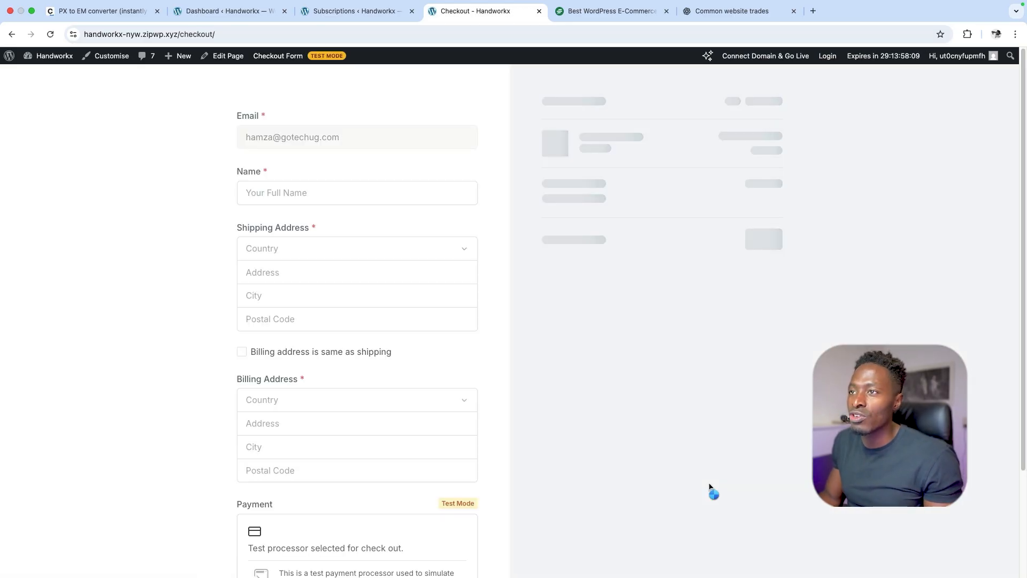
# - Return to the shop grid and open the Product Multiple Subscription Options product
pyautogui.click(242, 352)
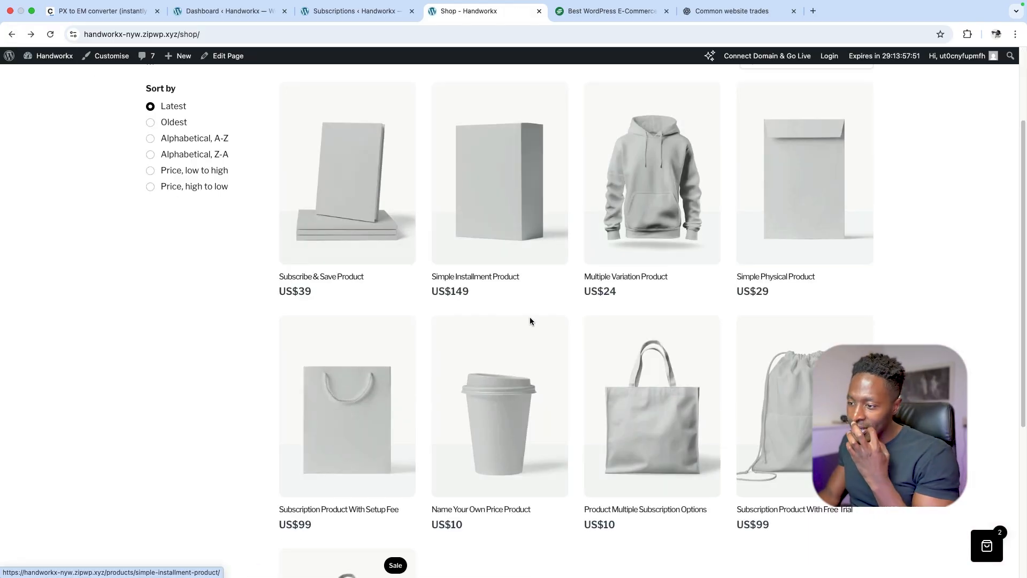
pyautogui.scroll(-3)
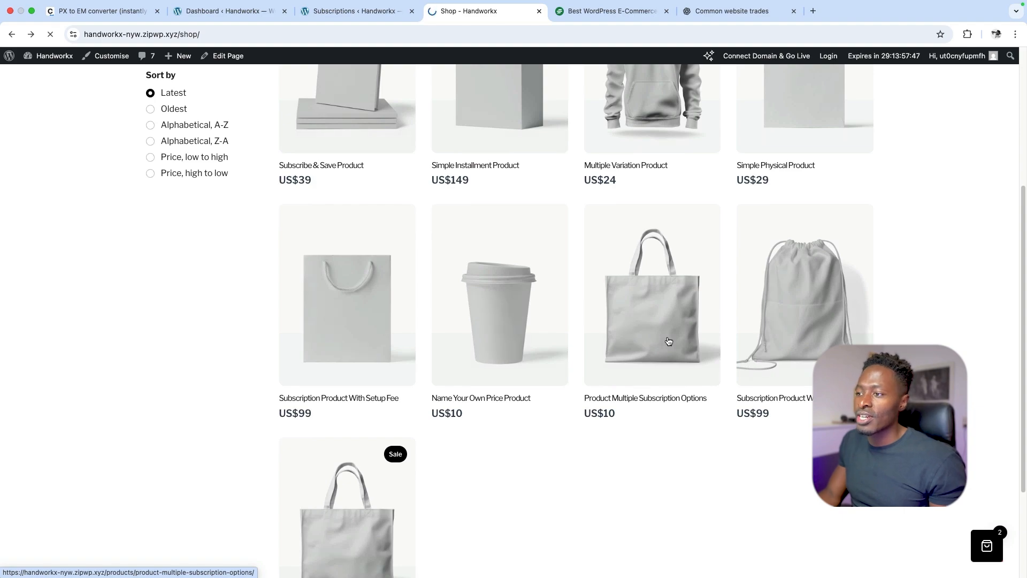
pyautogui.click(652, 293)
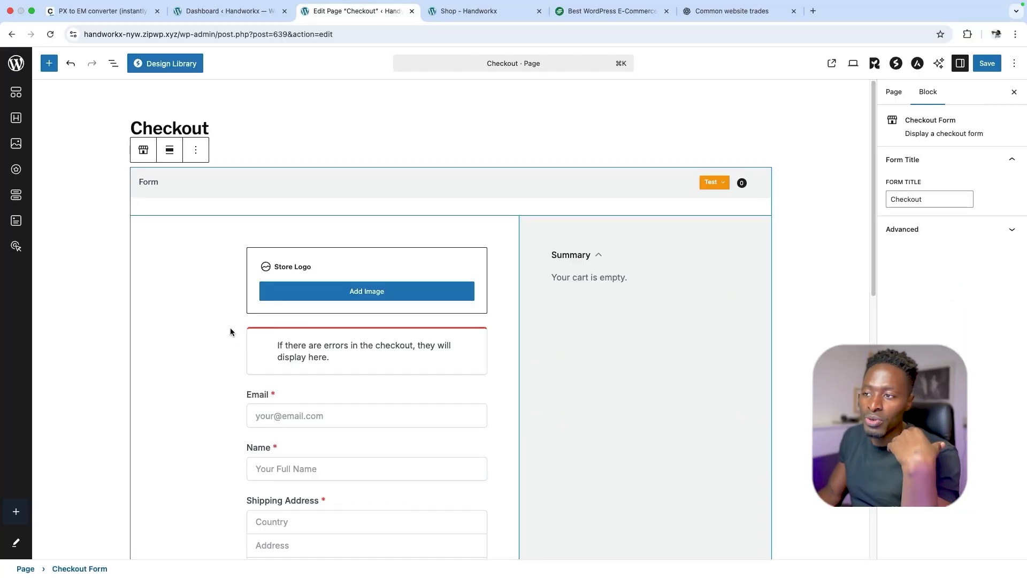
pyautogui.click(366, 351)
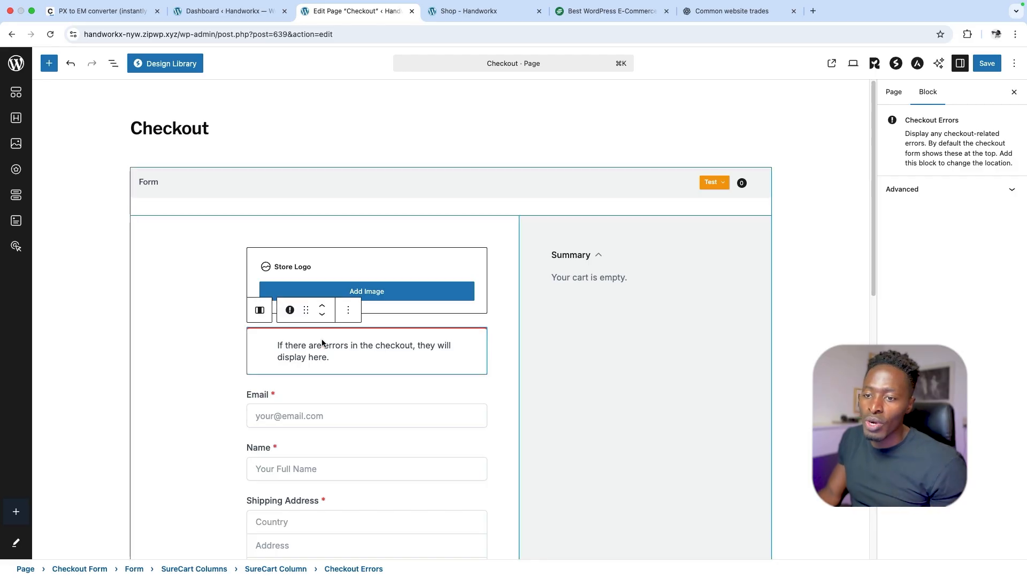
pyautogui.click(365, 415)
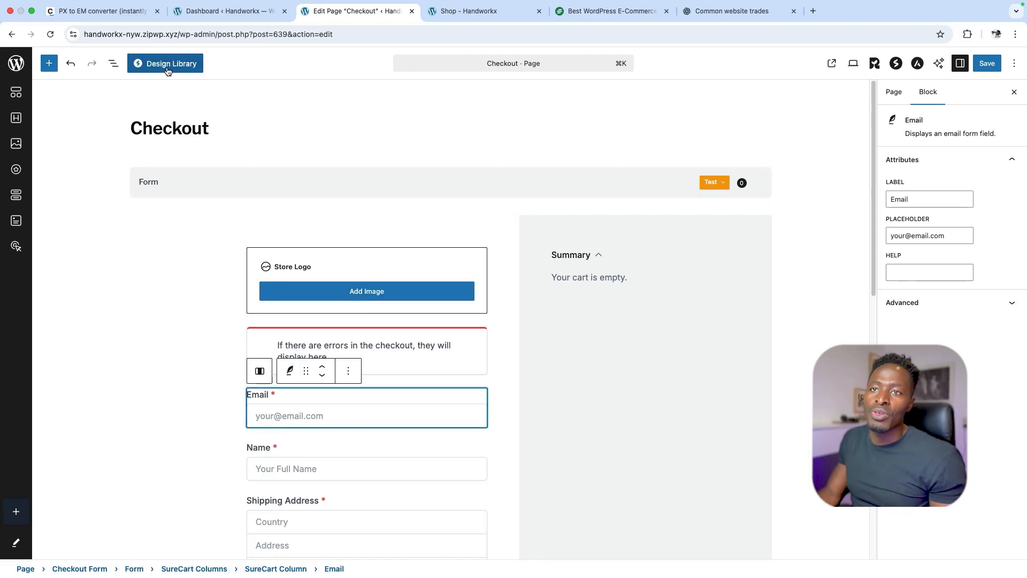
pyautogui.click(164, 63)
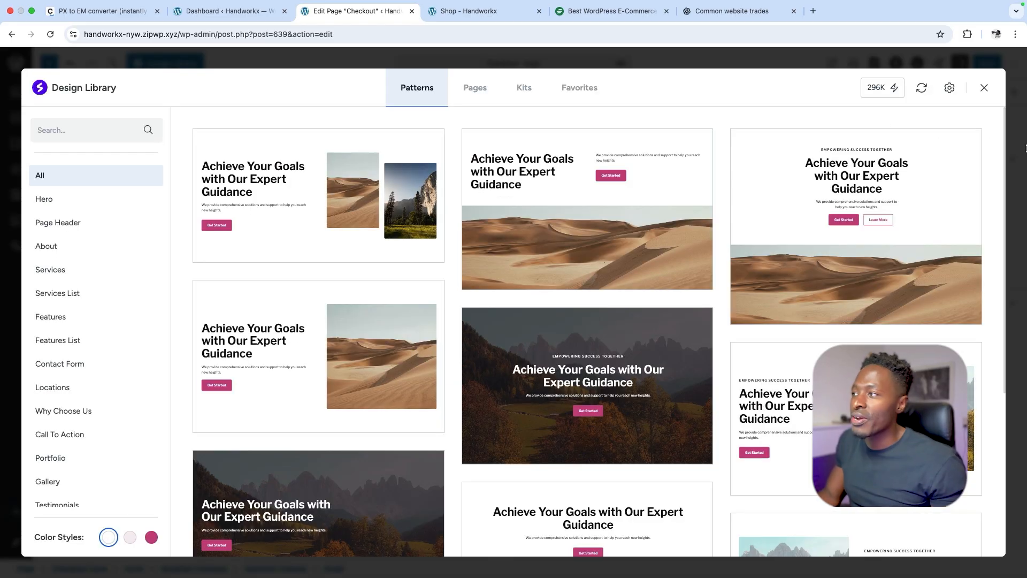
pyautogui.click(983, 87)
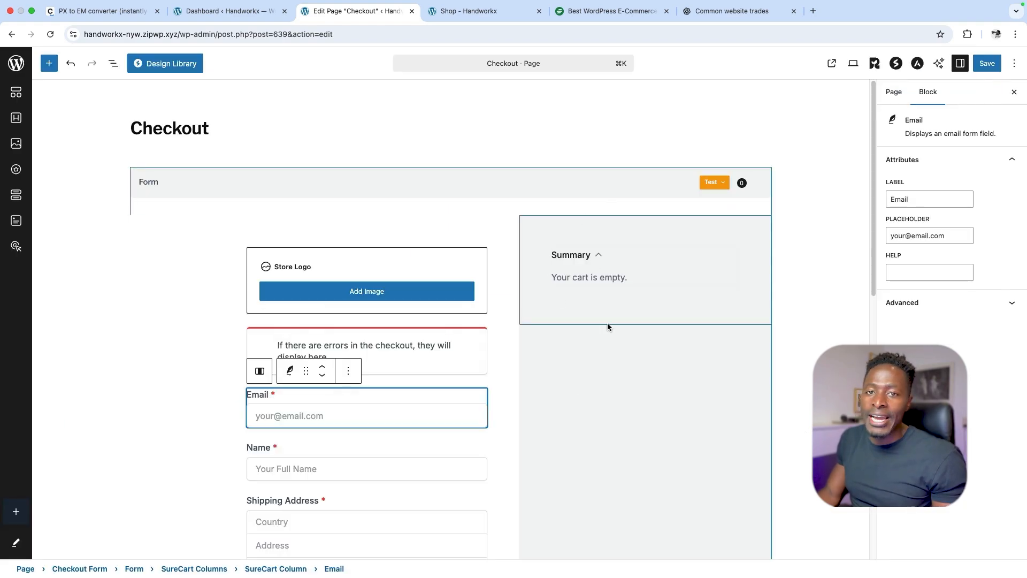
pyautogui.click(645, 266)
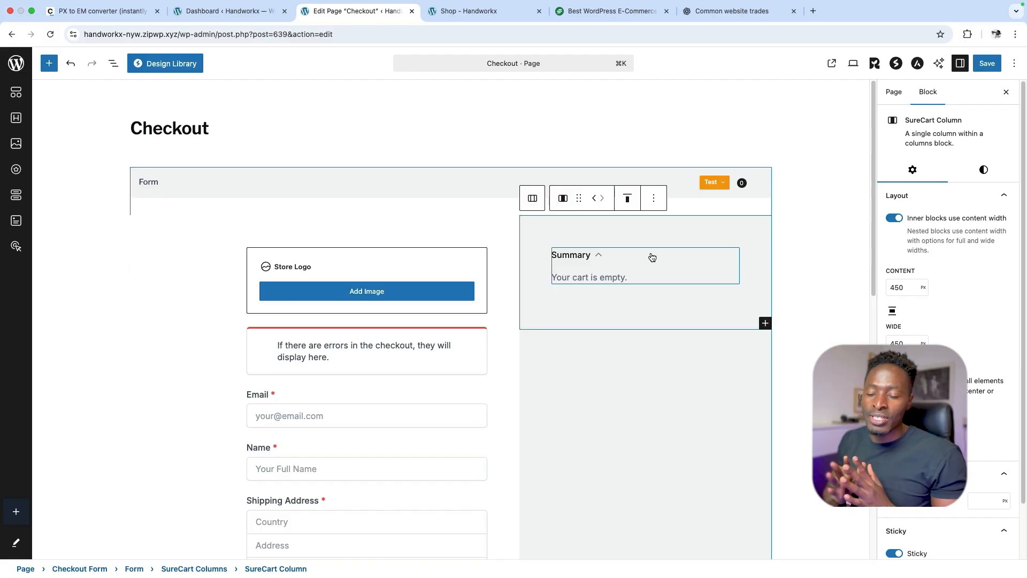
pyautogui.scroll(-3)
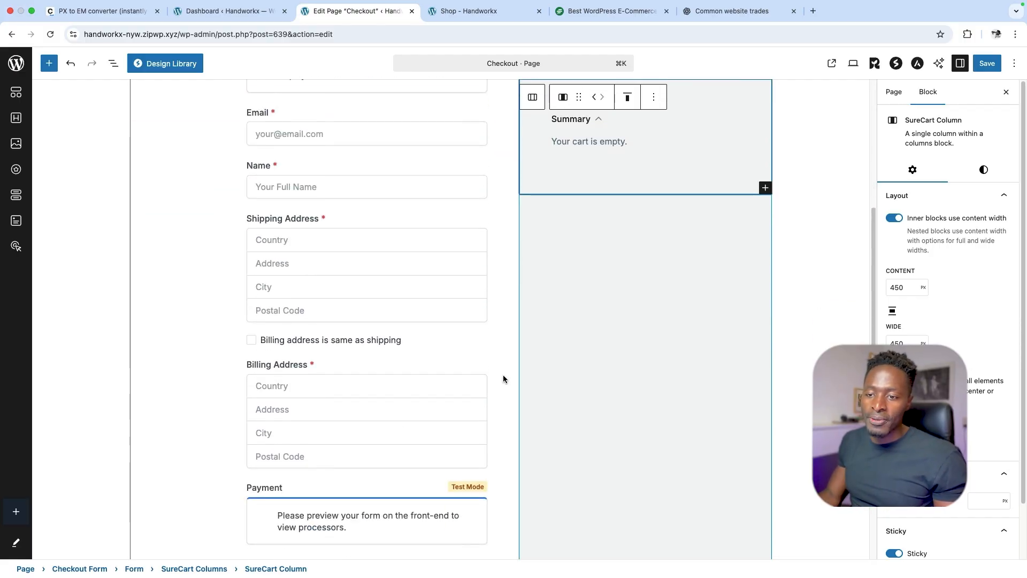